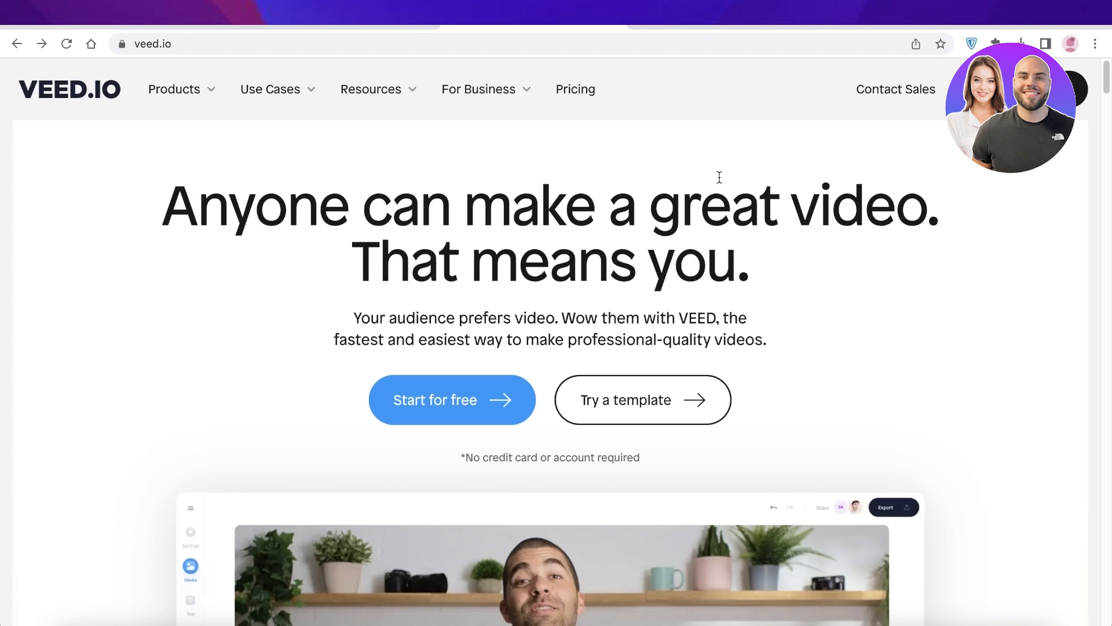
Scroll the VEED homepage and browse the list of products and tools.
scroll(down, 3)
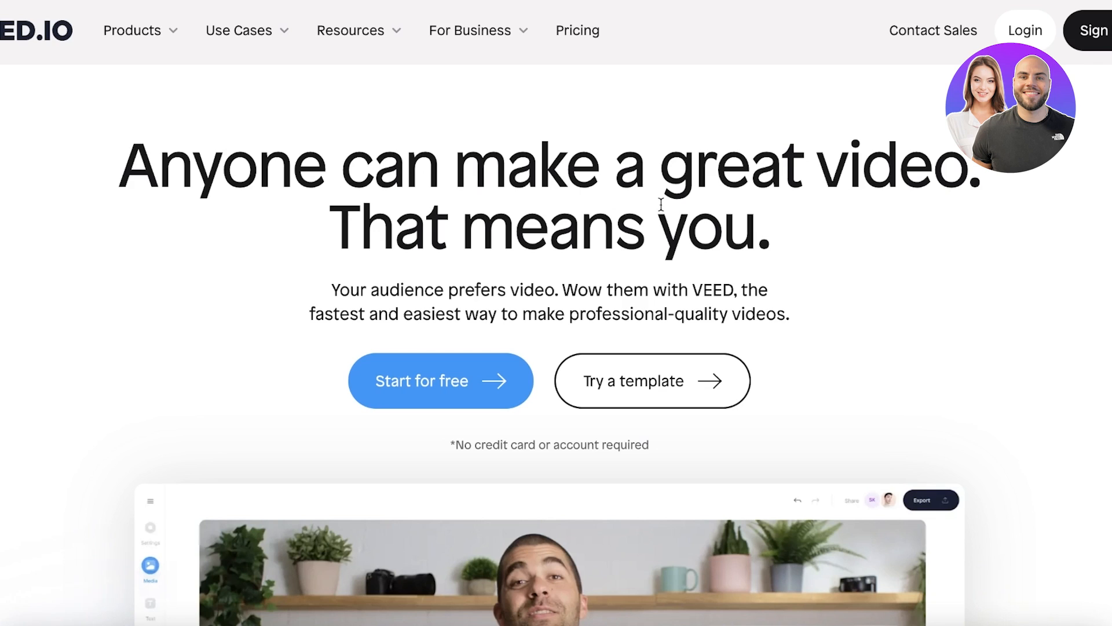
mouse_move(449, 152)
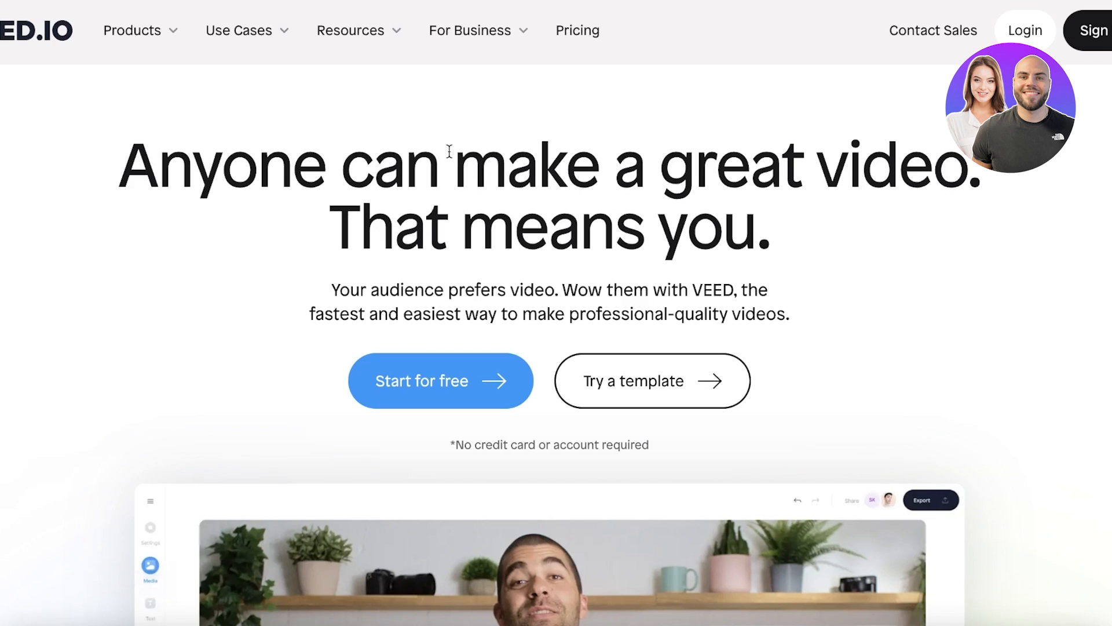
scroll(down, 3)
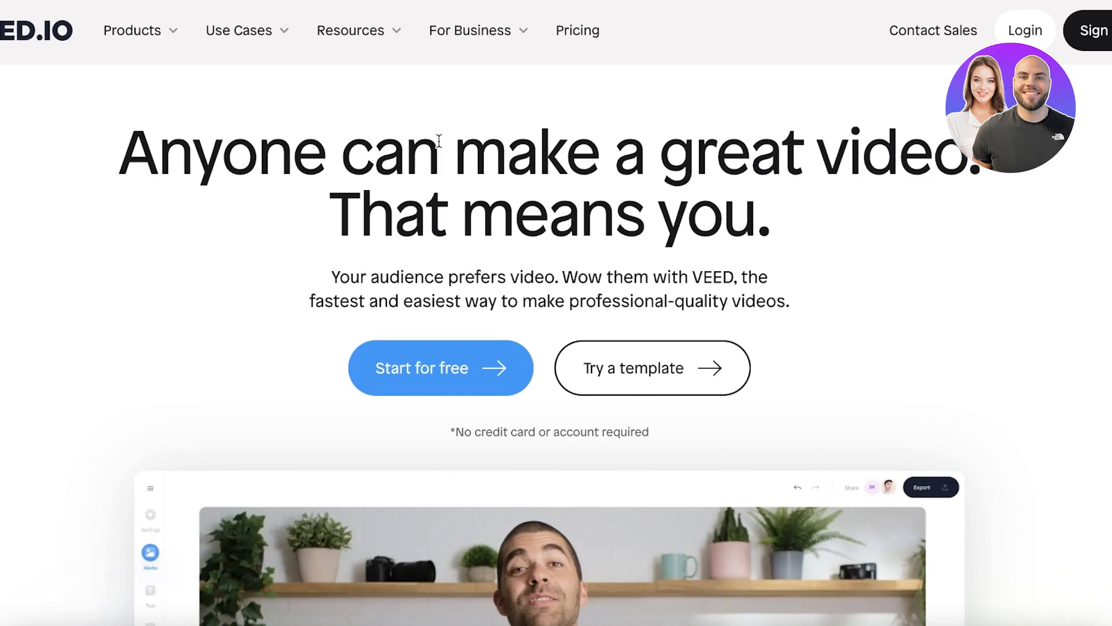
scroll(down, 3)
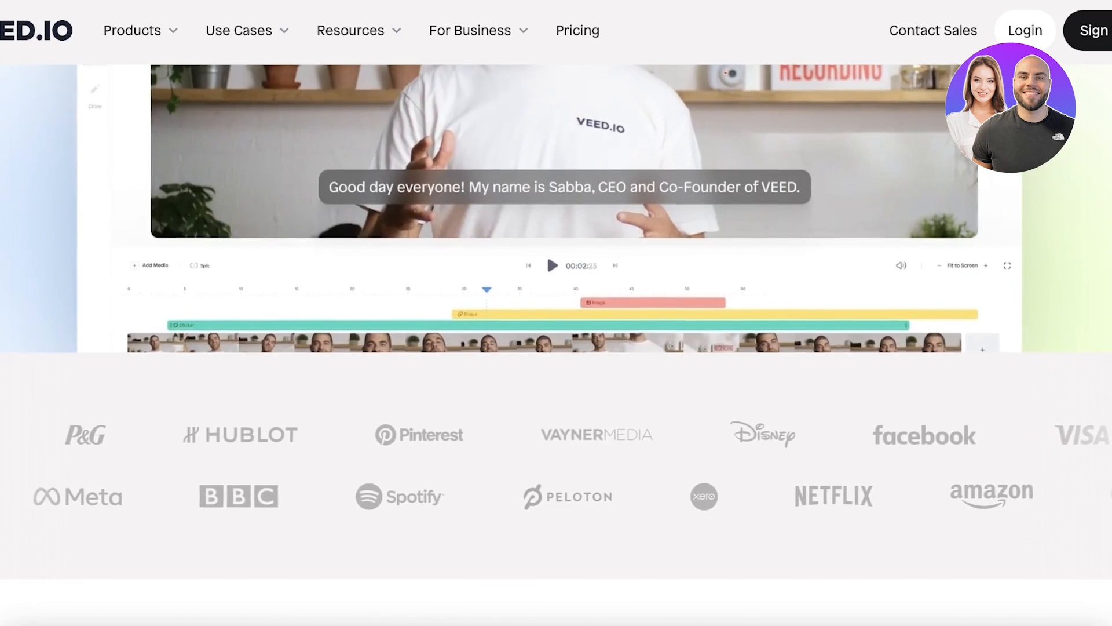
scroll(down, 3)
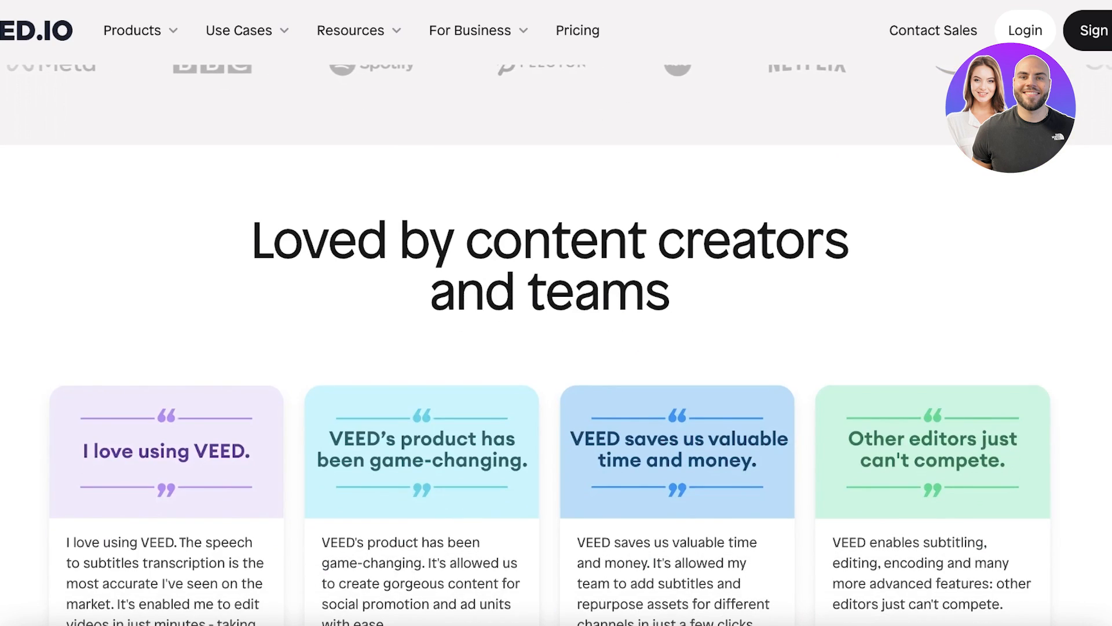
click(134, 30)
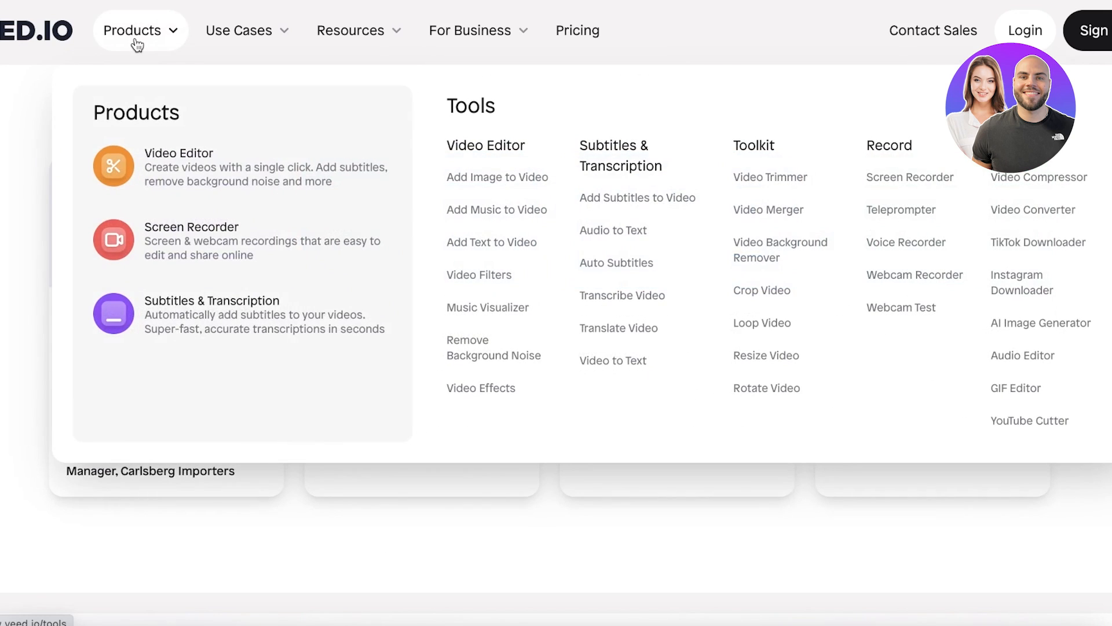
mouse_move(165, 189)
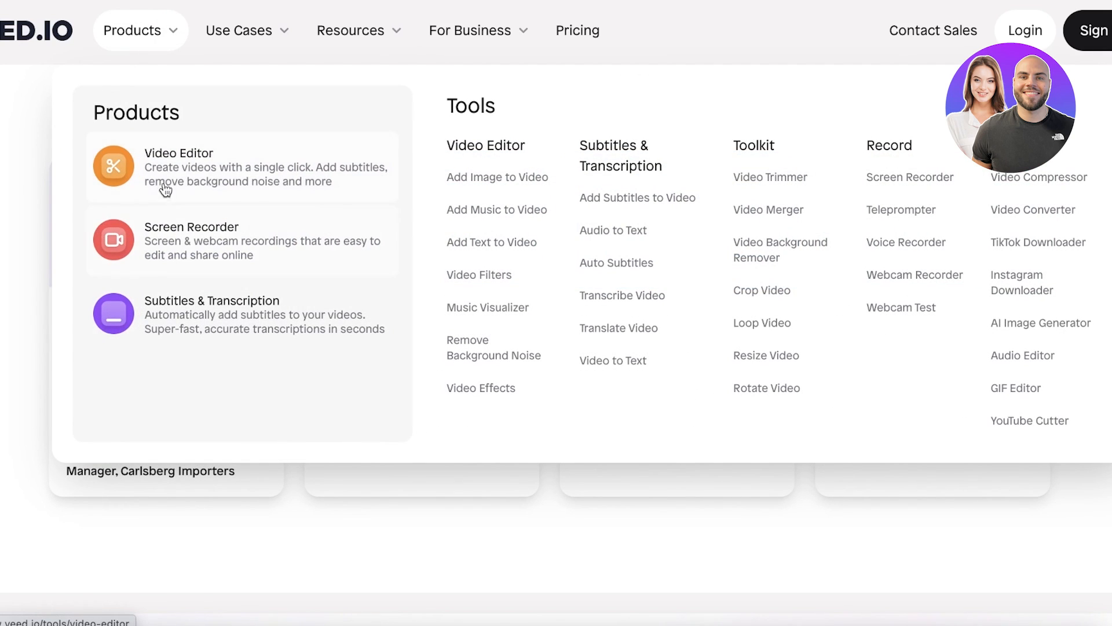
mouse_move(143, 157)
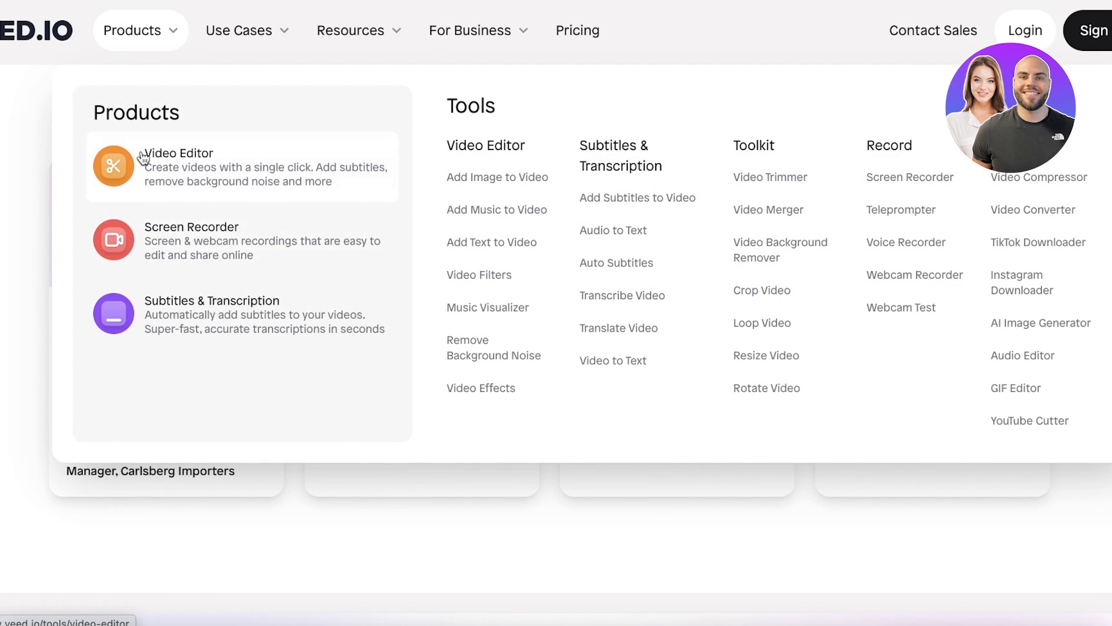
mouse_move(130, 240)
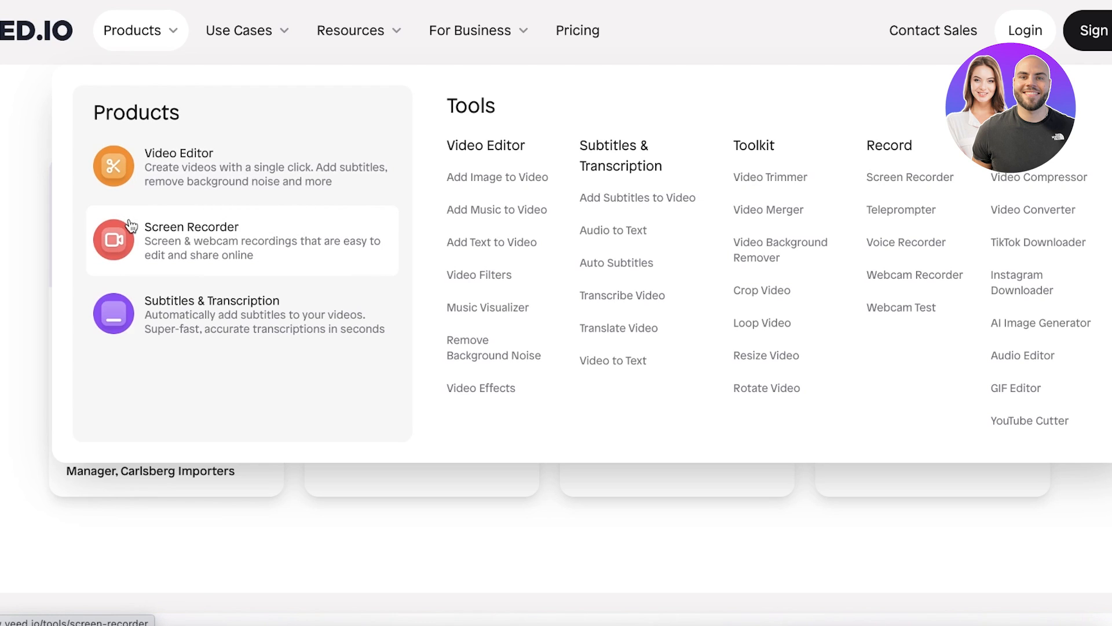
mouse_move(113, 313)
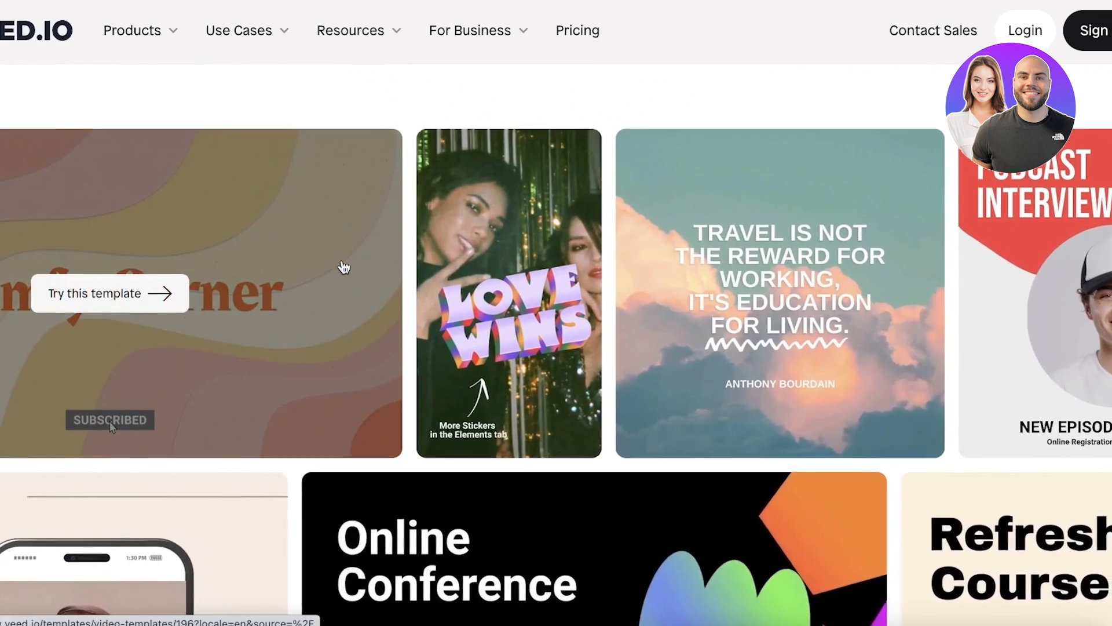
scroll(down, 3)
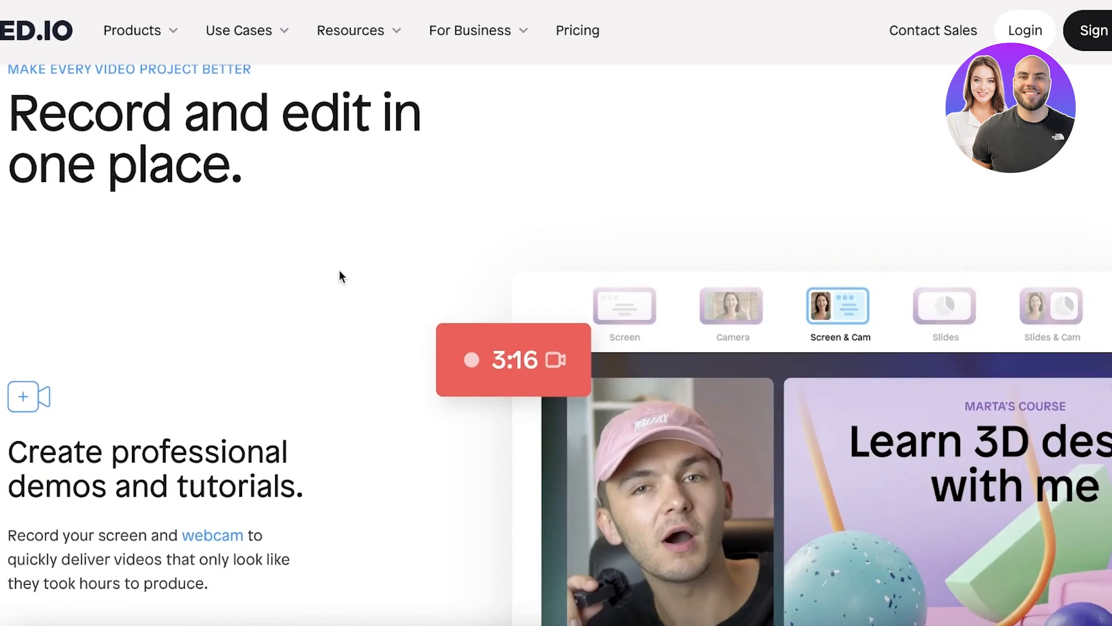
scroll(down, 3)
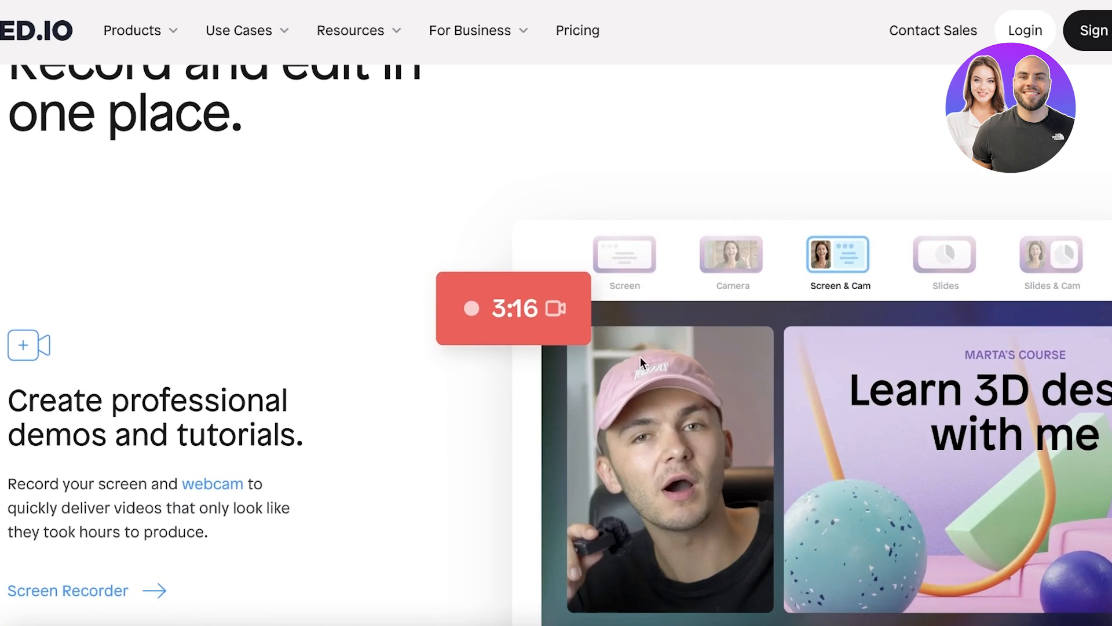
mouse_move(660, 284)
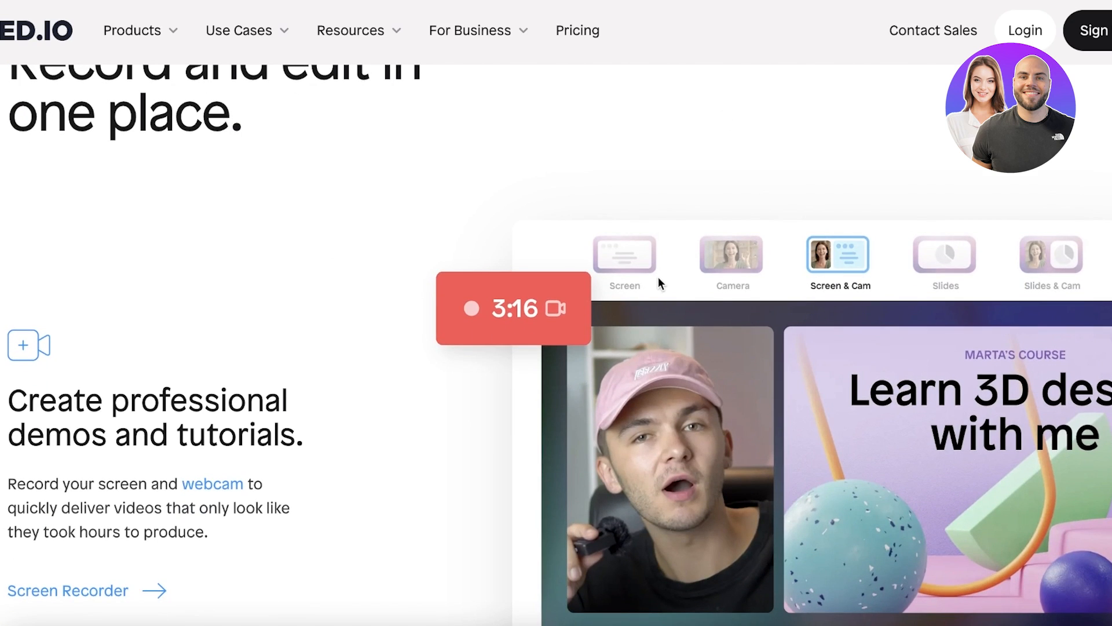
scroll(down, 3)
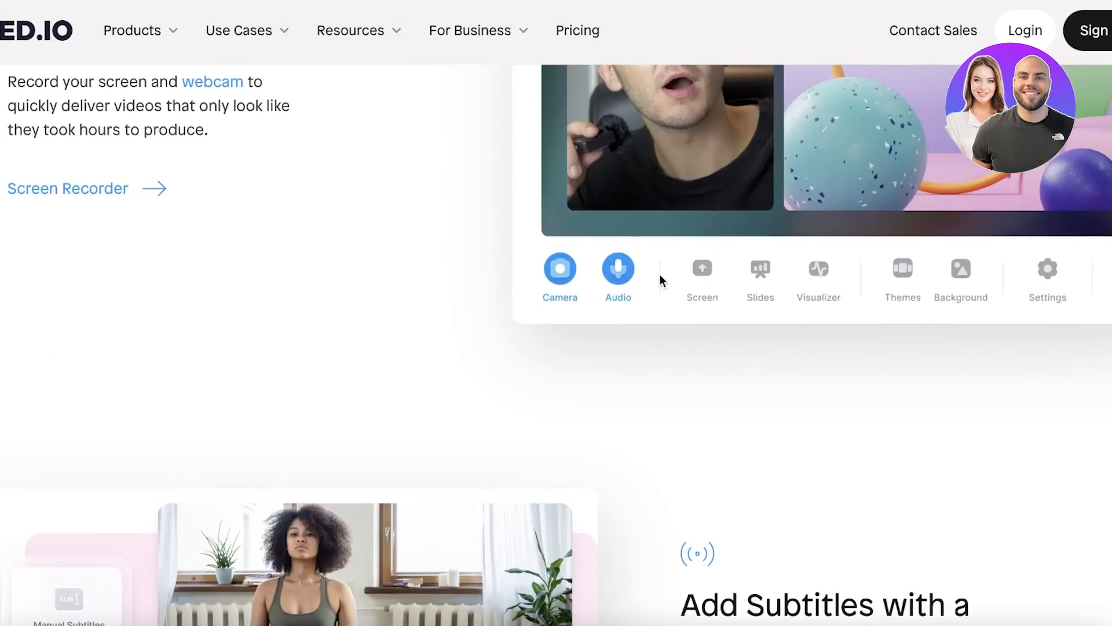
scroll(down, 3)
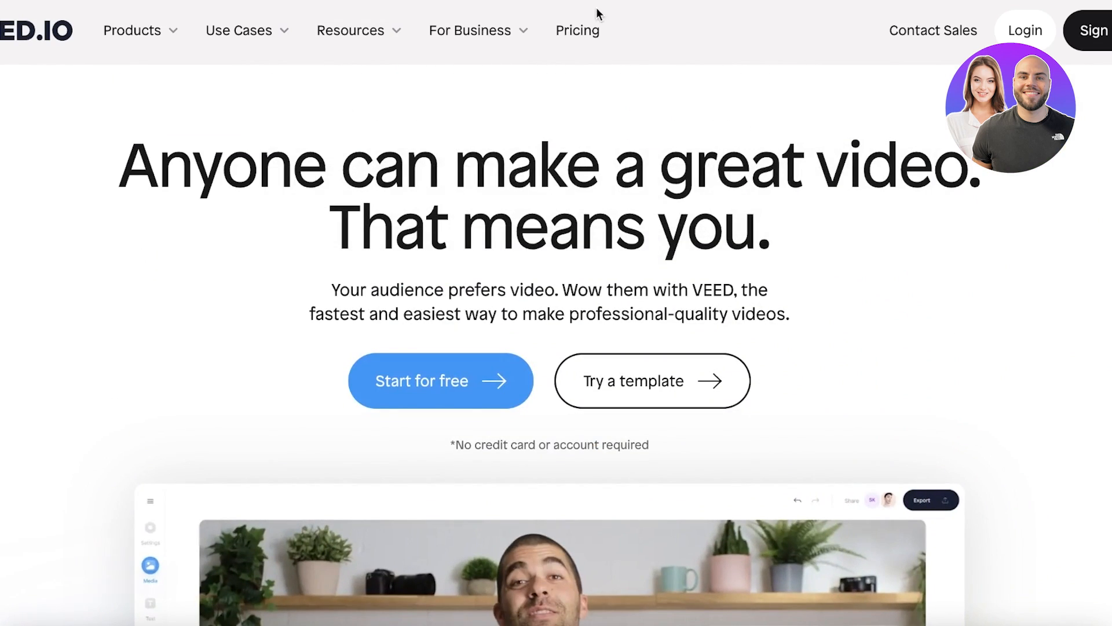
mouse_move(563, 126)
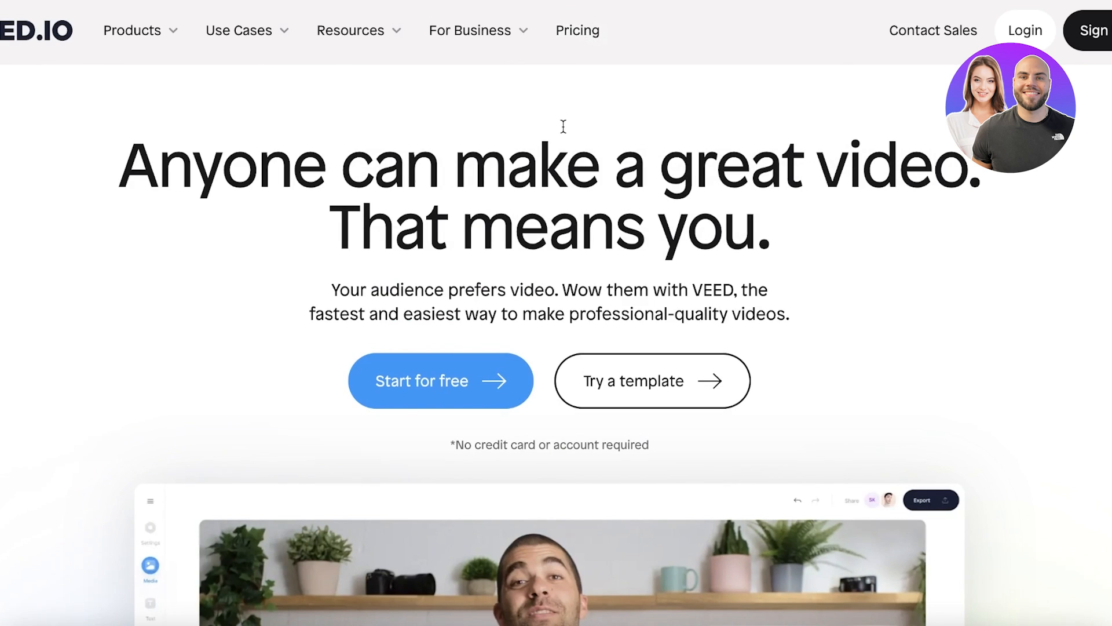
mouse_move(580, 133)
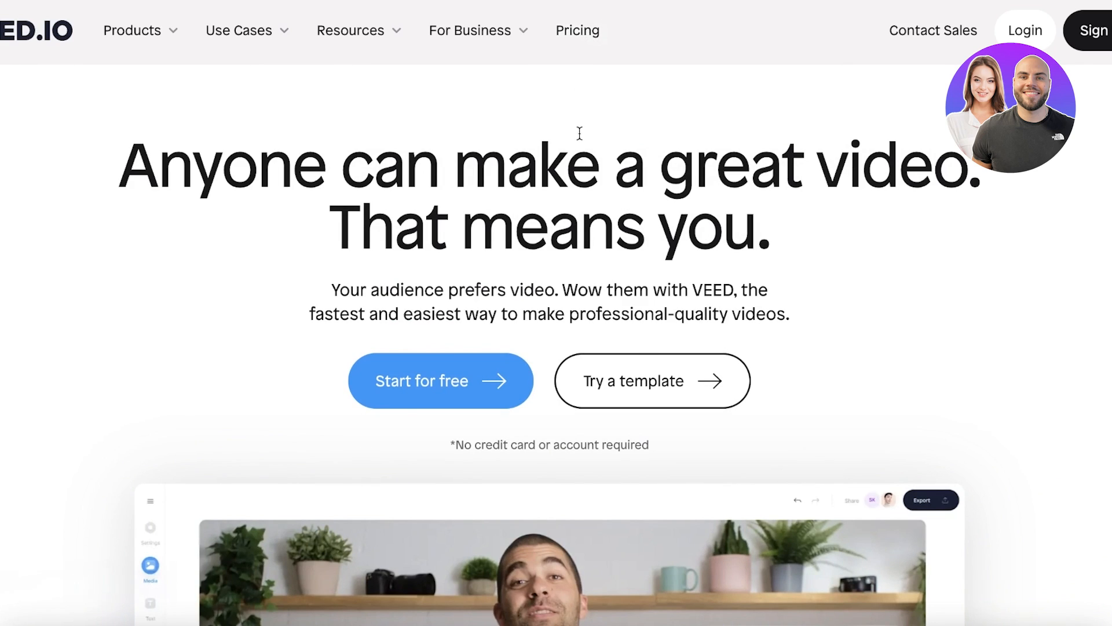
mouse_move(538, 161)
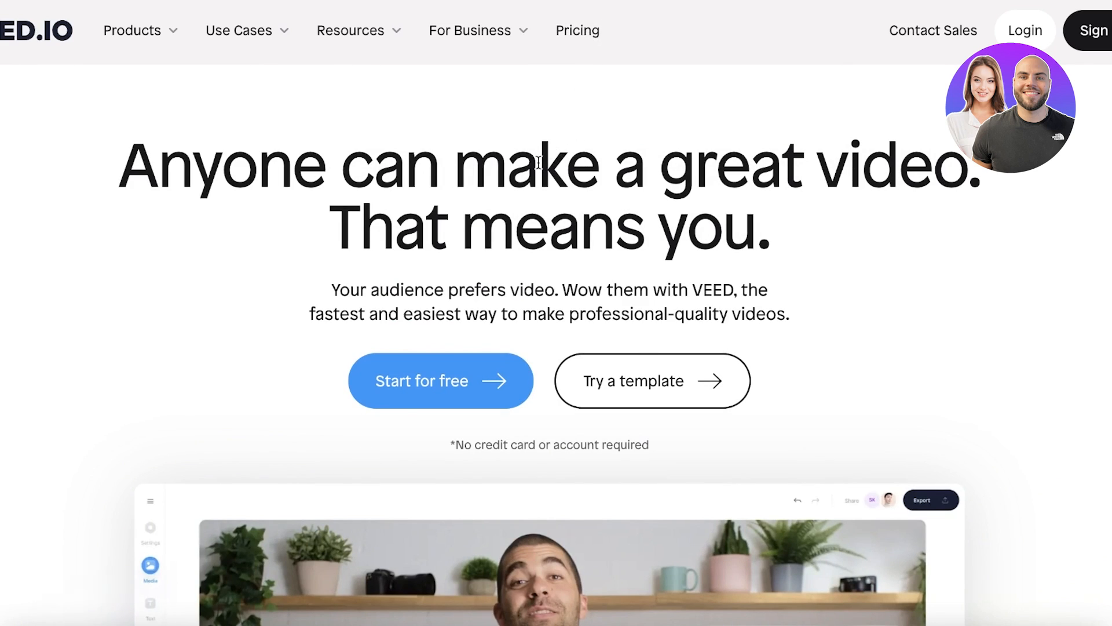
mouse_move(577, 14)
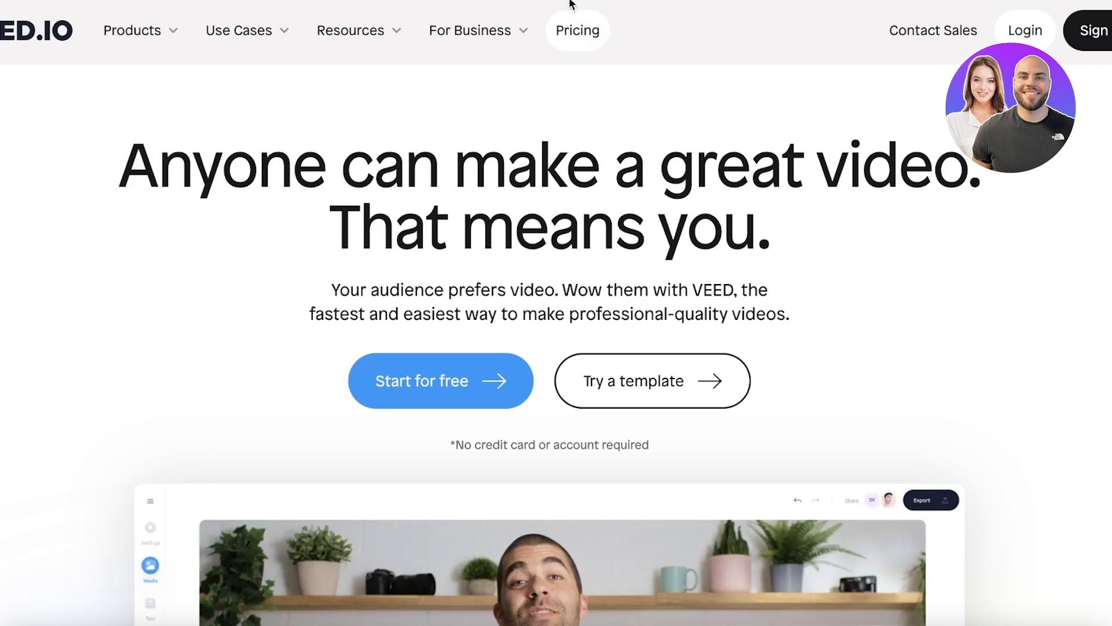
Review the subscription plans and their prices on the pricing page.
click(577, 29)
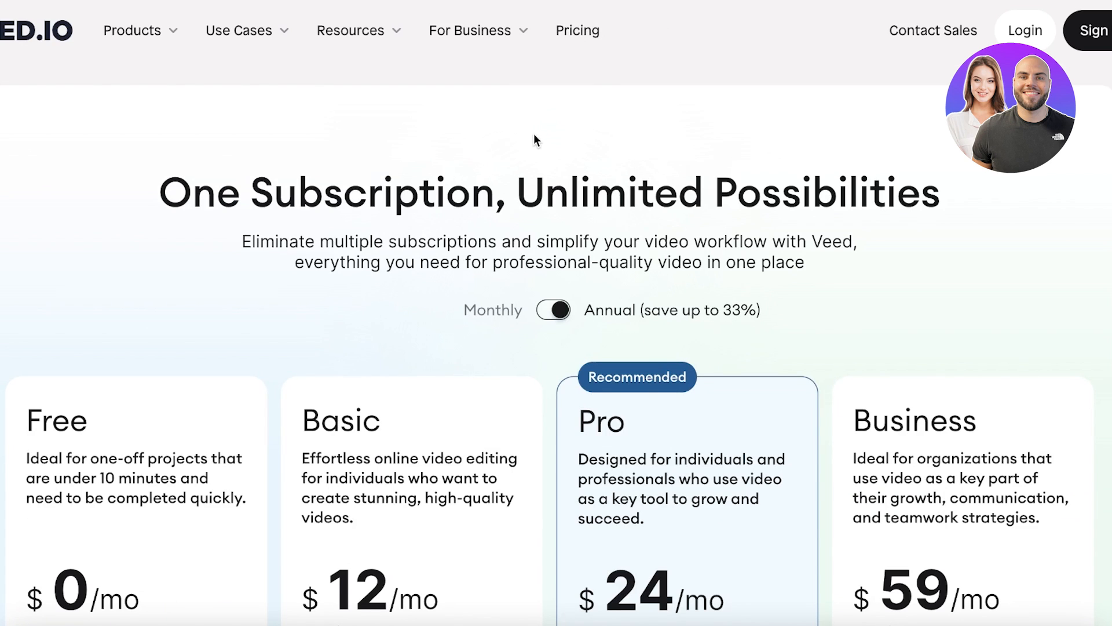
scroll(down, 3)
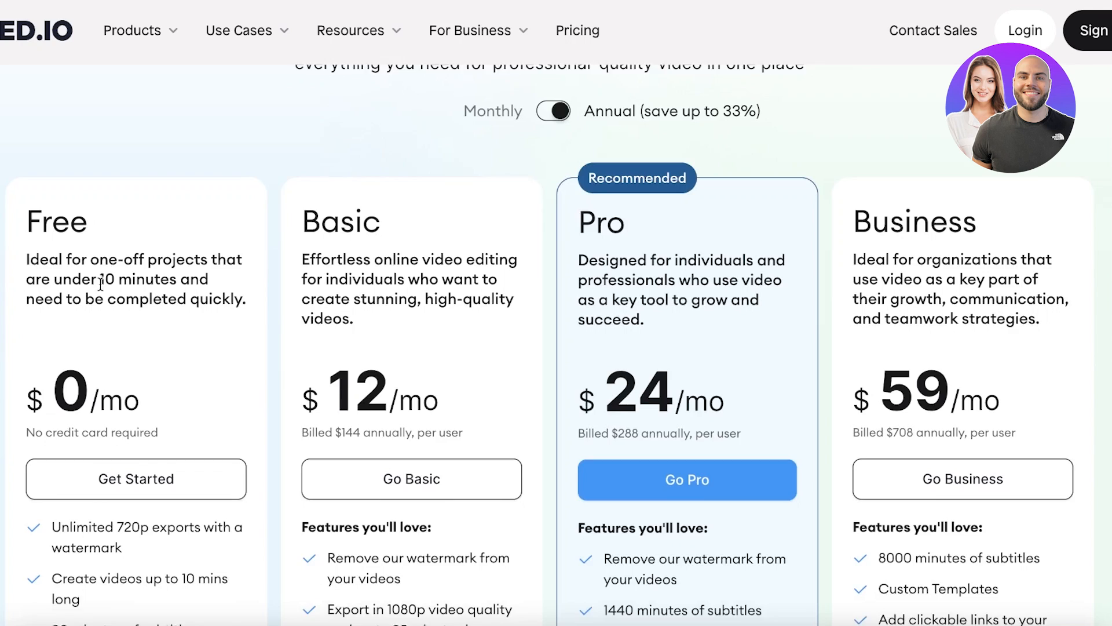
scroll(down, 3)
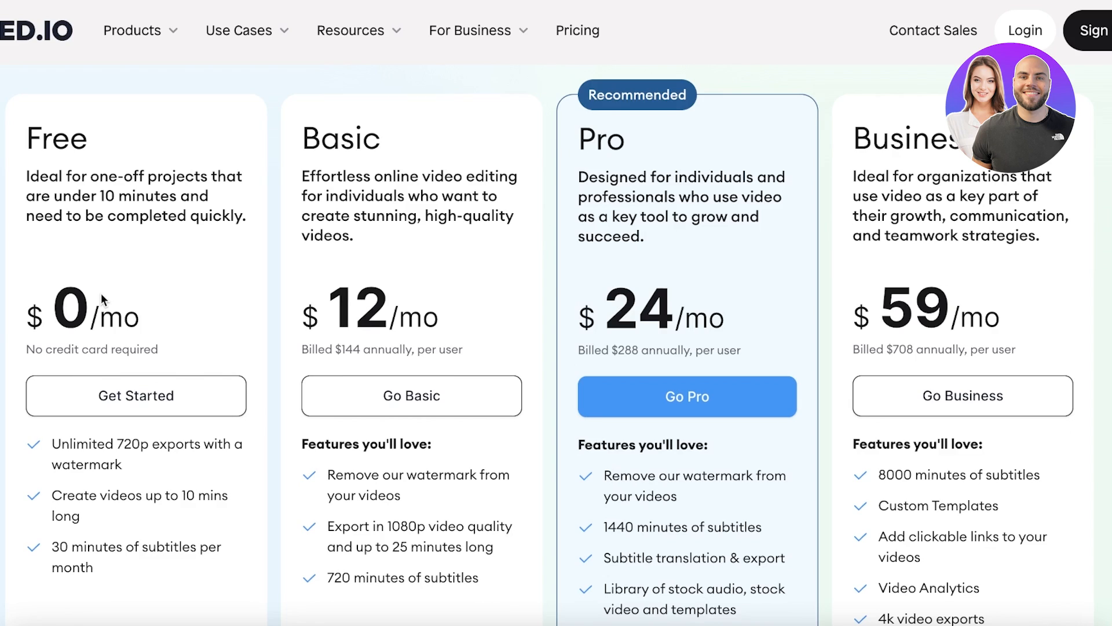
mouse_move(135, 445)
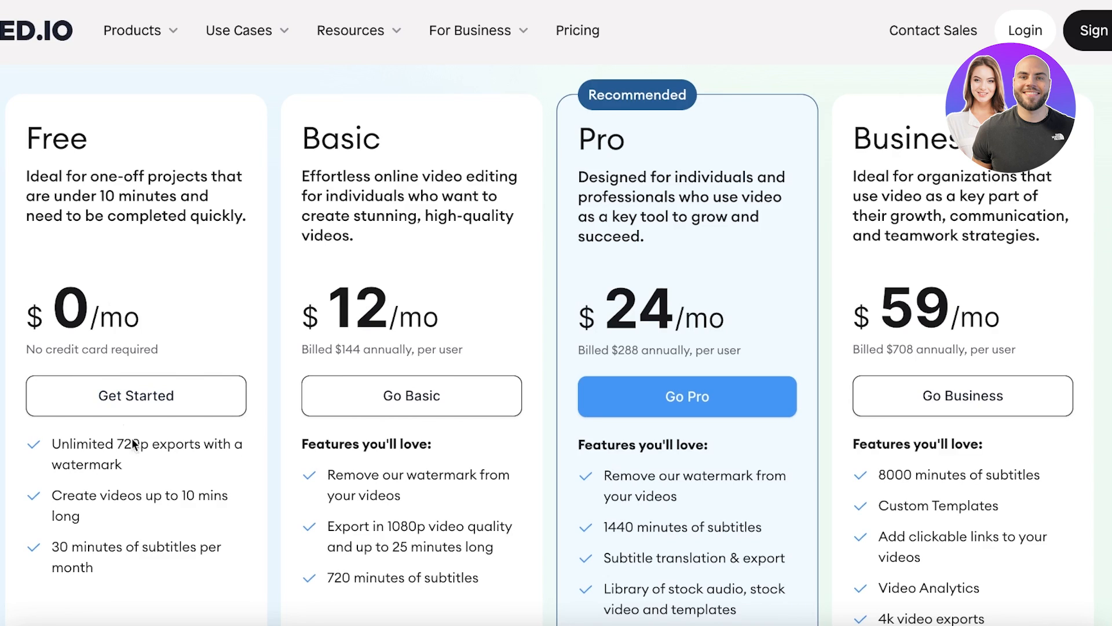
mouse_move(389, 335)
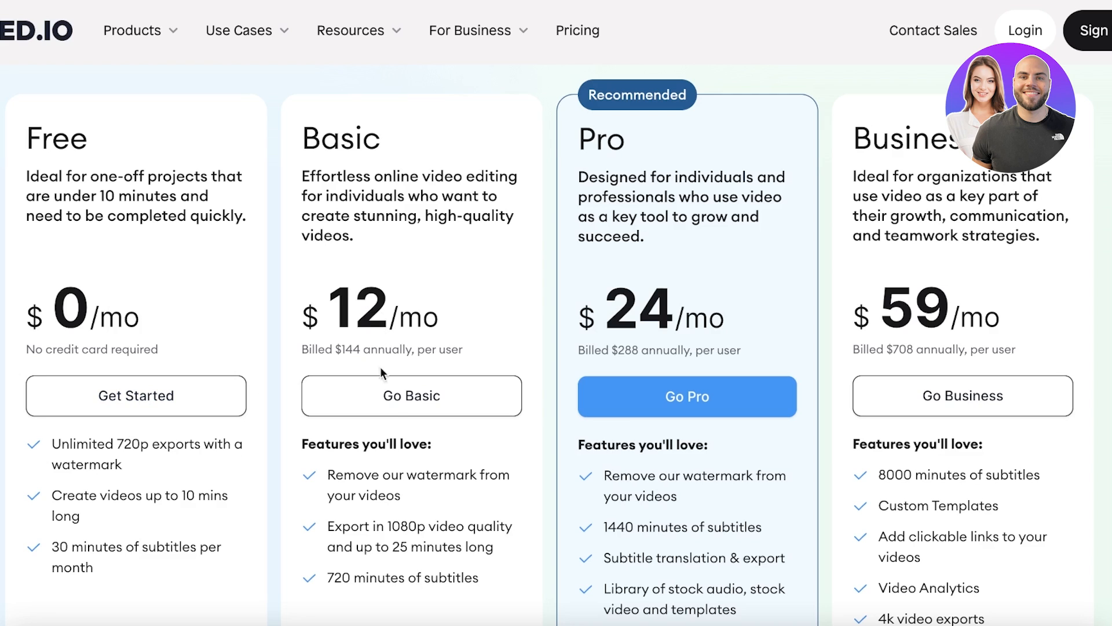
scroll(down, 3)
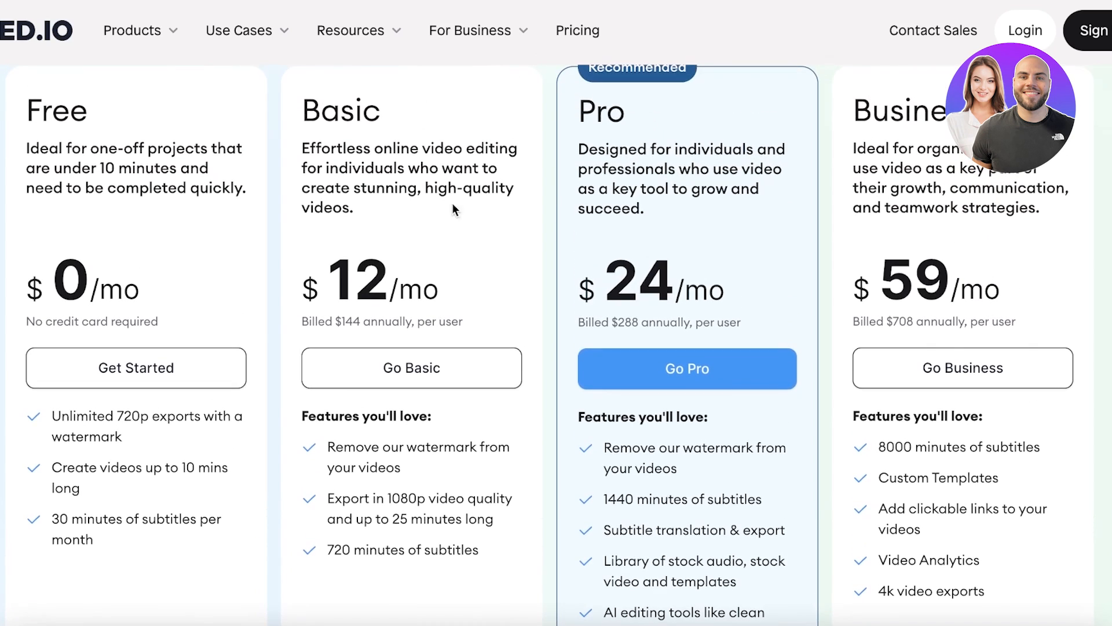
mouse_move(767, 275)
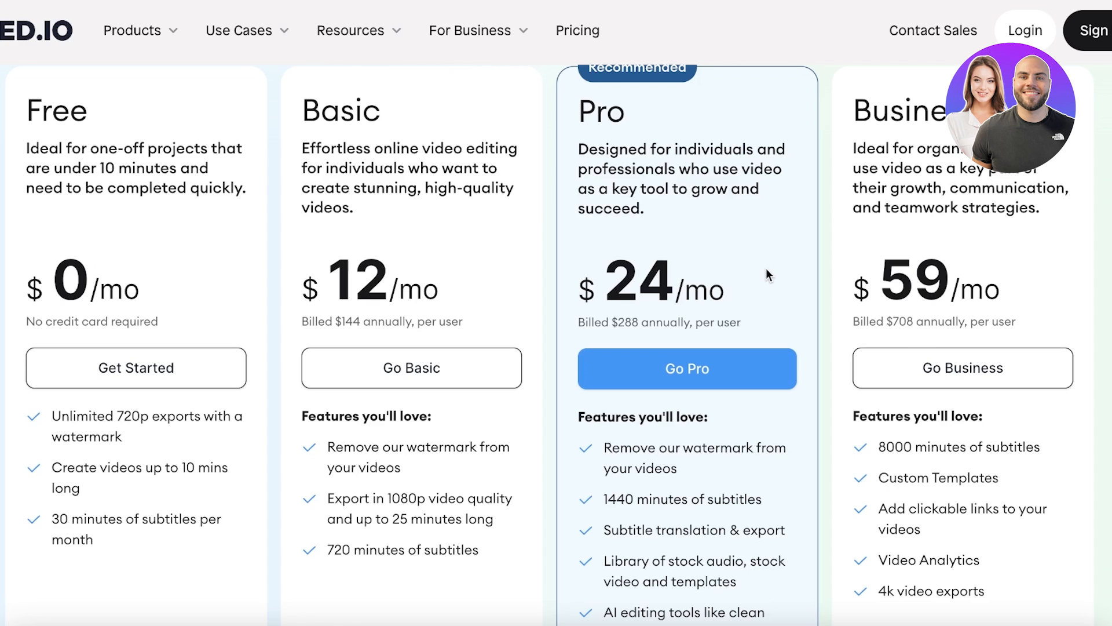
scroll(down, 3)
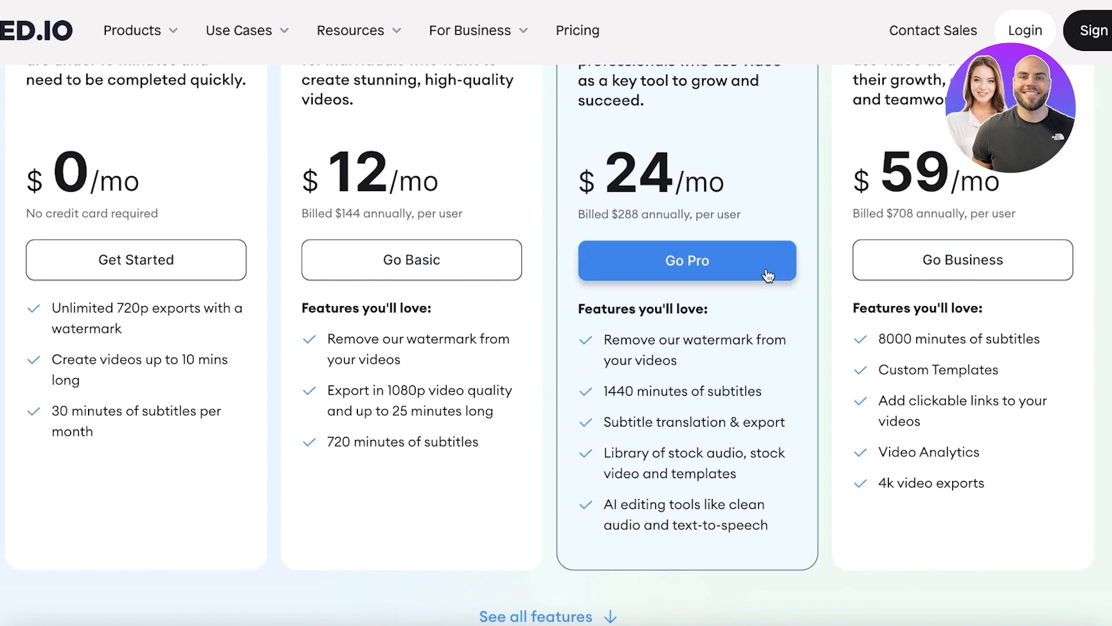
mouse_move(735, 334)
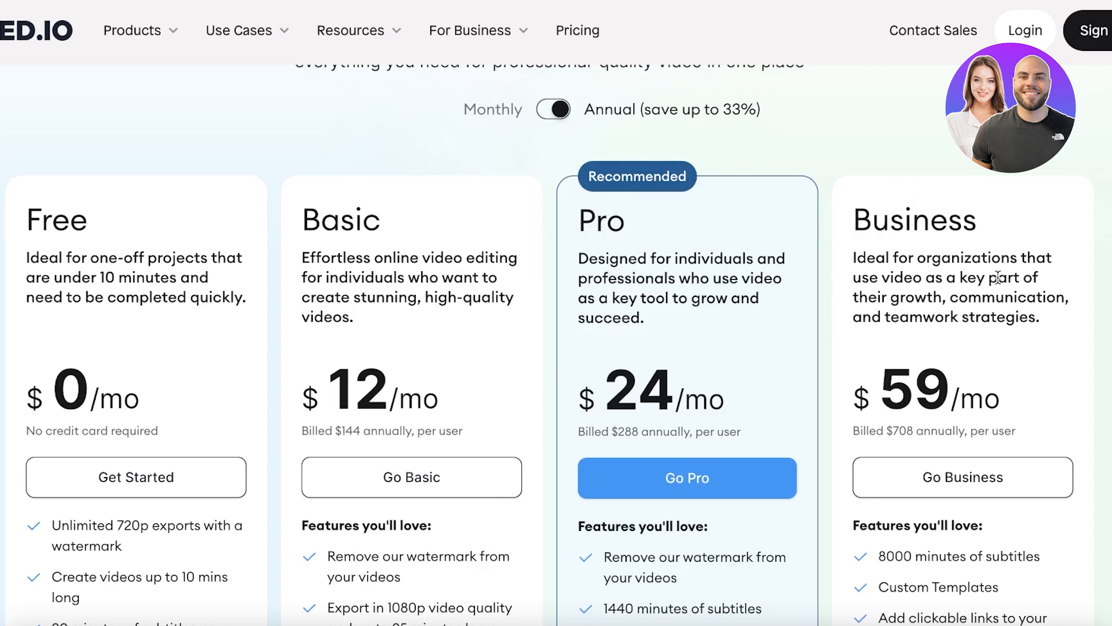
scroll(down, 3)
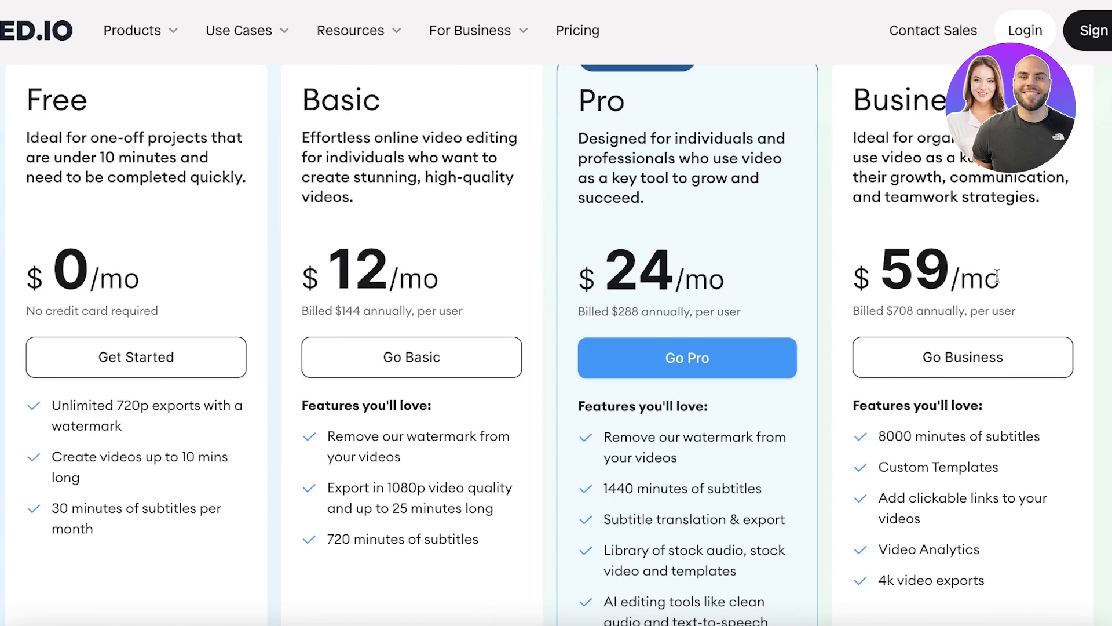
mouse_move(969, 275)
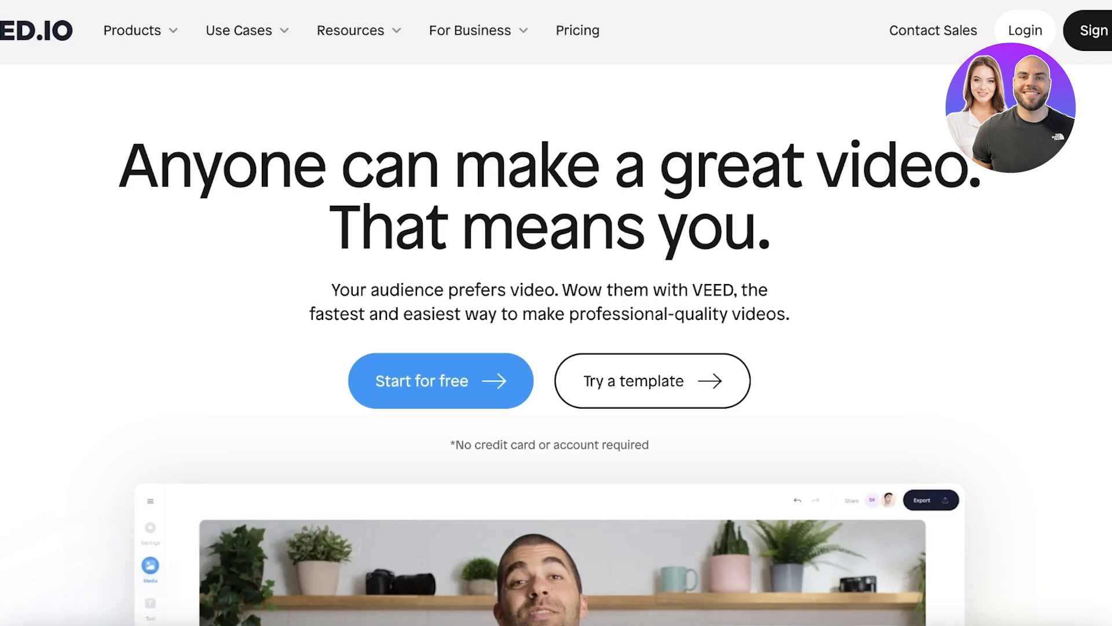
mouse_move(801, 239)
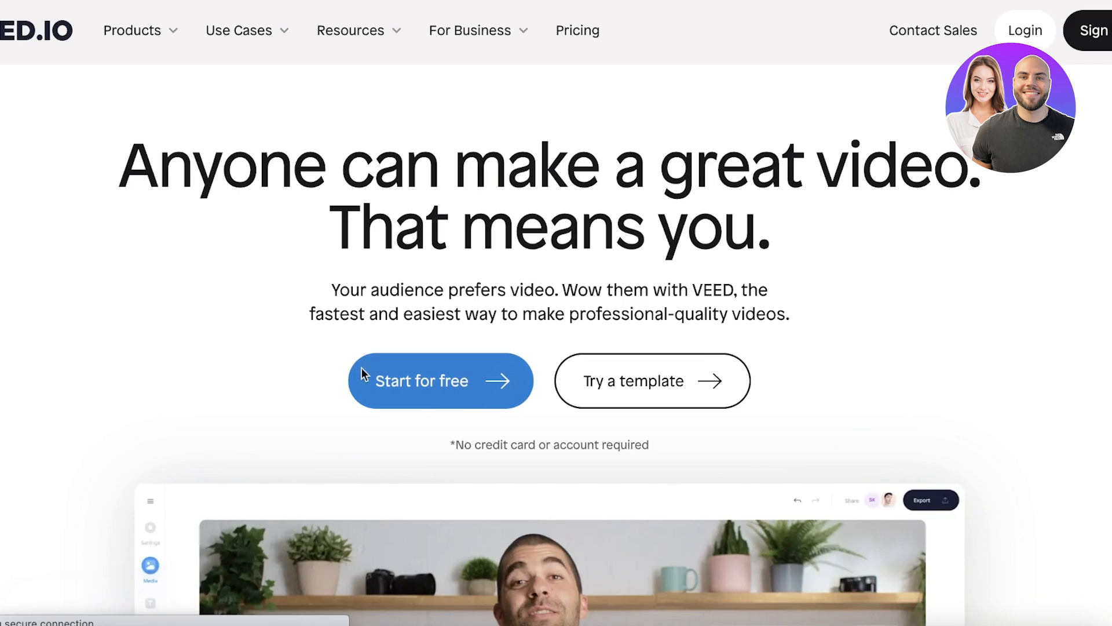
Create a Blank Canvas project and sign up with the first Google account.
click(440, 380)
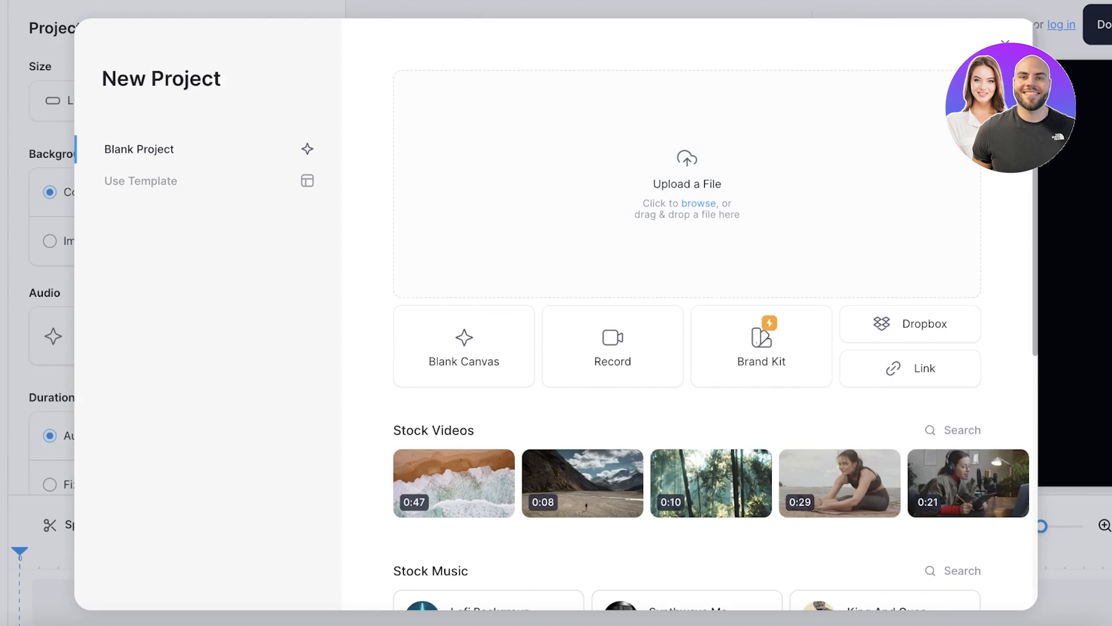
click(463, 347)
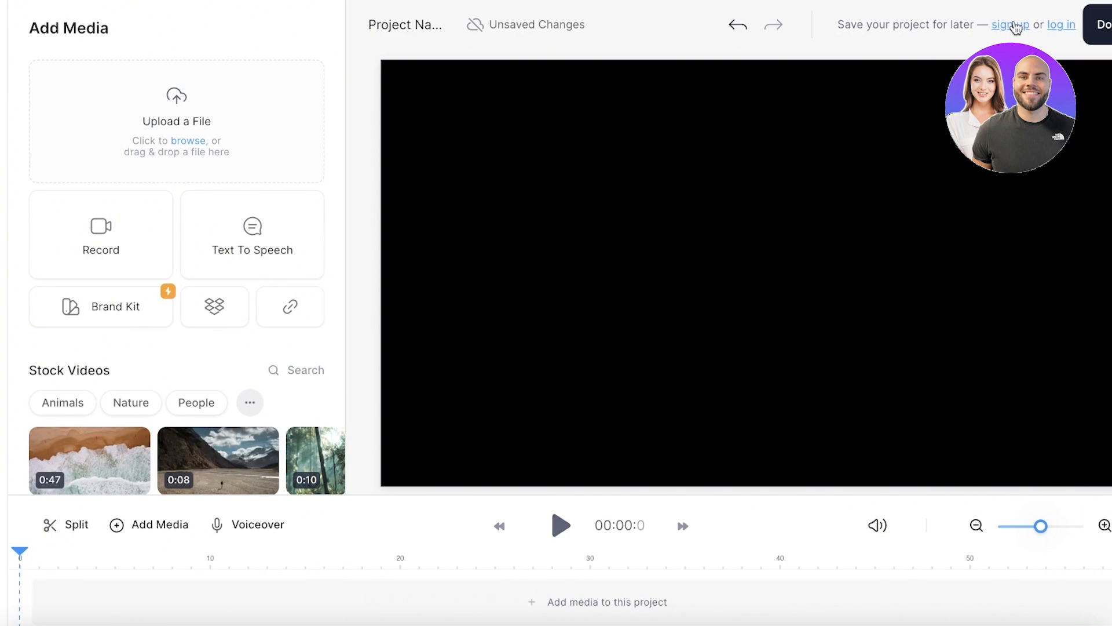
click(1011, 25)
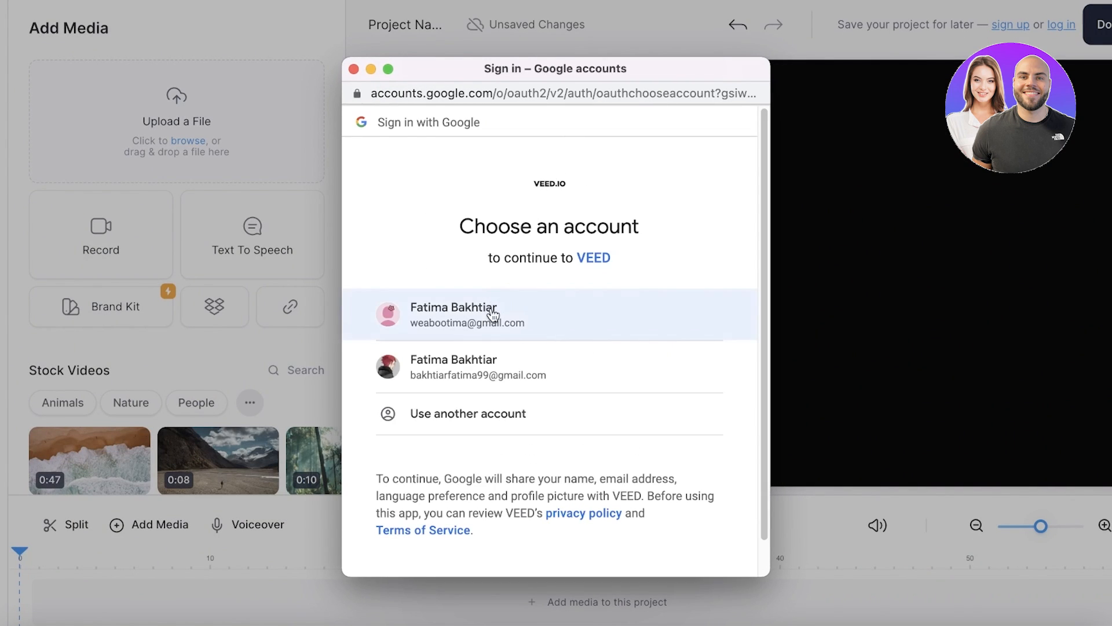
click(468, 314)
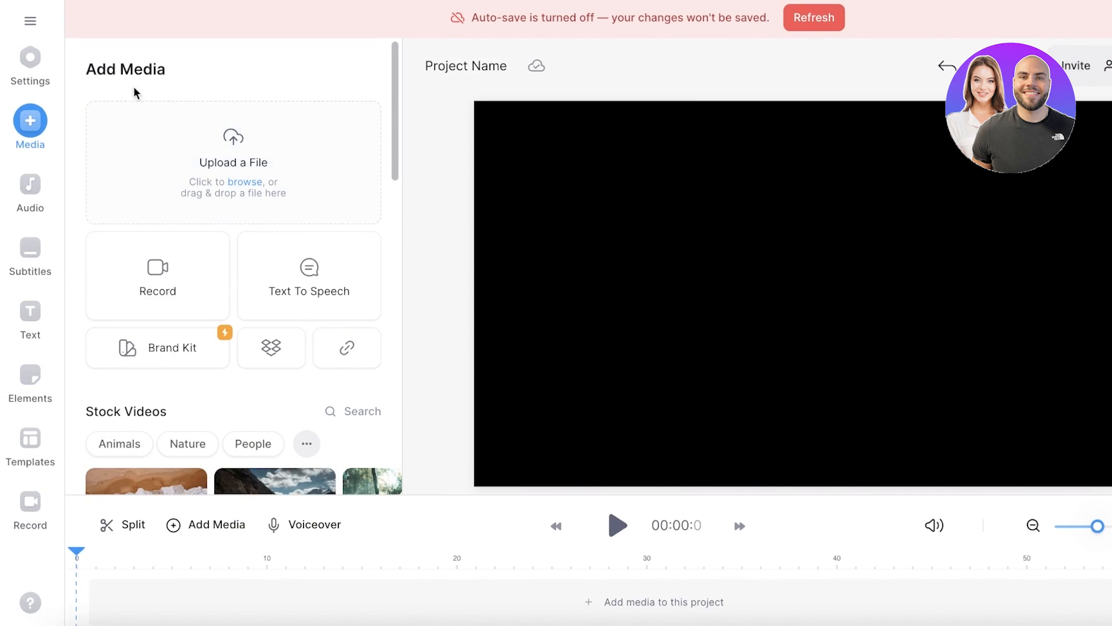
Go from the editor menu to the Dashboard, answering the onboarding questions and confirming workspace setup.
click(30, 23)
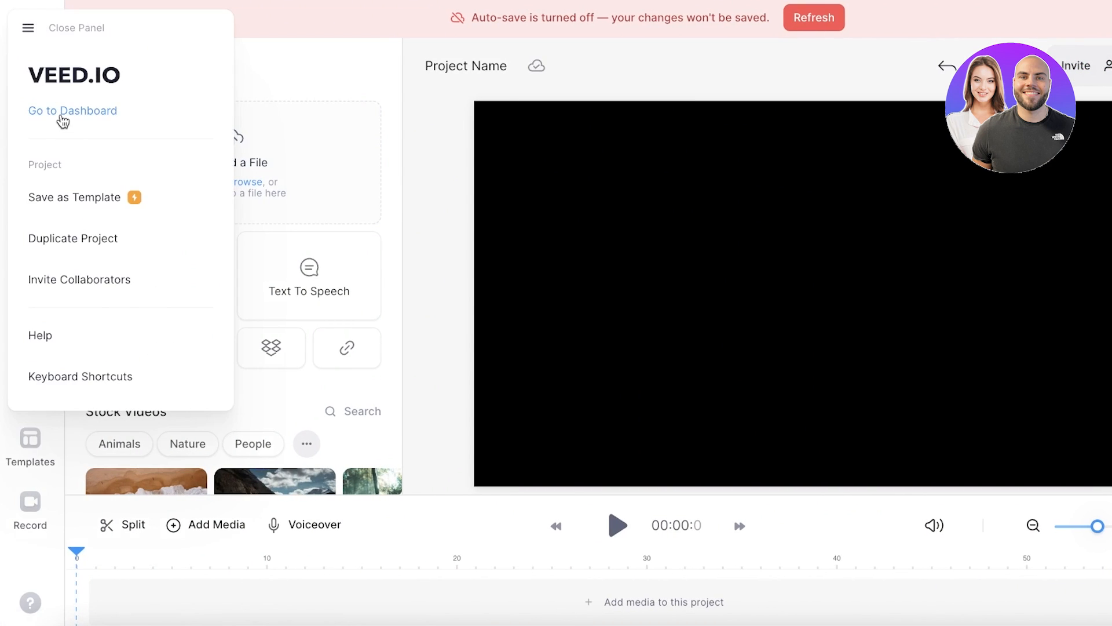
click(73, 110)
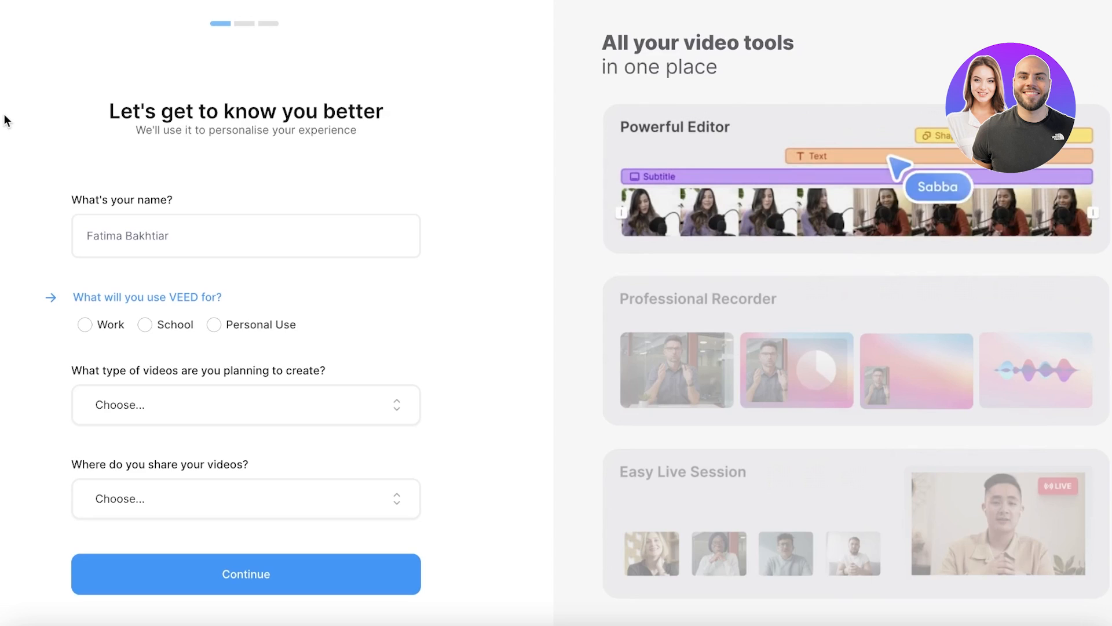
click(246, 236)
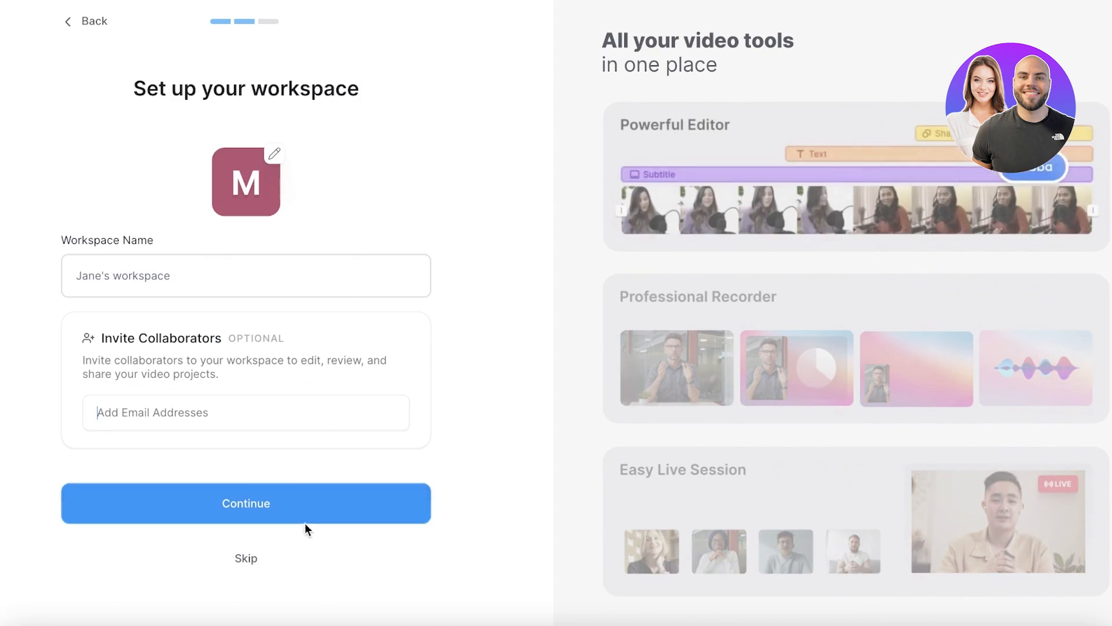
click(245, 503)
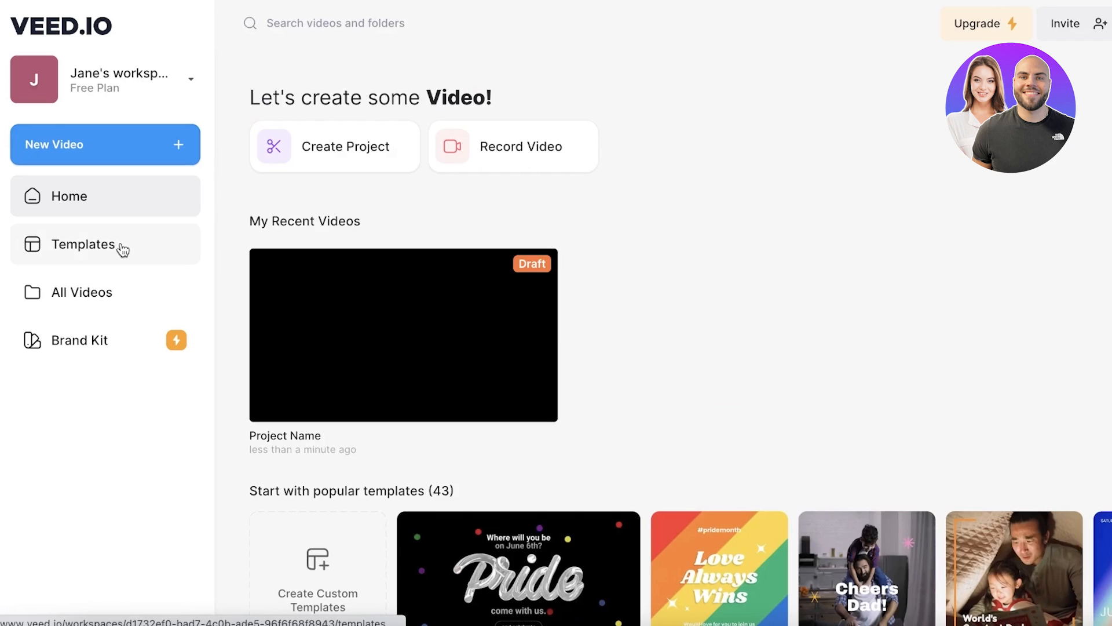
Browse Templates, All Videos and Brand Kit, ending back on the templates gallery.
click(83, 244)
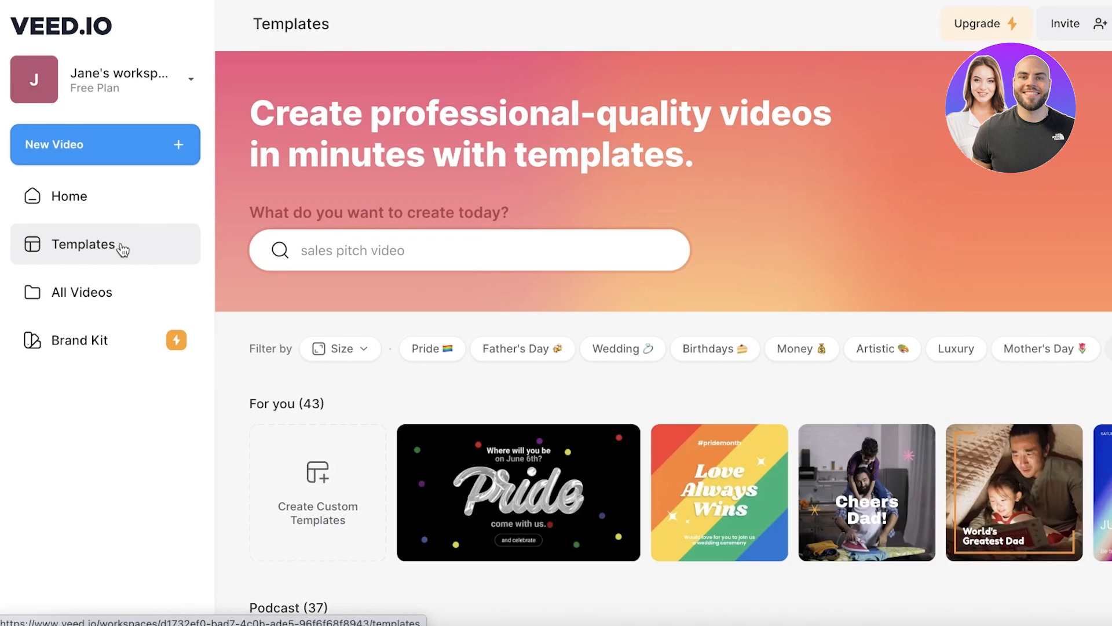
scroll(down, 3)
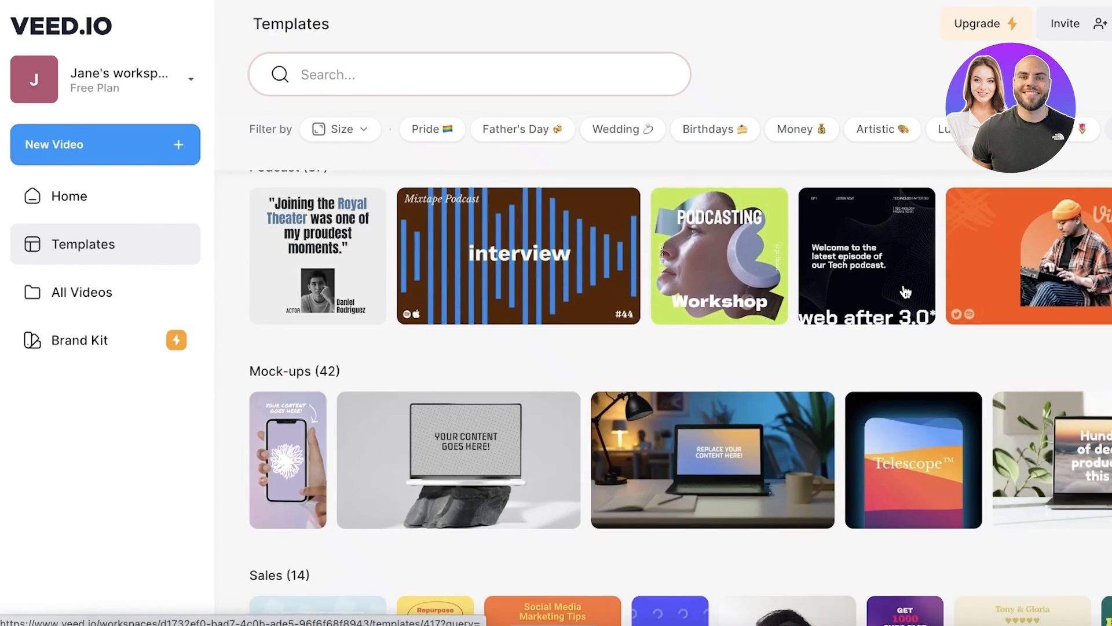
click(83, 291)
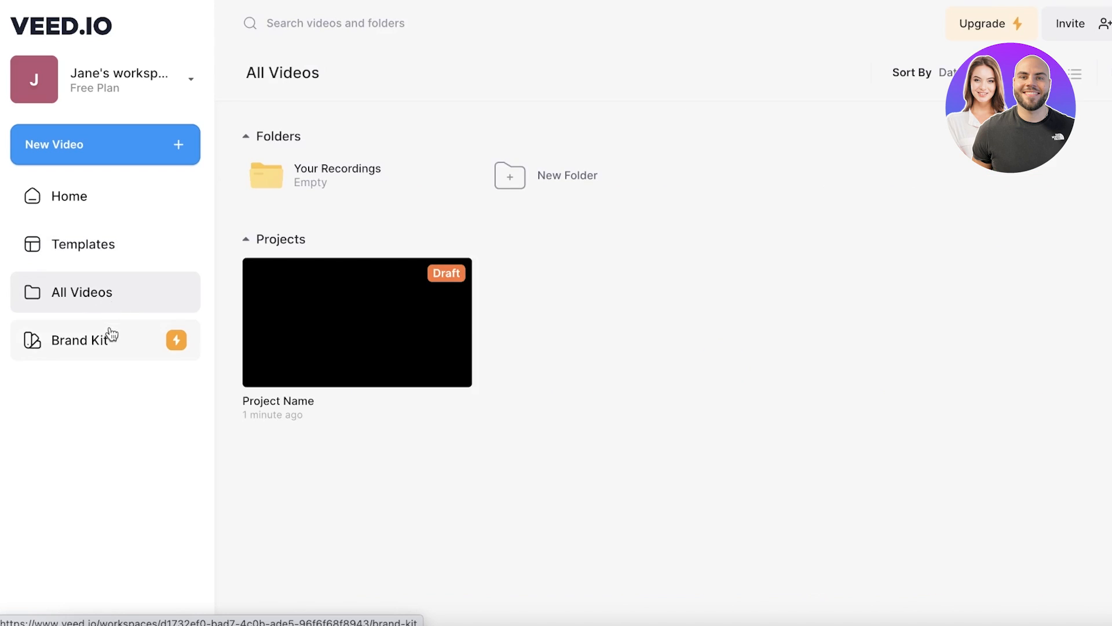
click(78, 340)
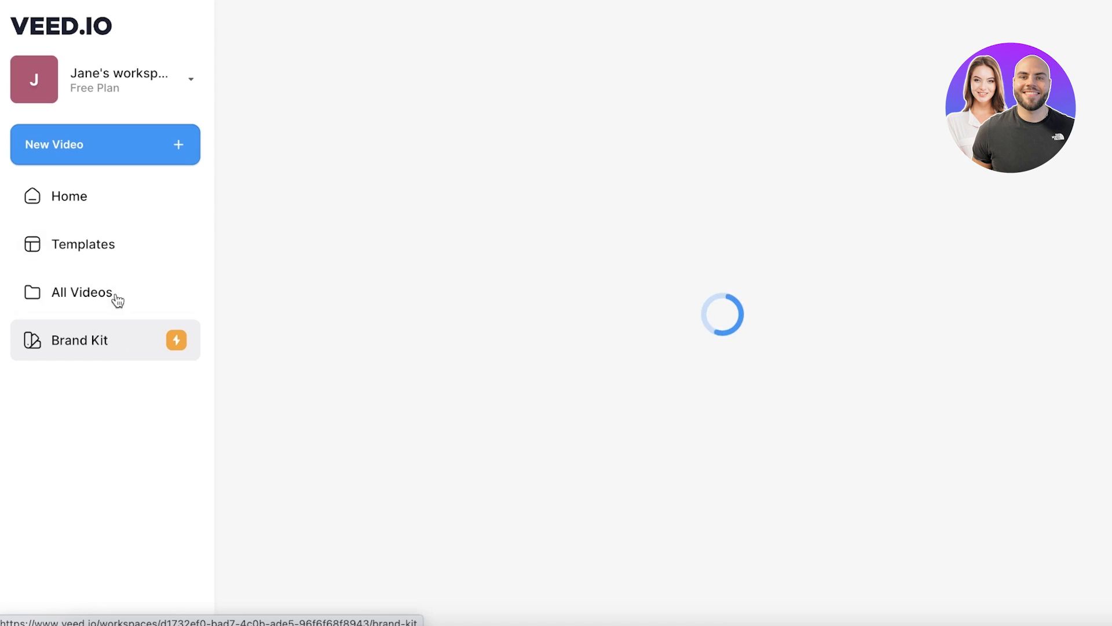
click(81, 292)
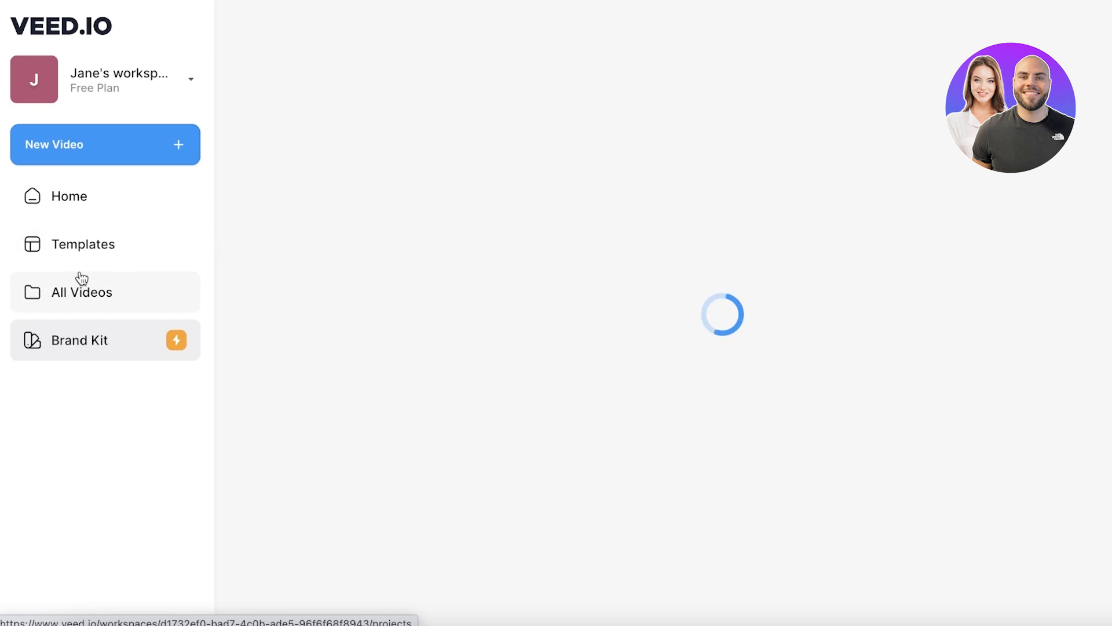
click(84, 244)
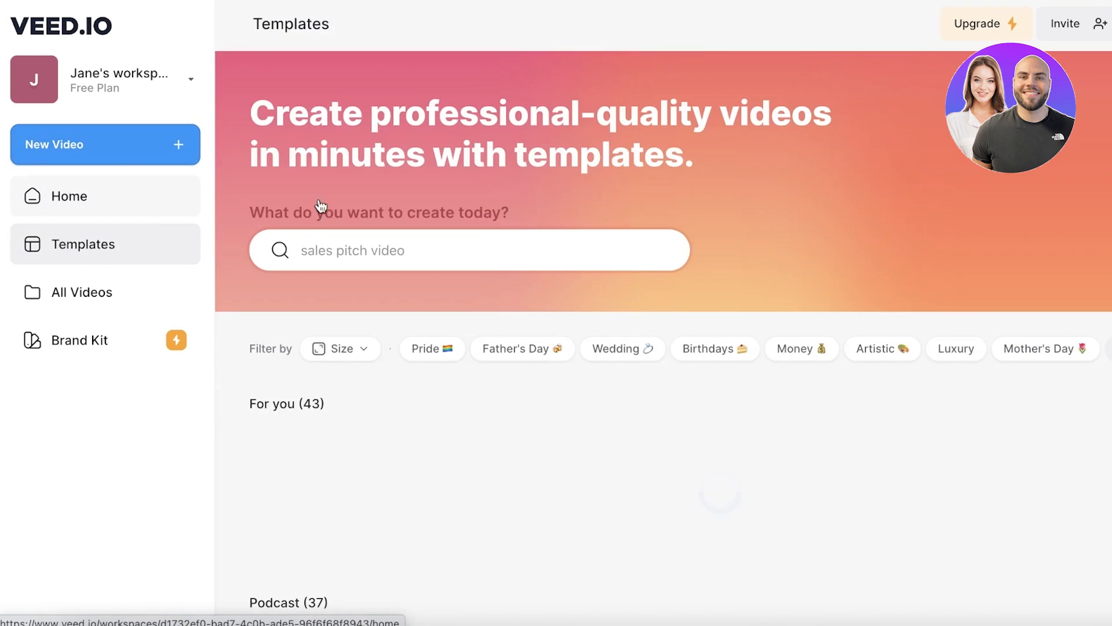
scroll(down, 3)
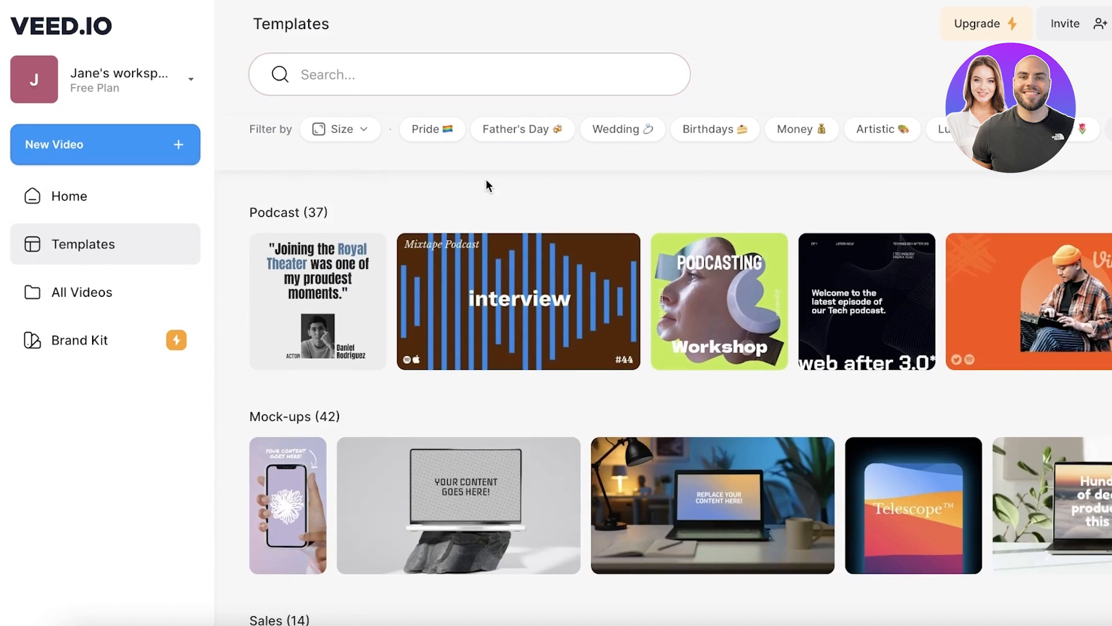
text(sales pitch video)
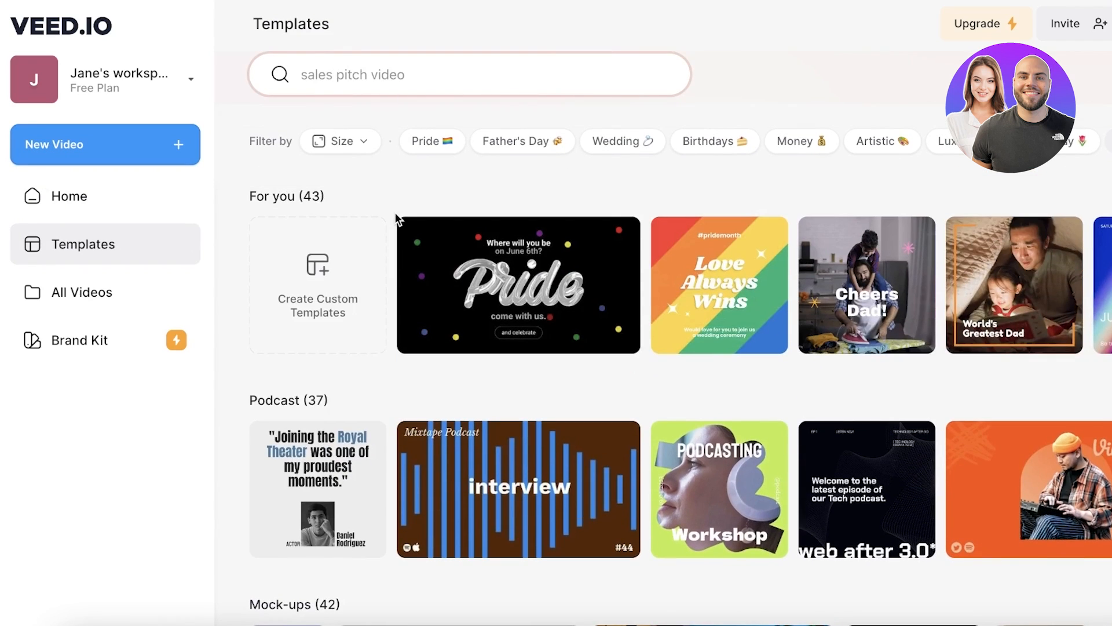
scroll(down, 3)
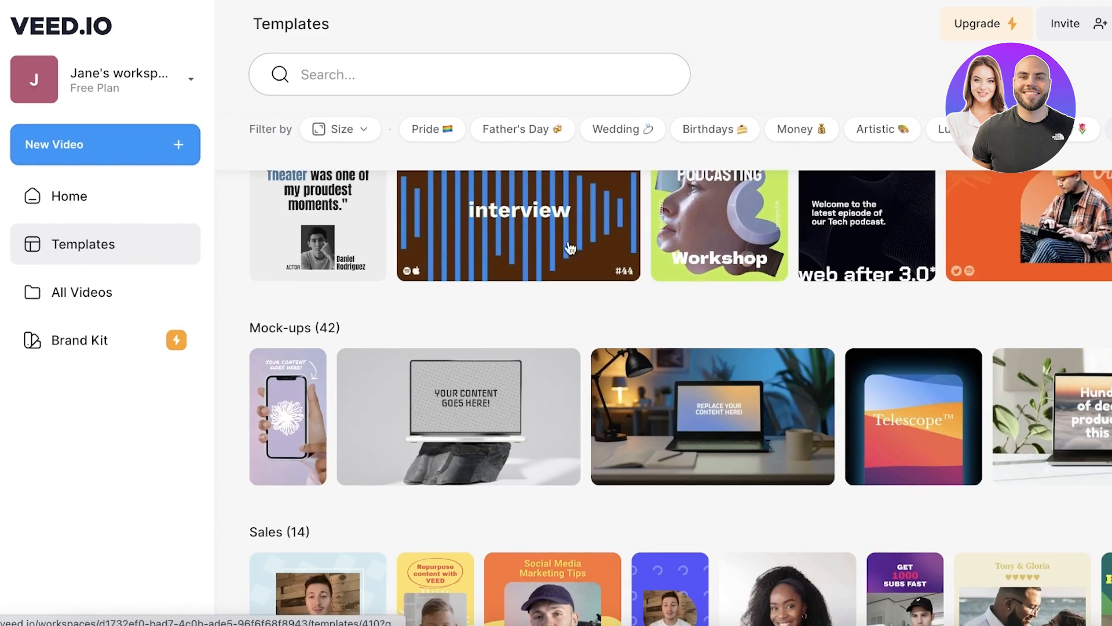
scroll(down, 3)
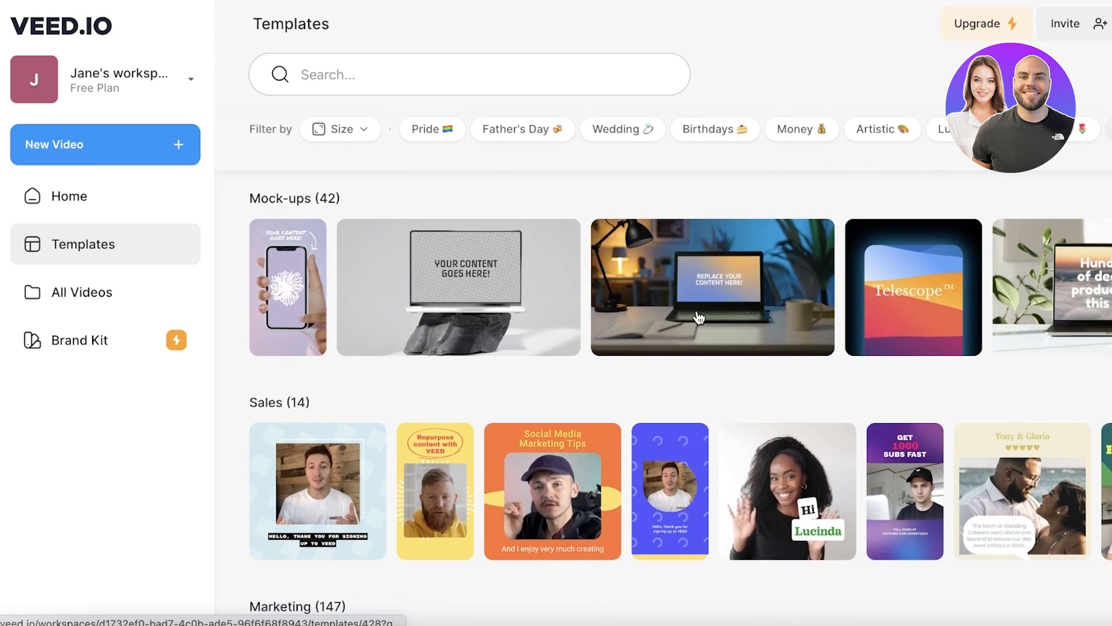
scroll(down, 3)
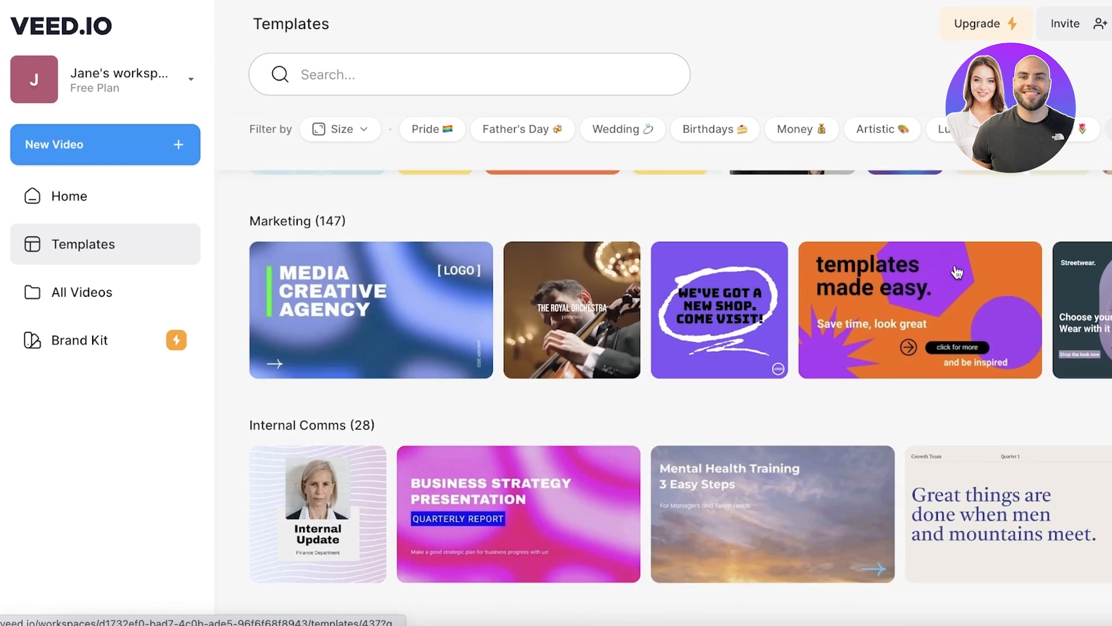
scroll(down, 3)
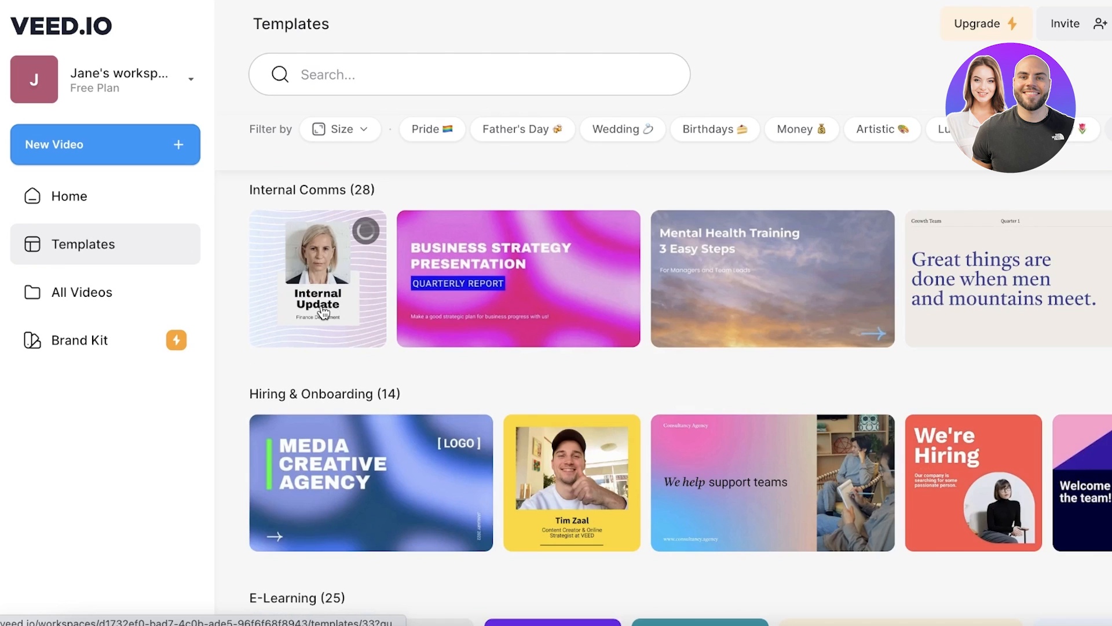
scroll(down, 3)
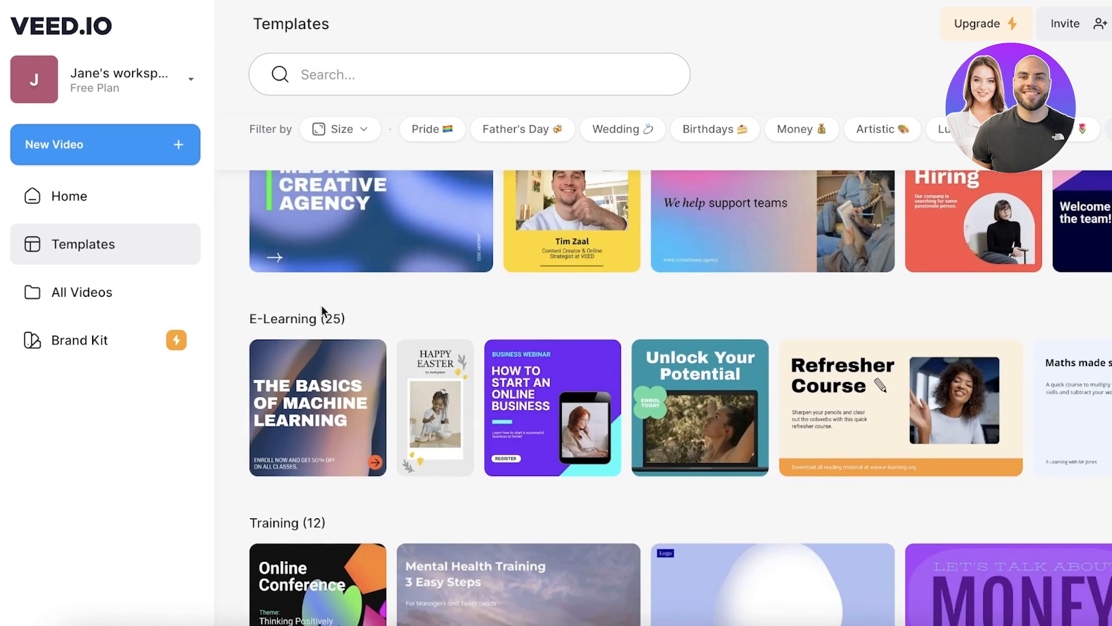
scroll(down, 3)
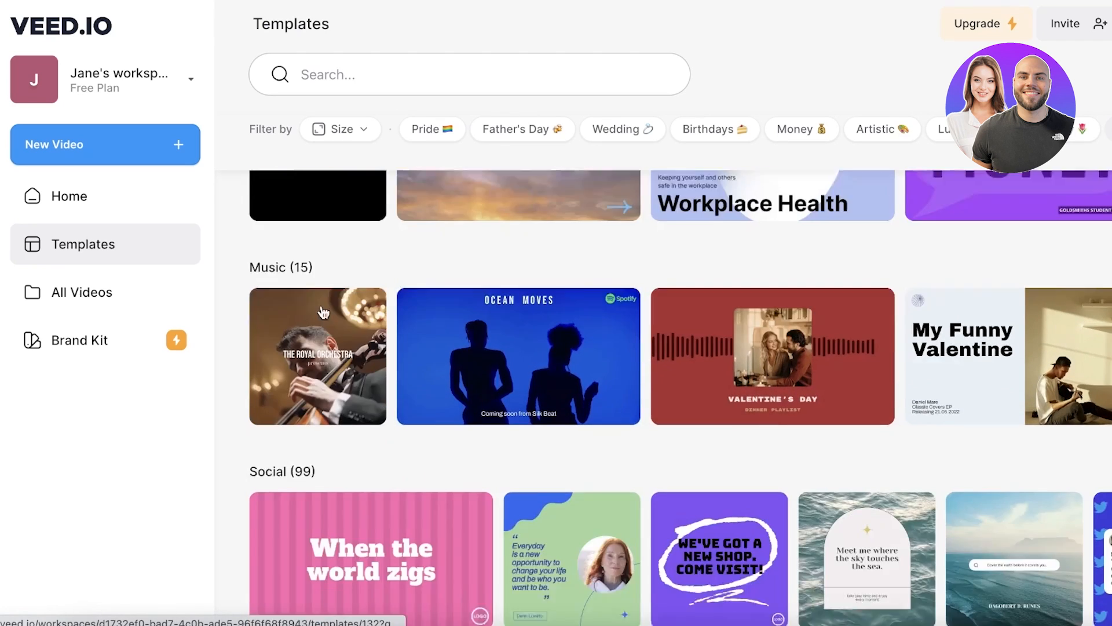
scroll(down, 3)
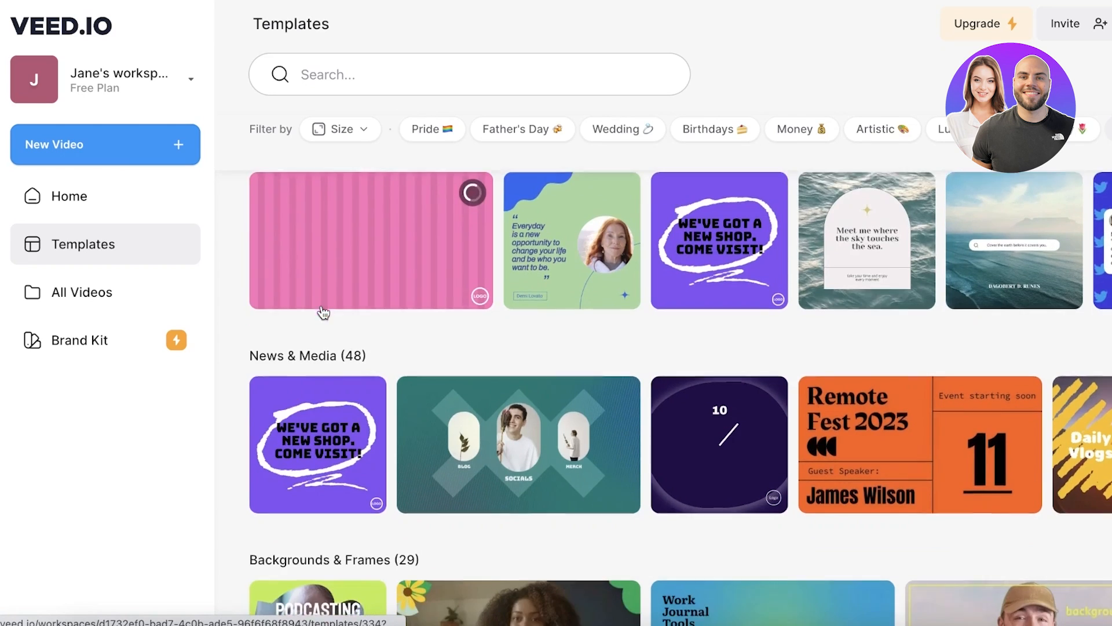
scroll(down, 3)
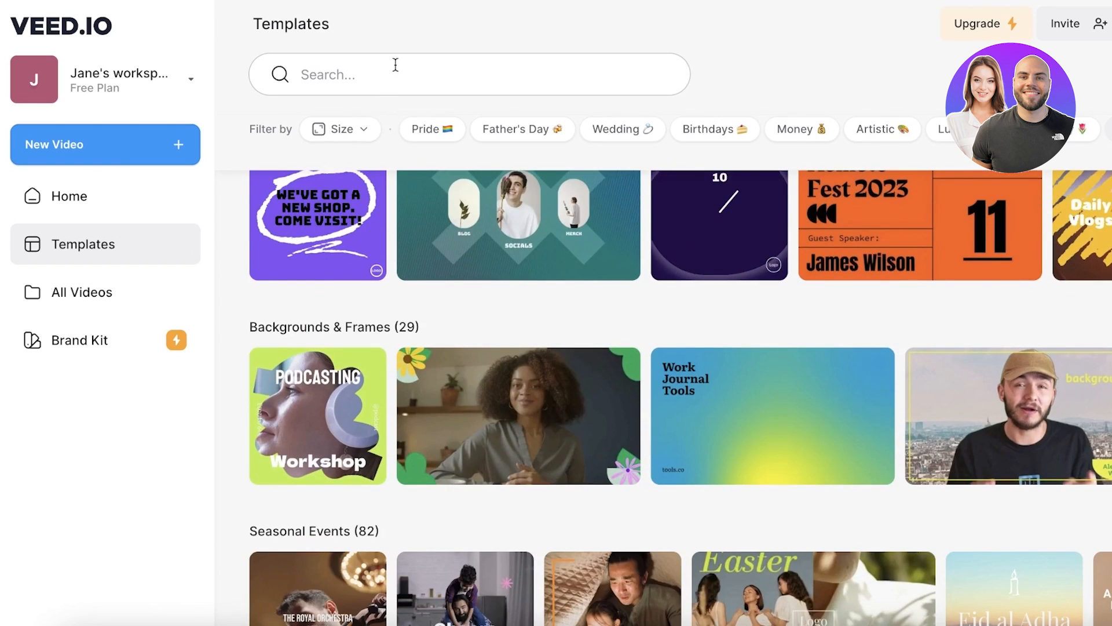
scroll(down, 3)
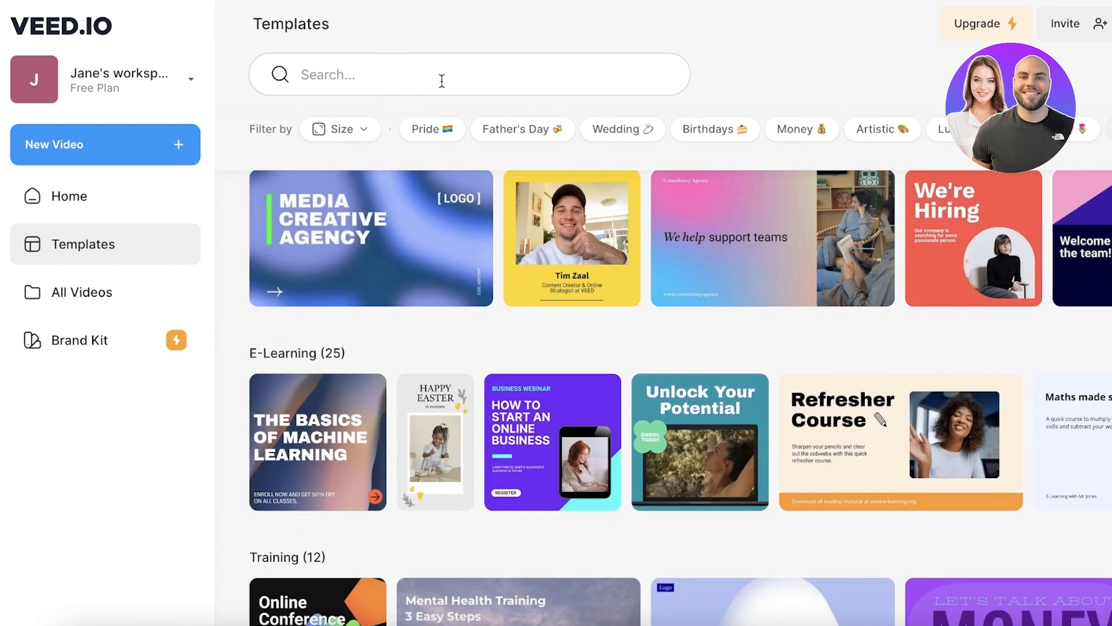
Search templates for 'instagram' and 'sales pitch video' with the portrait size filter applied.
text(instagram)
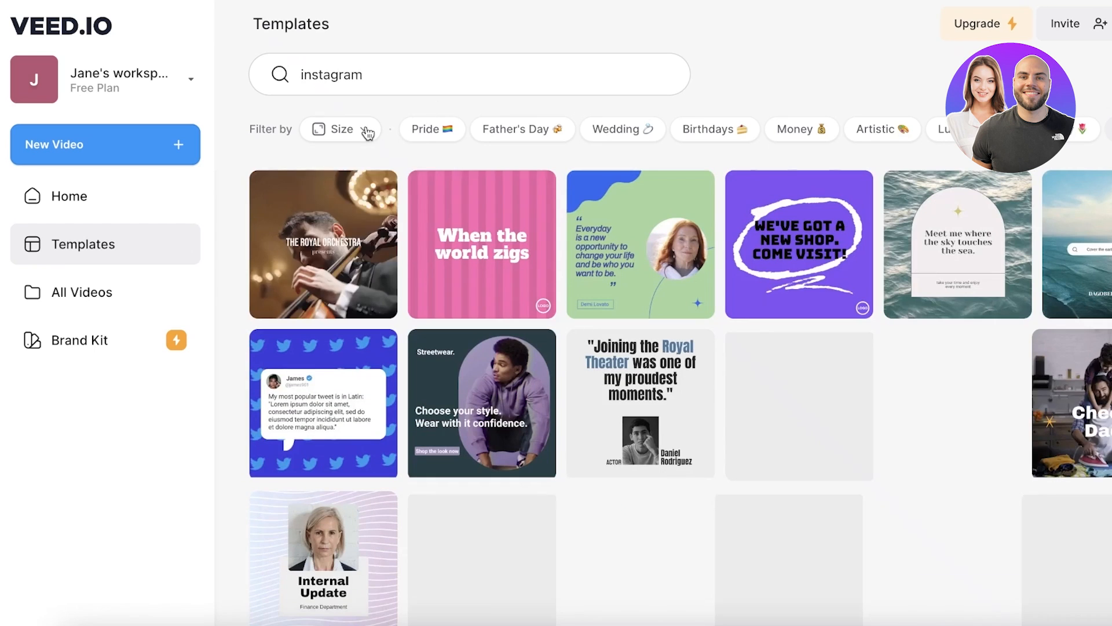
scroll(down, 3)
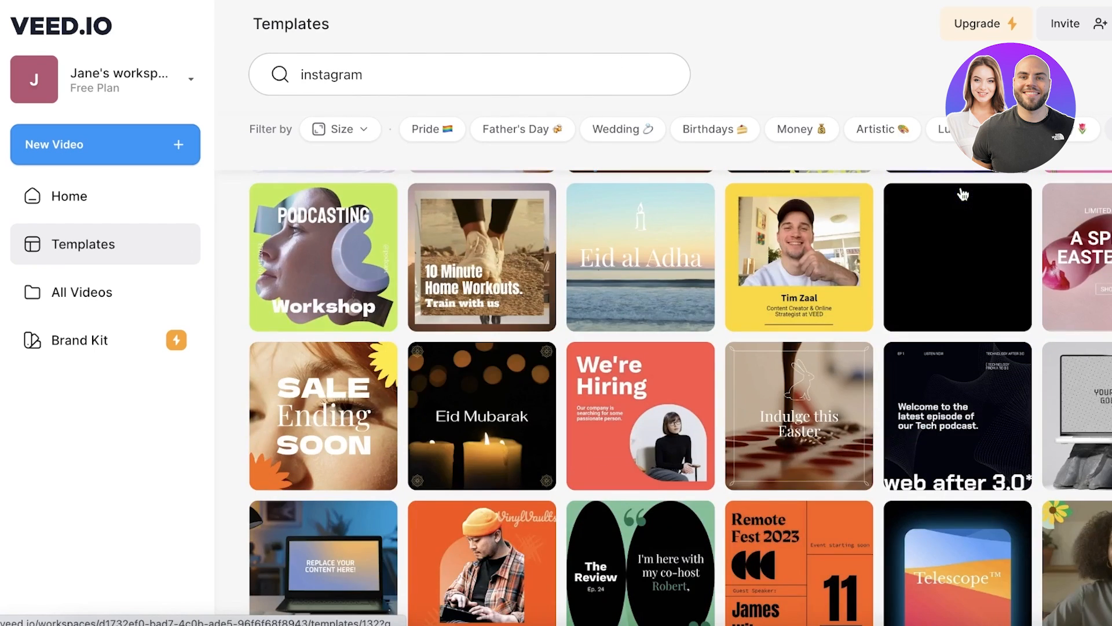
scroll(down, 3)
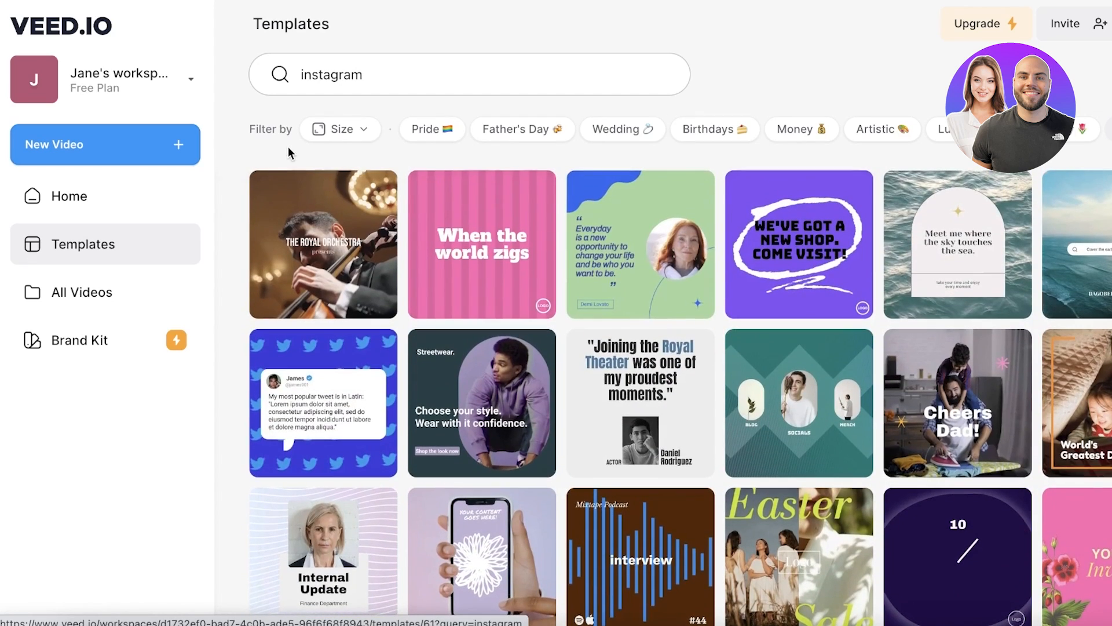
click(340, 129)
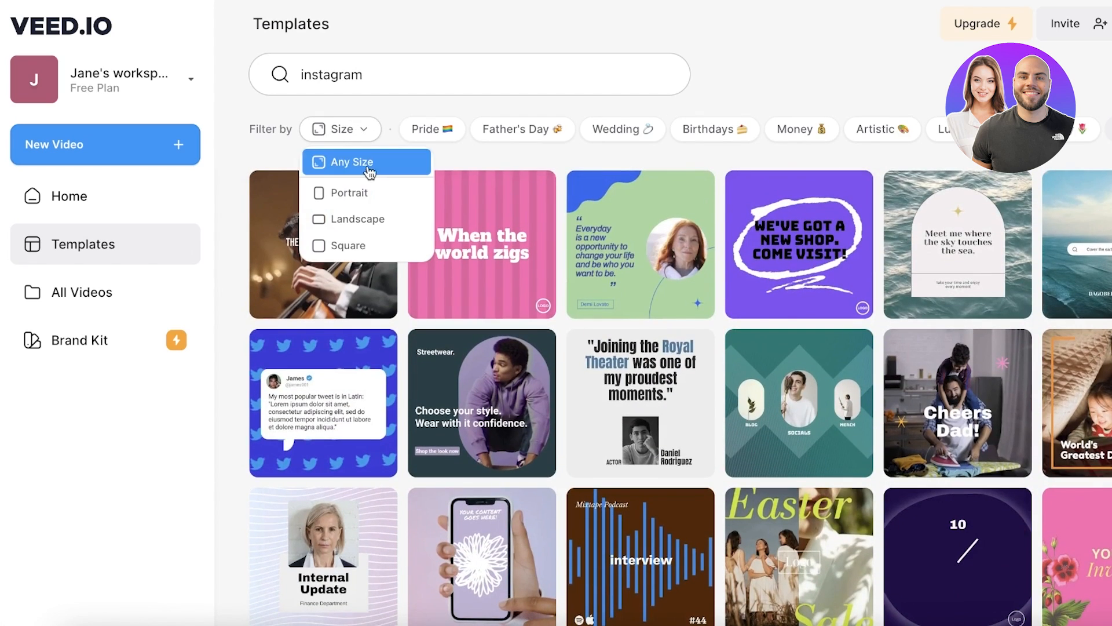
click(350, 193)
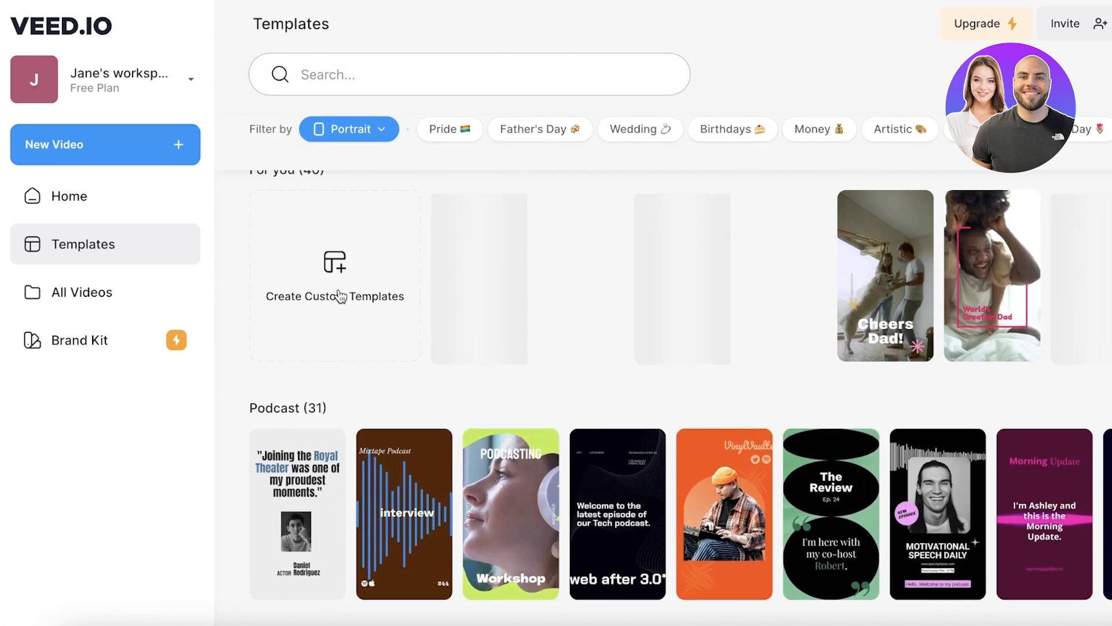
scroll(down, 3)
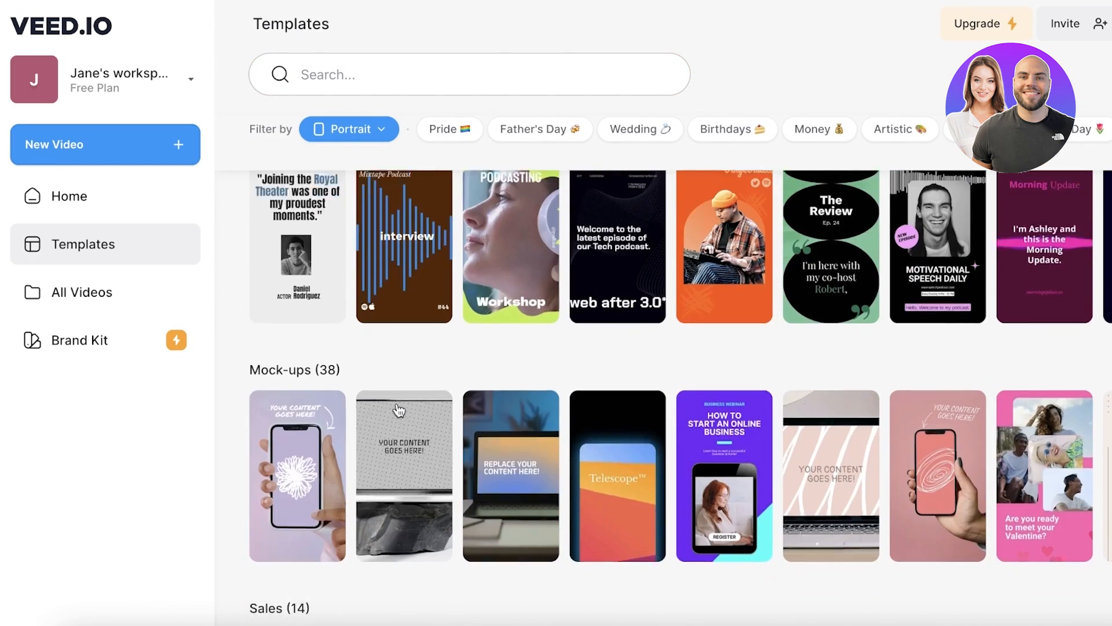
text(sales pitch video)
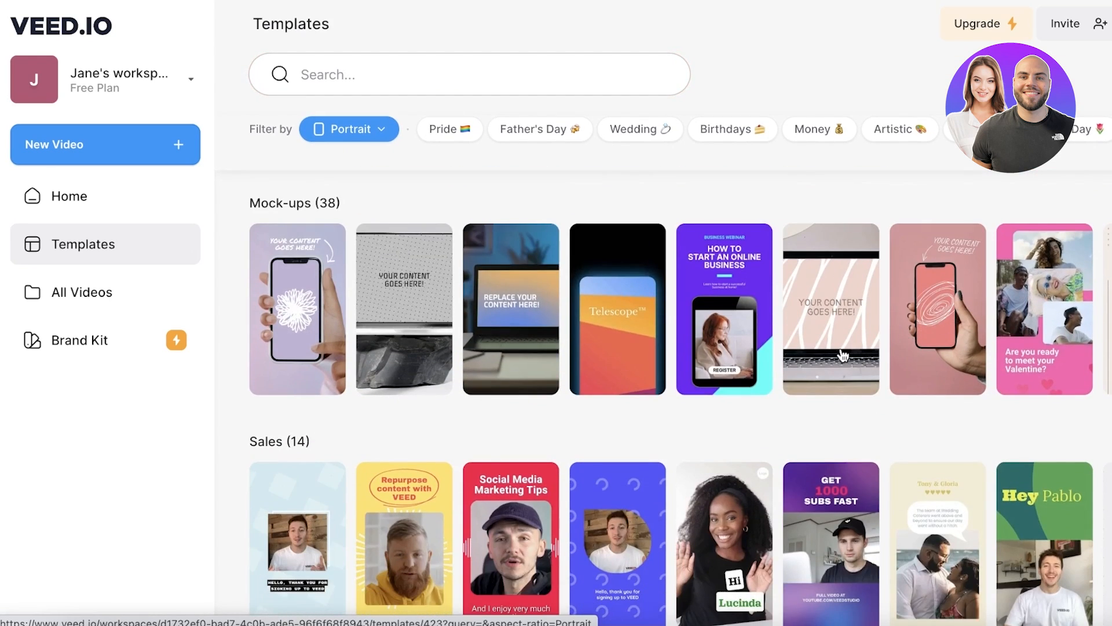
scroll(down, 3)
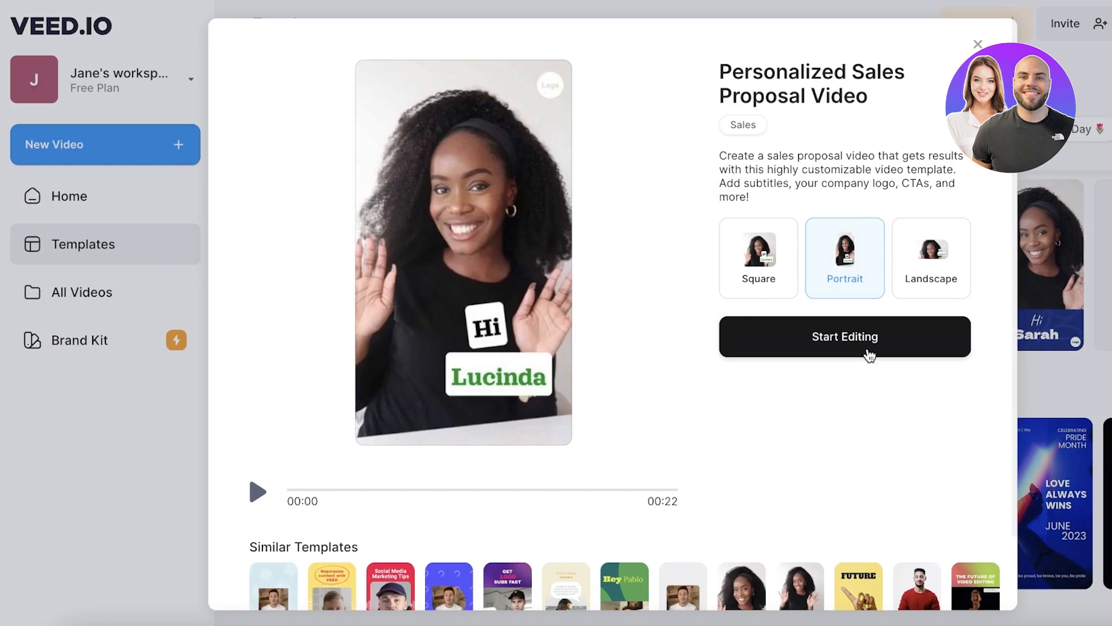
Open the portrait sales proposal template in the editor and select the circle logo placeholder layer.
click(844, 336)
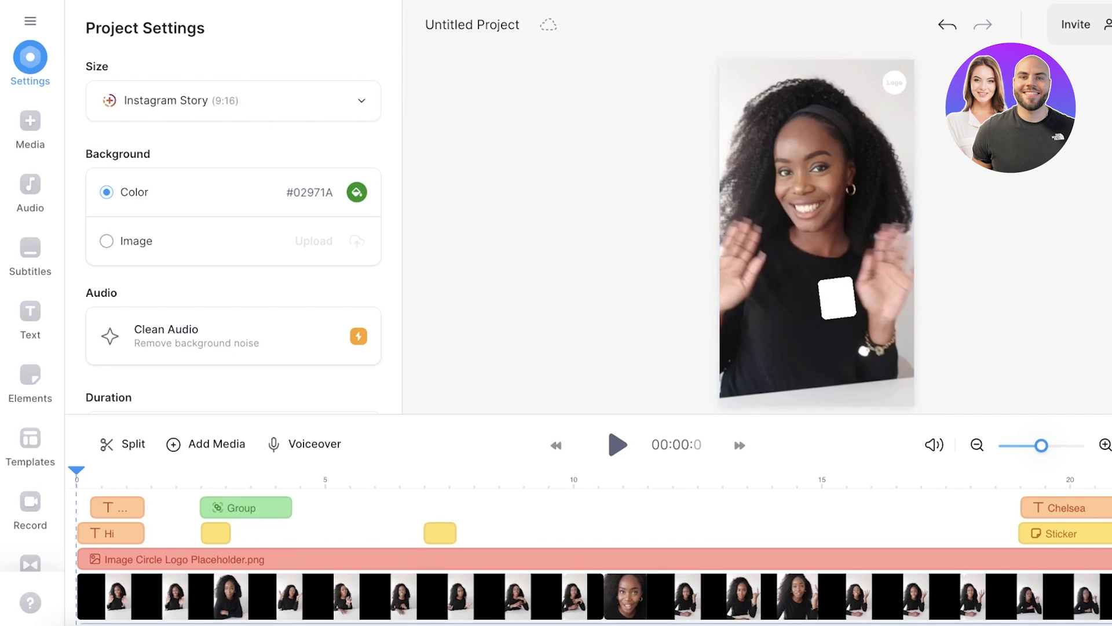
click(30, 120)
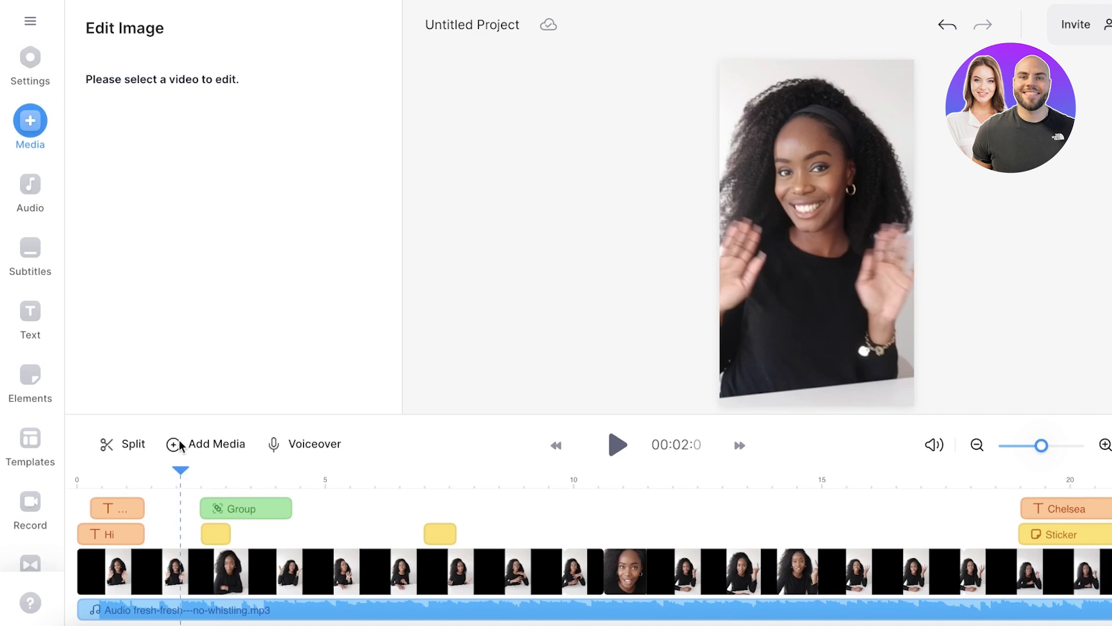
Select the background music track and drag its volume slider down to 6%.
click(616, 445)
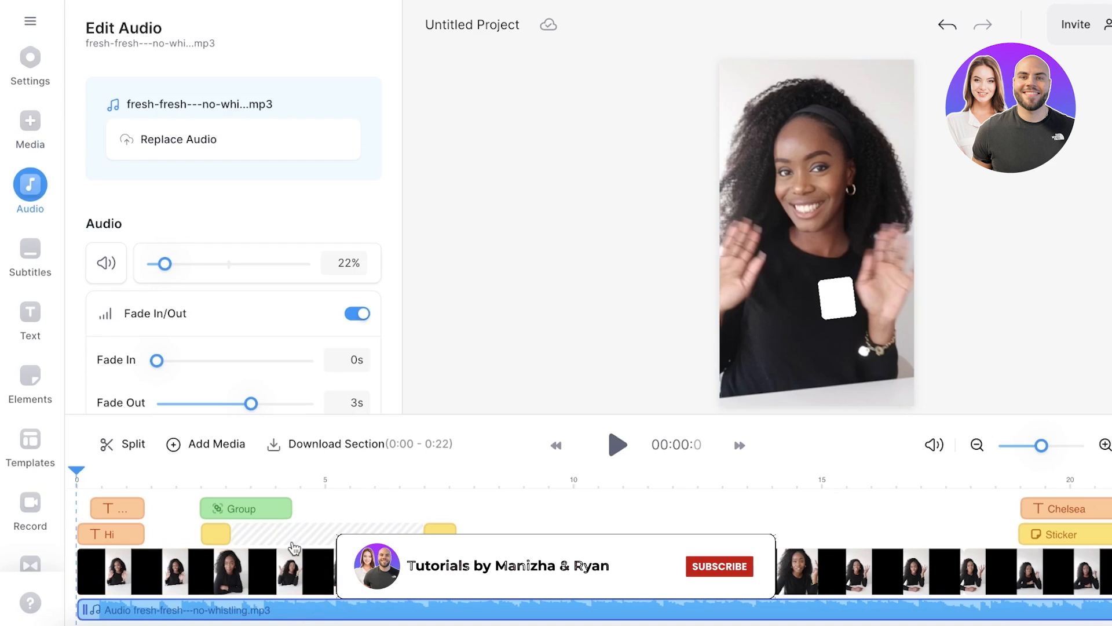
drag(162, 263, 158, 263)
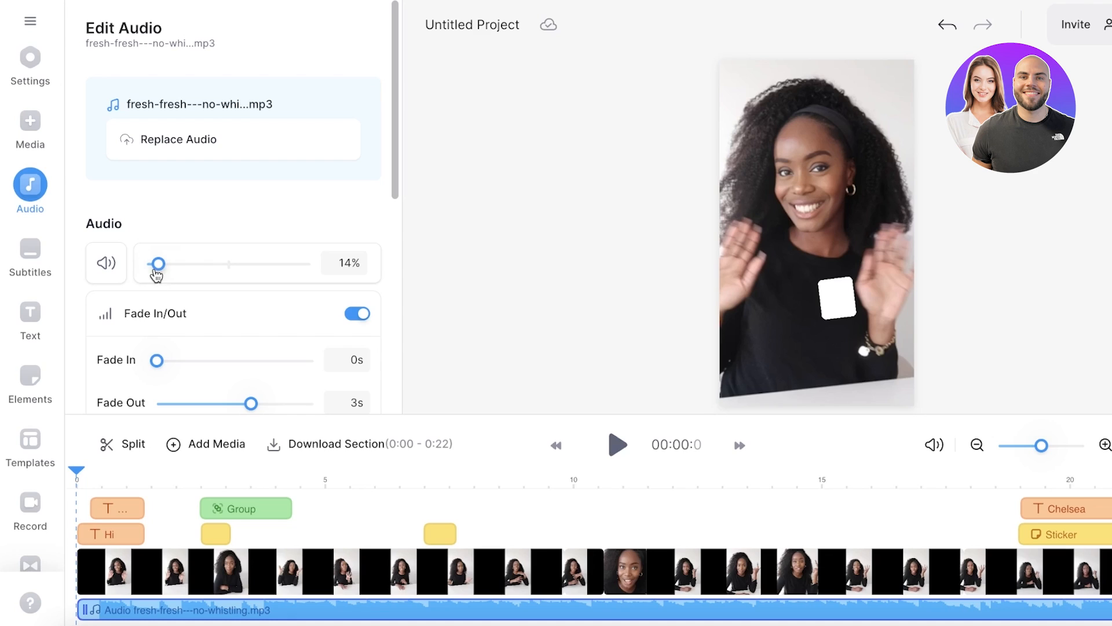
drag(157, 264, 151, 264)
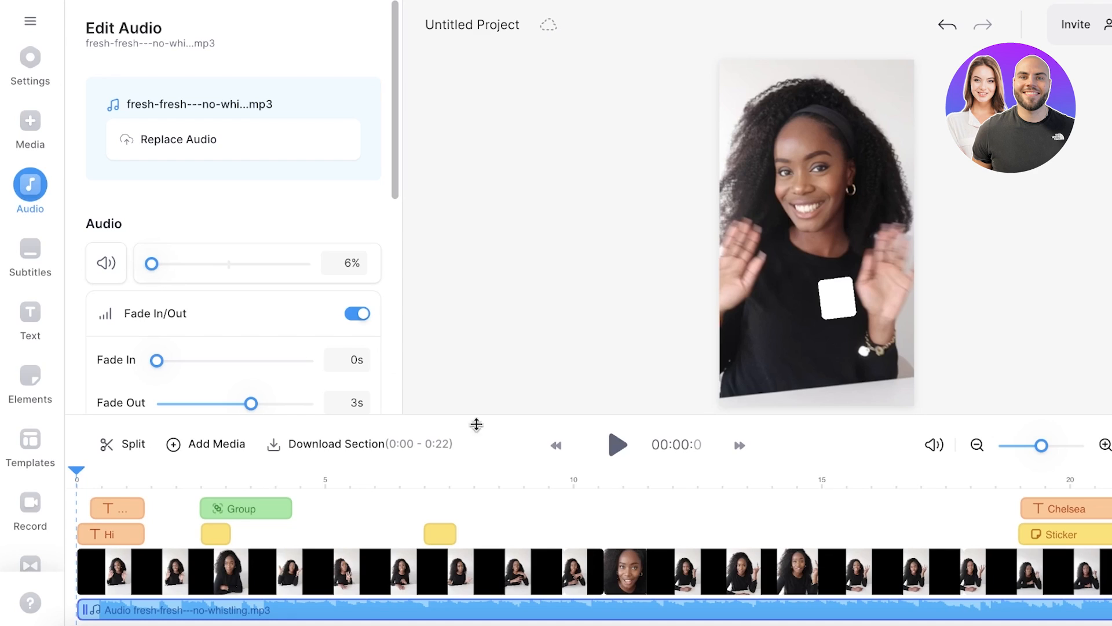
scroll(down, 3)
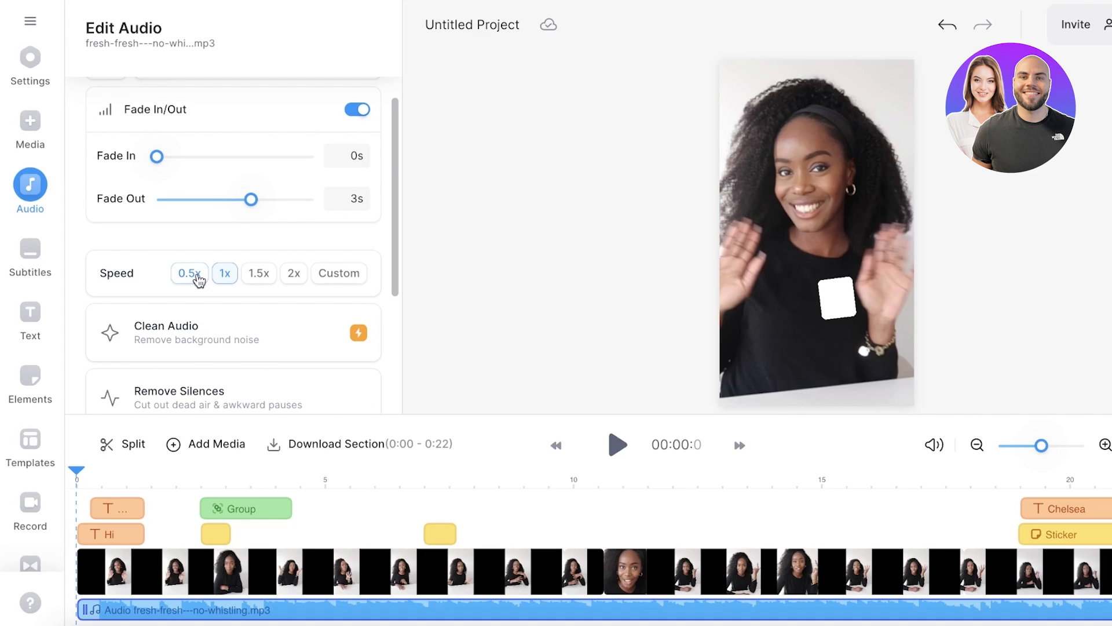
click(319, 571)
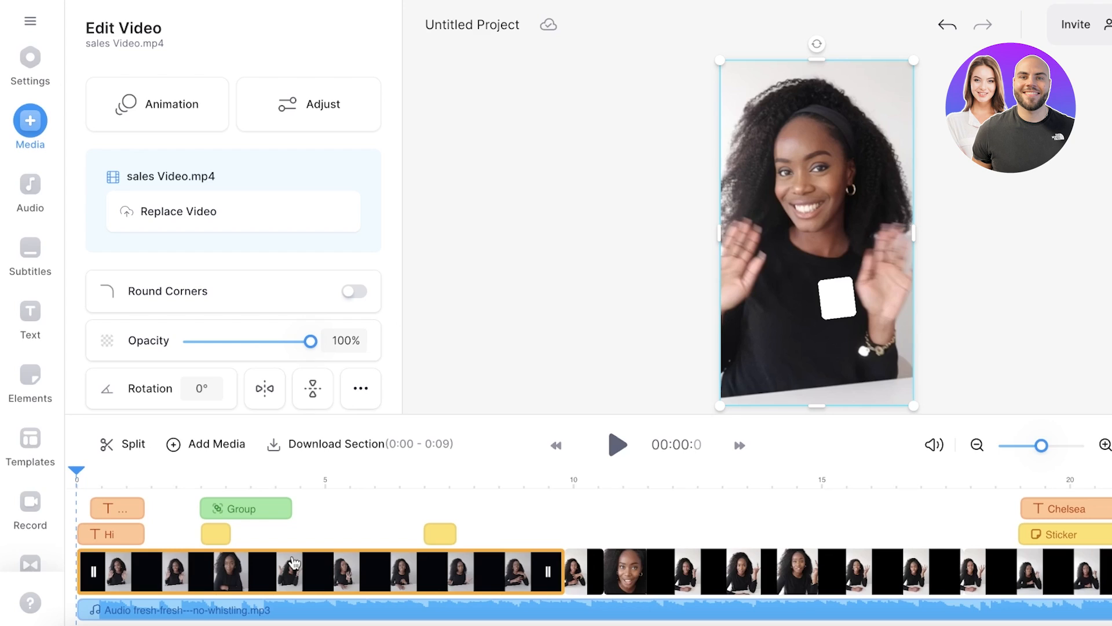
mouse_move(291, 563)
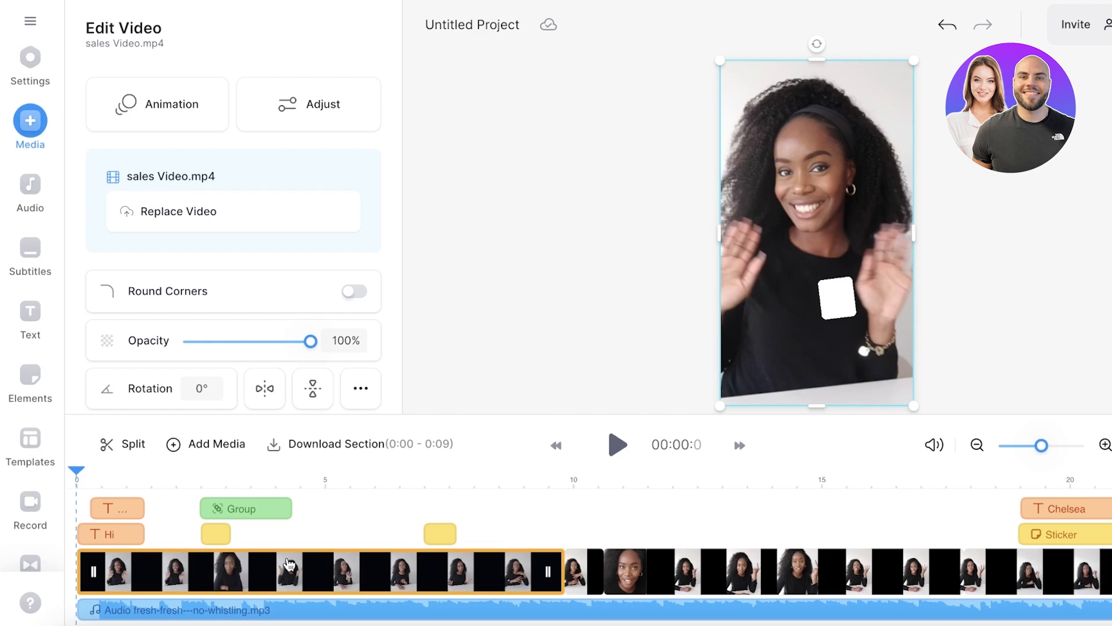
mouse_move(271, 591)
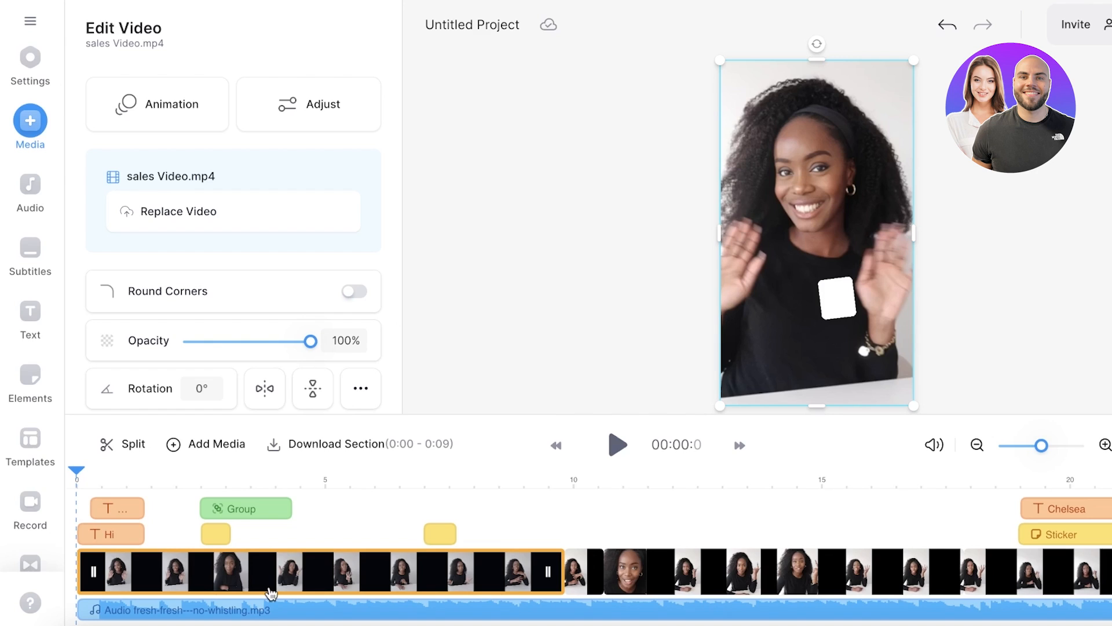
Detach the sales clip's speech audio and shift it about one second later.
scroll(down, 3)
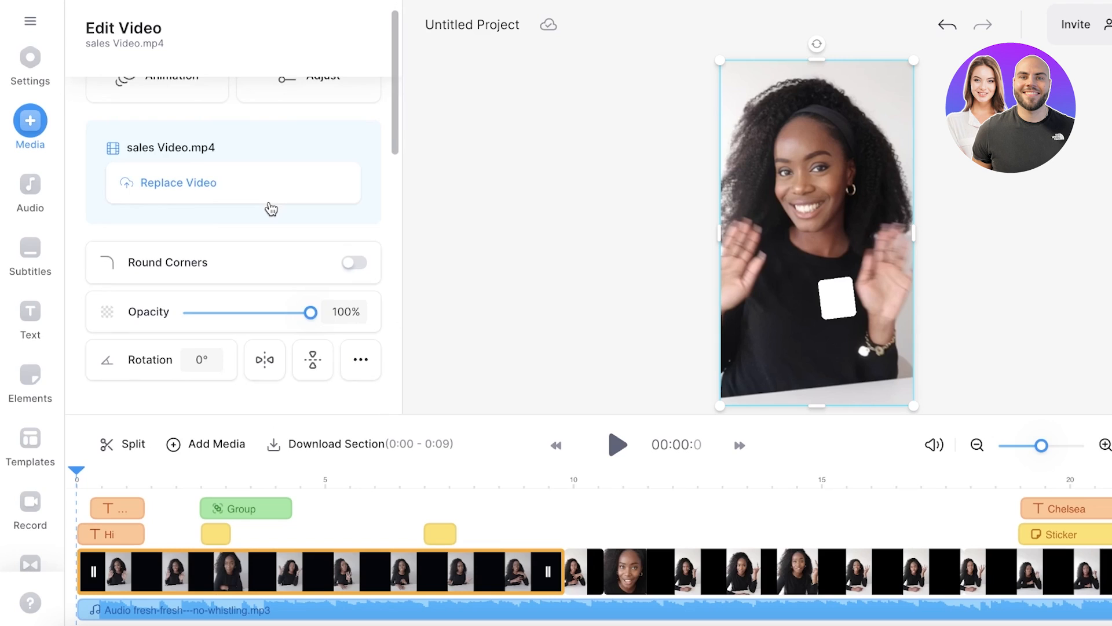
scroll(down, 3)
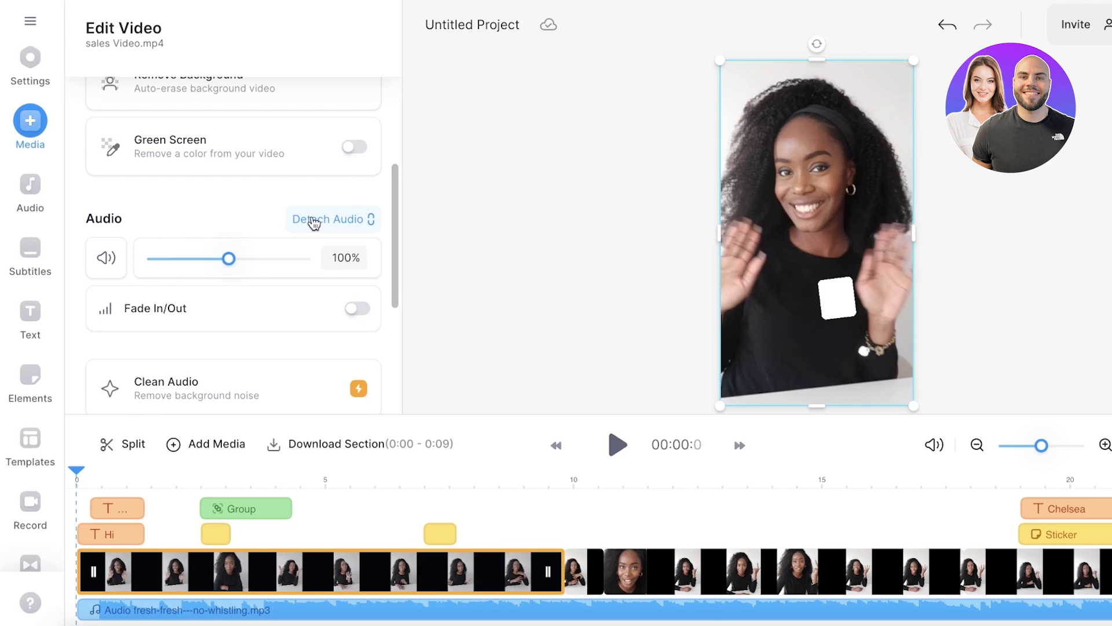
click(328, 219)
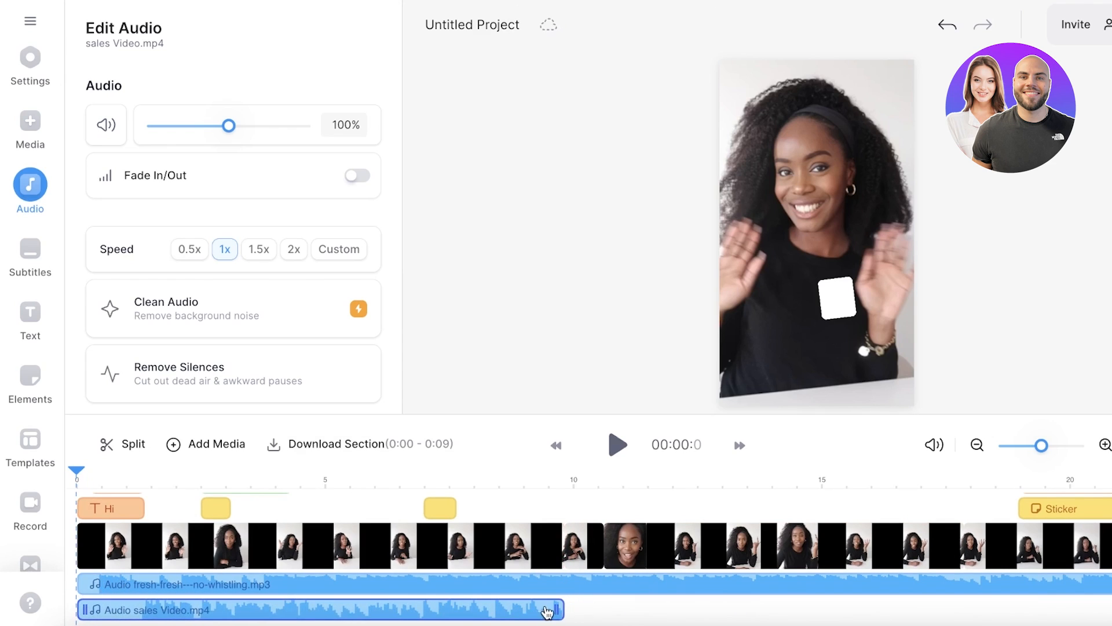
drag(547, 609, 942, 613)
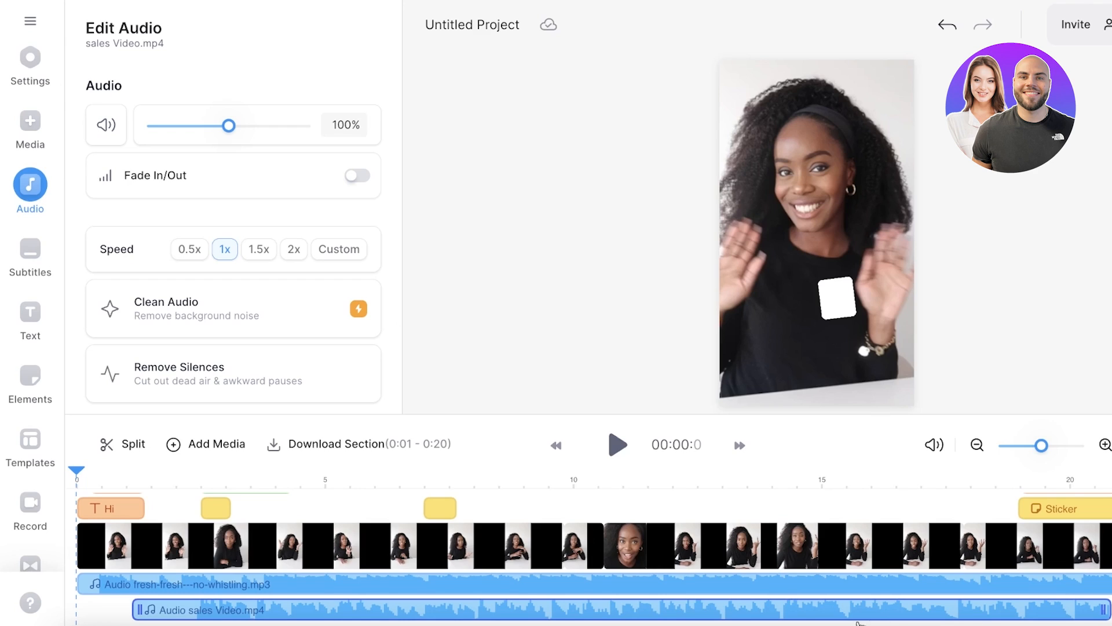
click(237, 546)
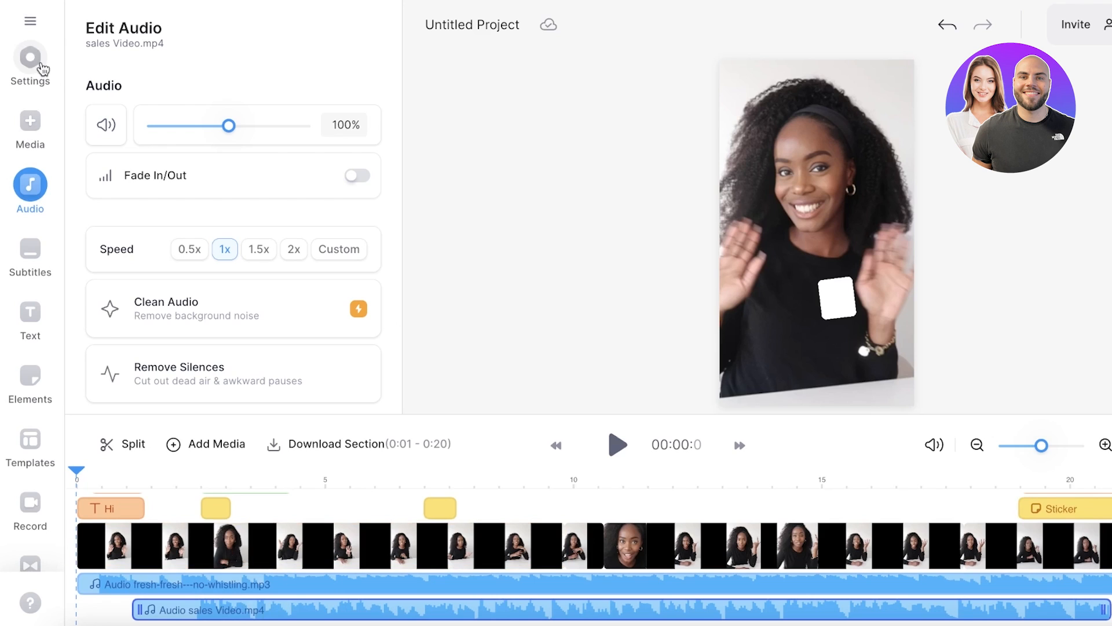
Browse the Media library's stock videos and music without adding anything, ending in Audio.
scroll(down, 3)
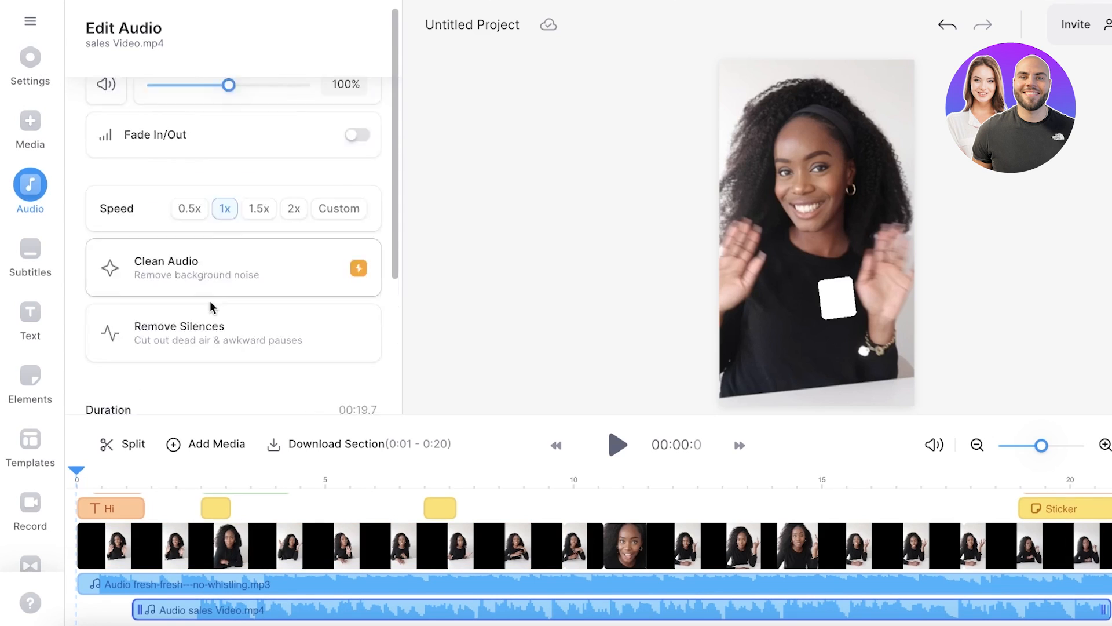
click(30, 120)
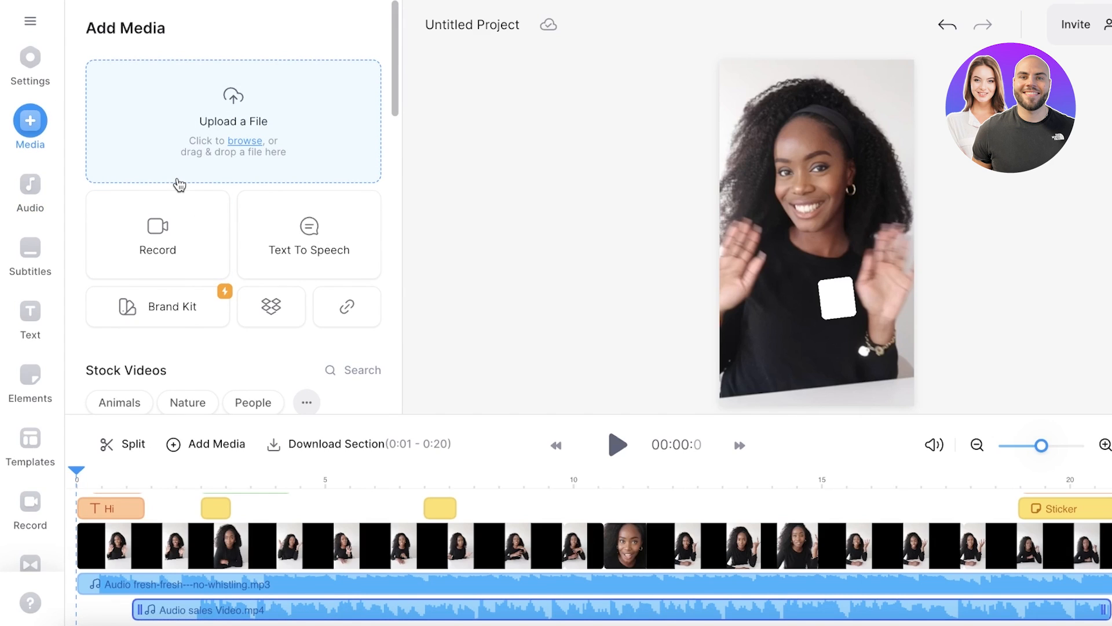
mouse_move(245, 145)
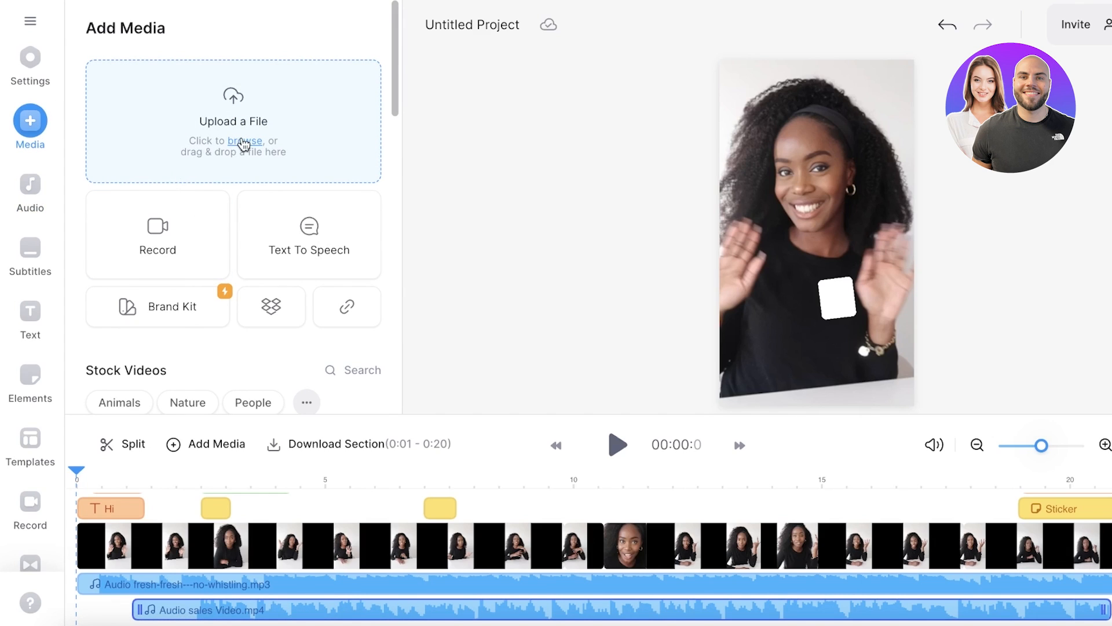
scroll(down, 3)
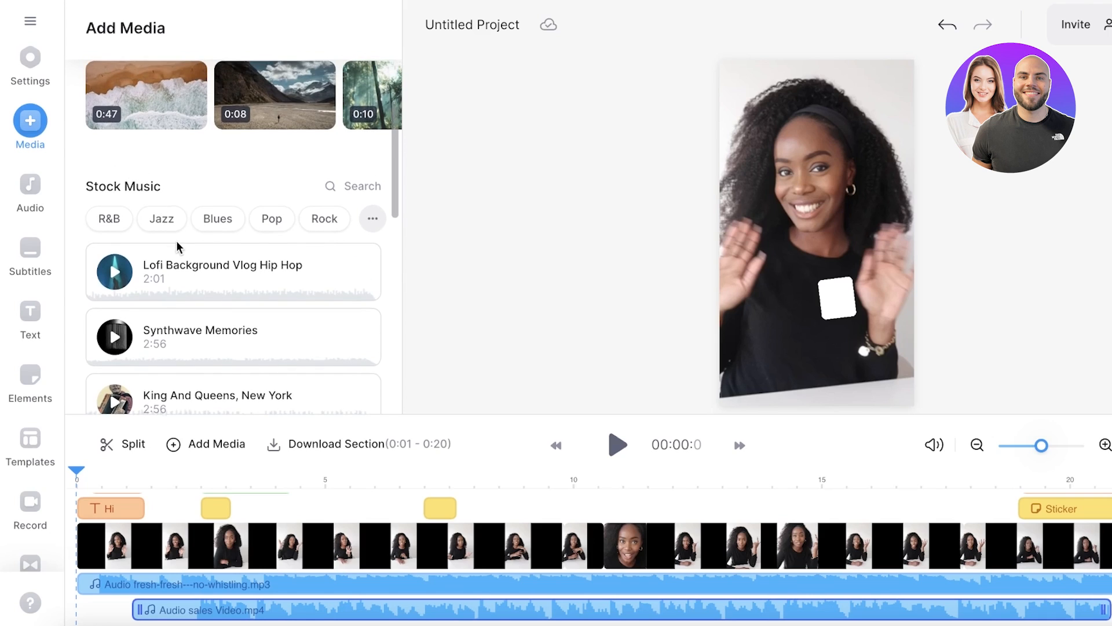
scroll(down, 3)
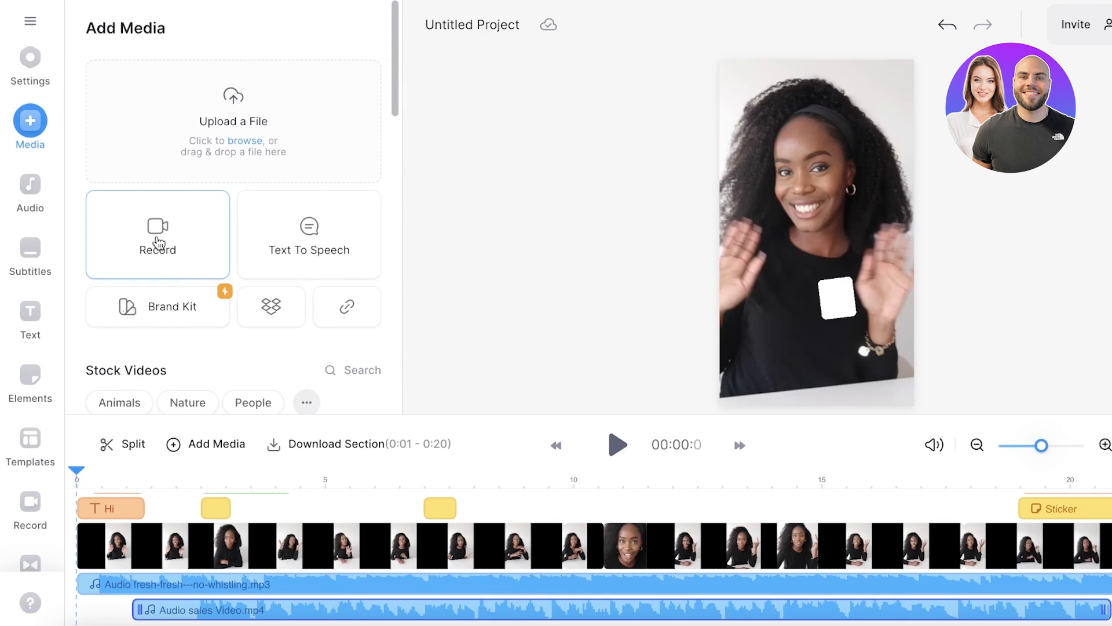
click(157, 234)
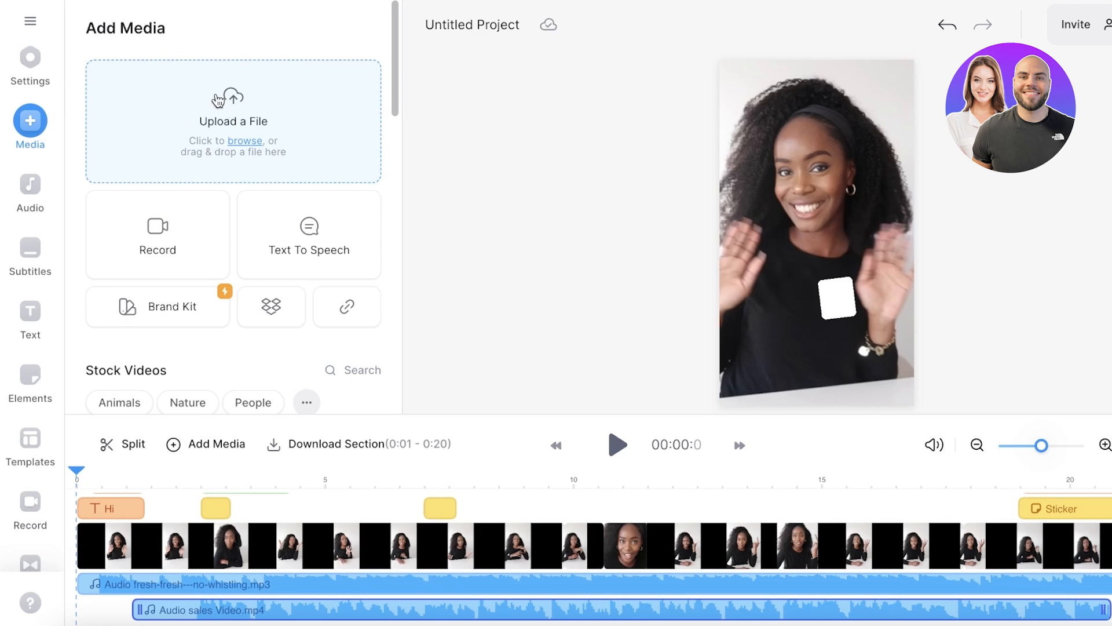
mouse_move(358, 120)
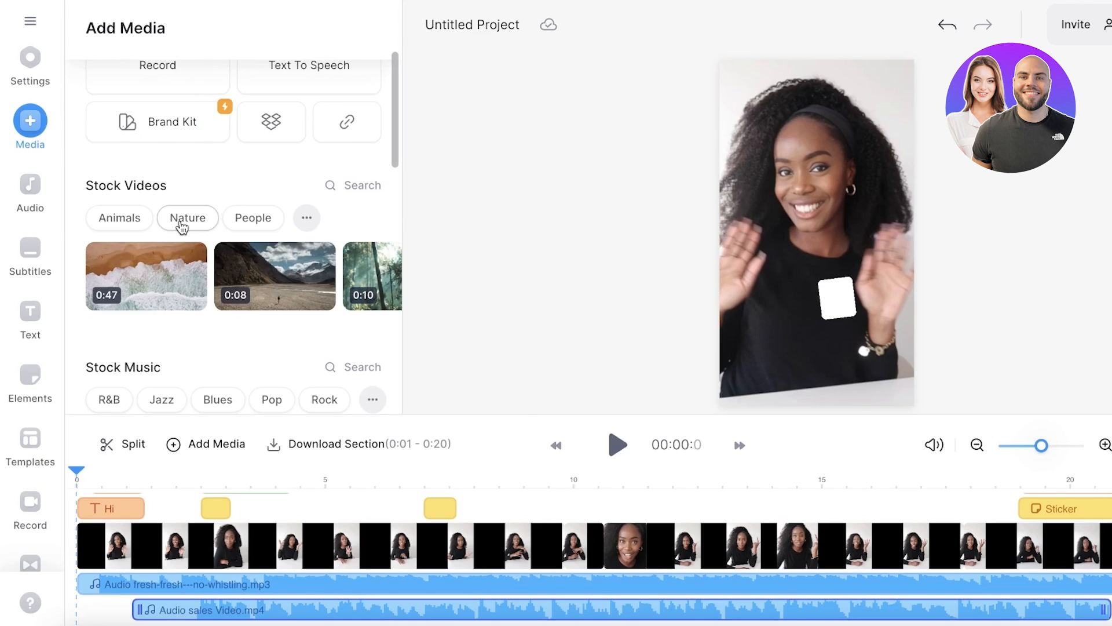
scroll(down, 3)
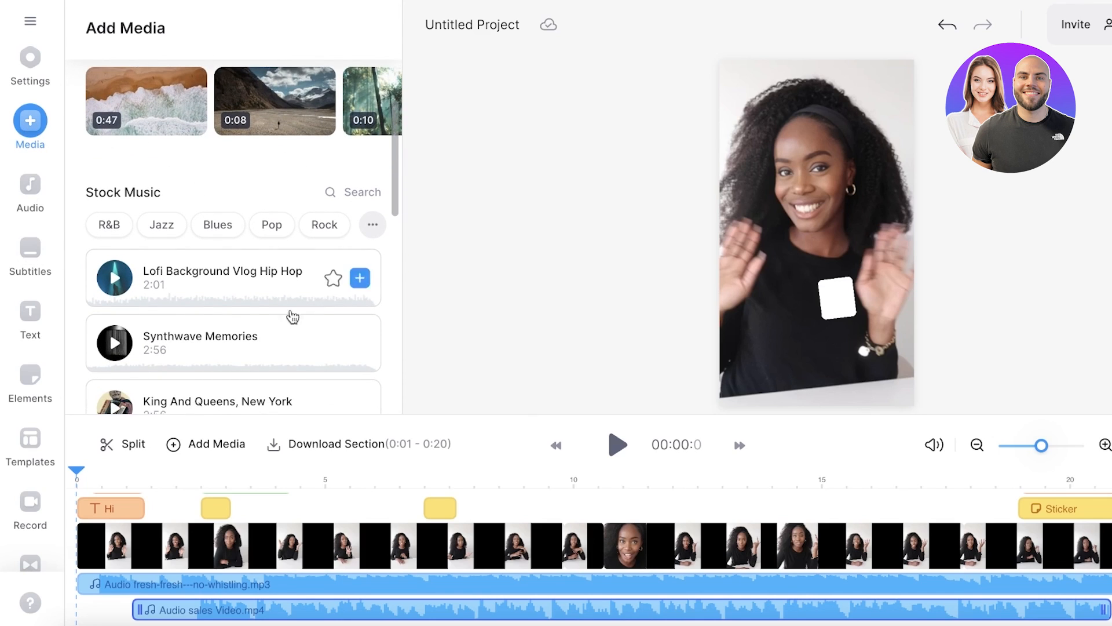
scroll(down, 3)
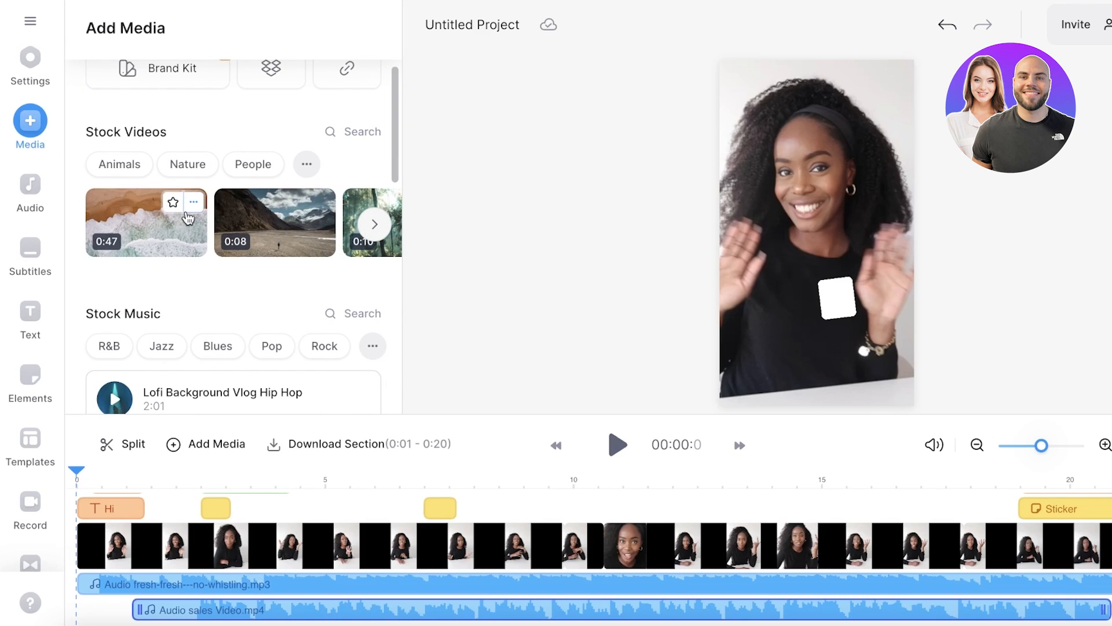
scroll(down, 3)
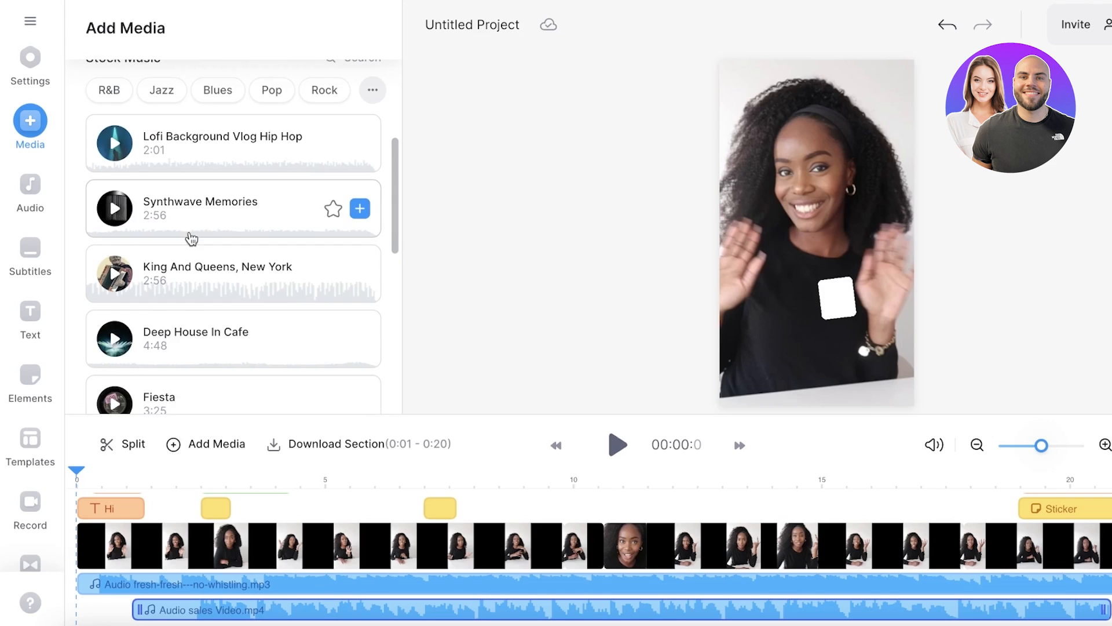
scroll(down, 3)
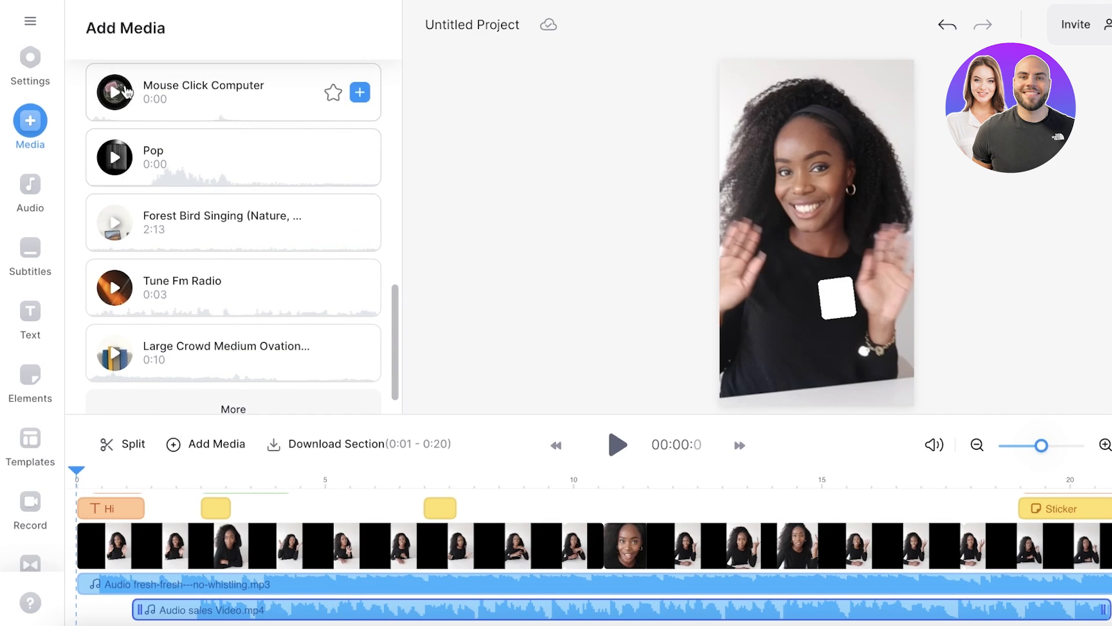
click(29, 191)
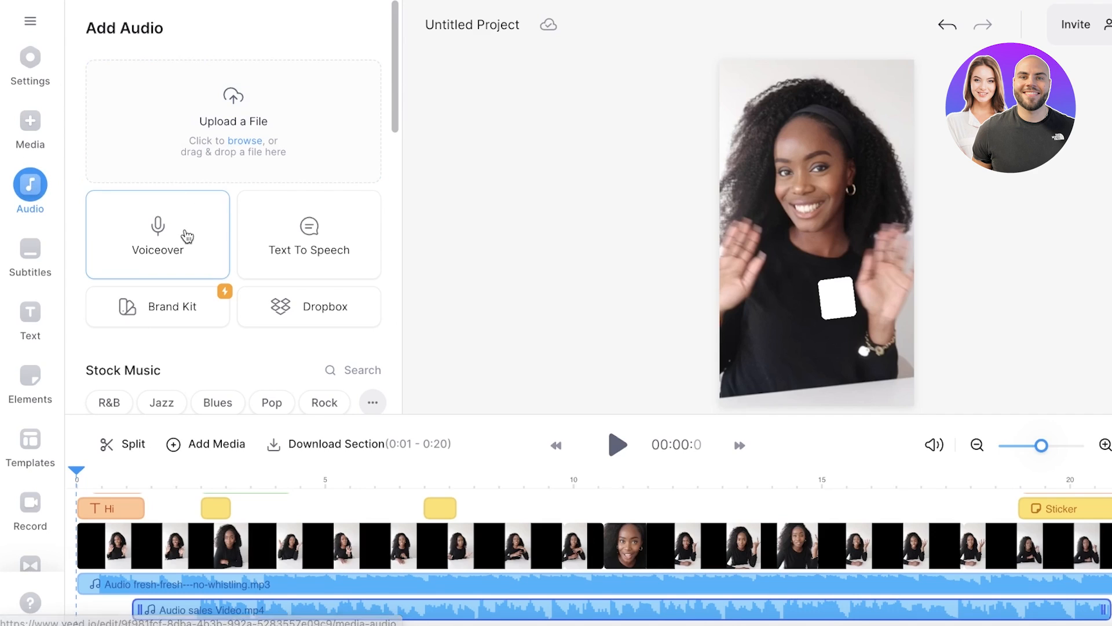
Open Voiceover from the Audio section and grant microphone access.
click(157, 234)
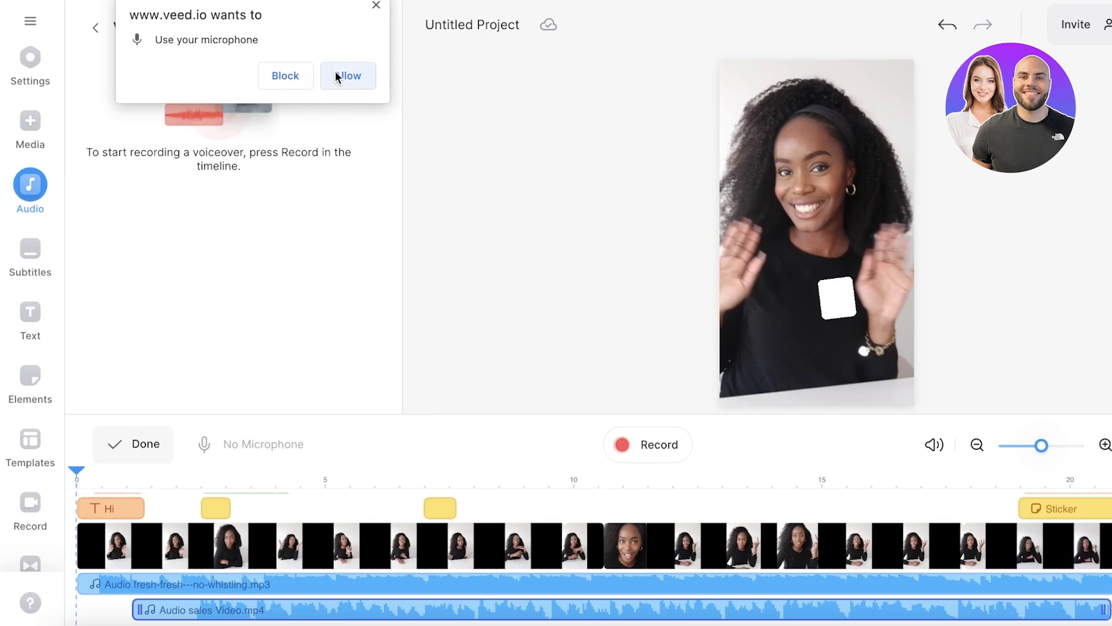
click(347, 76)
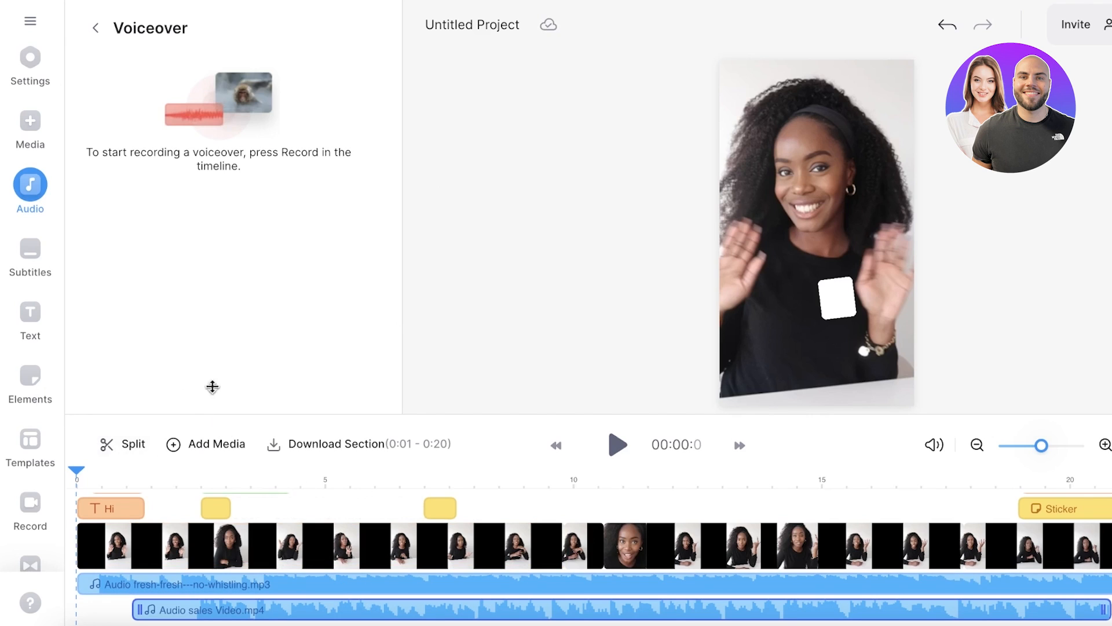
mouse_move(119, 301)
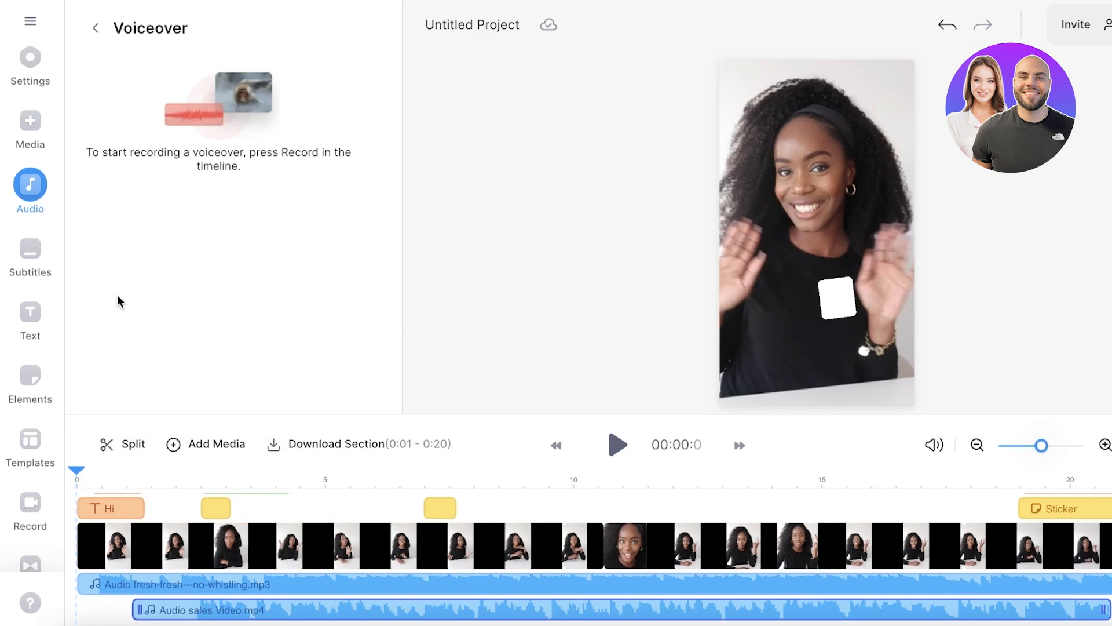
Open the Subtitles panel showing auto transcribe, manual transcribe and upload options.
click(29, 253)
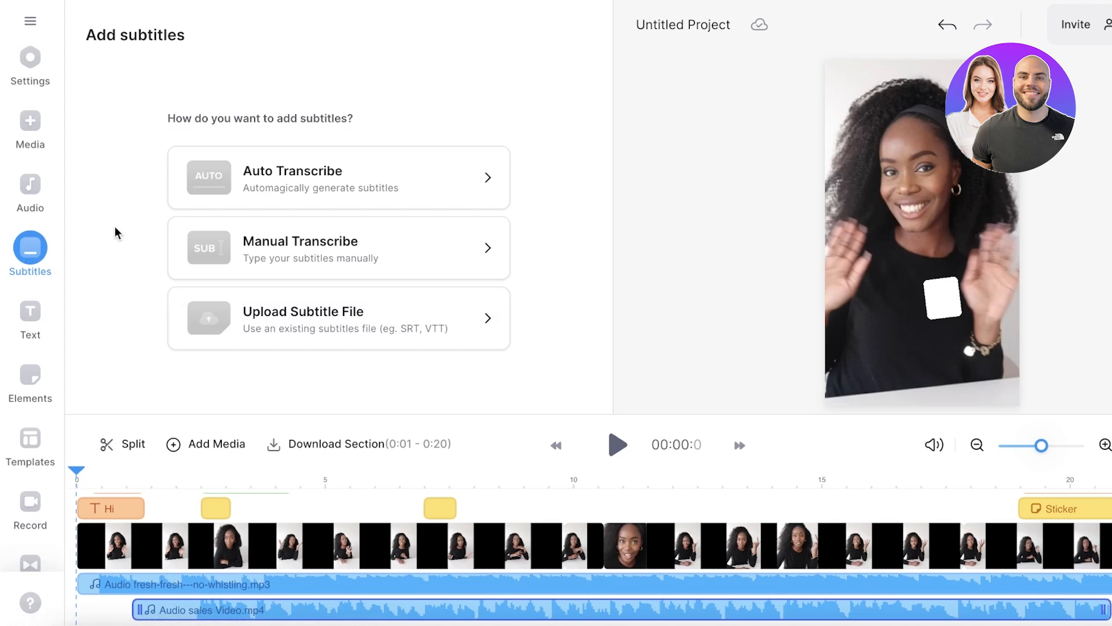
mouse_move(116, 239)
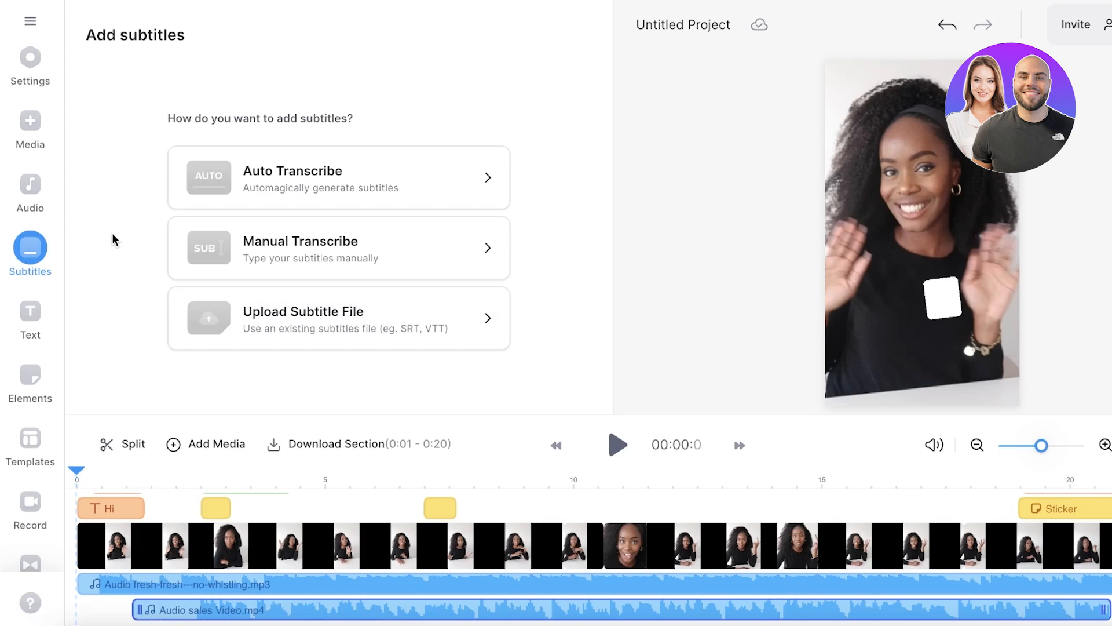
mouse_move(216, 108)
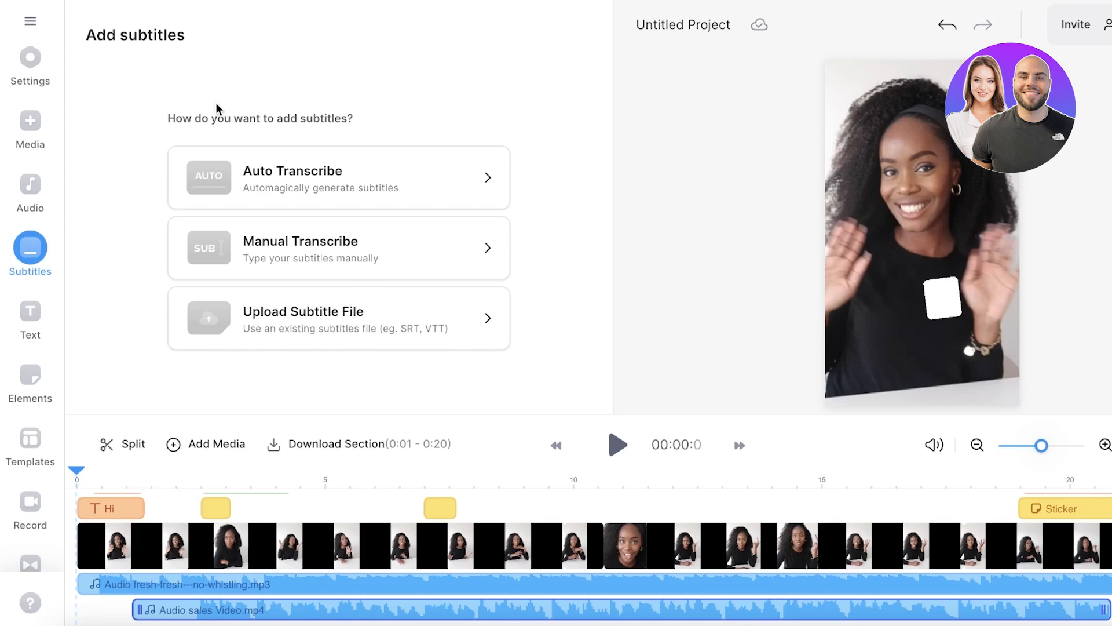
mouse_move(25, 244)
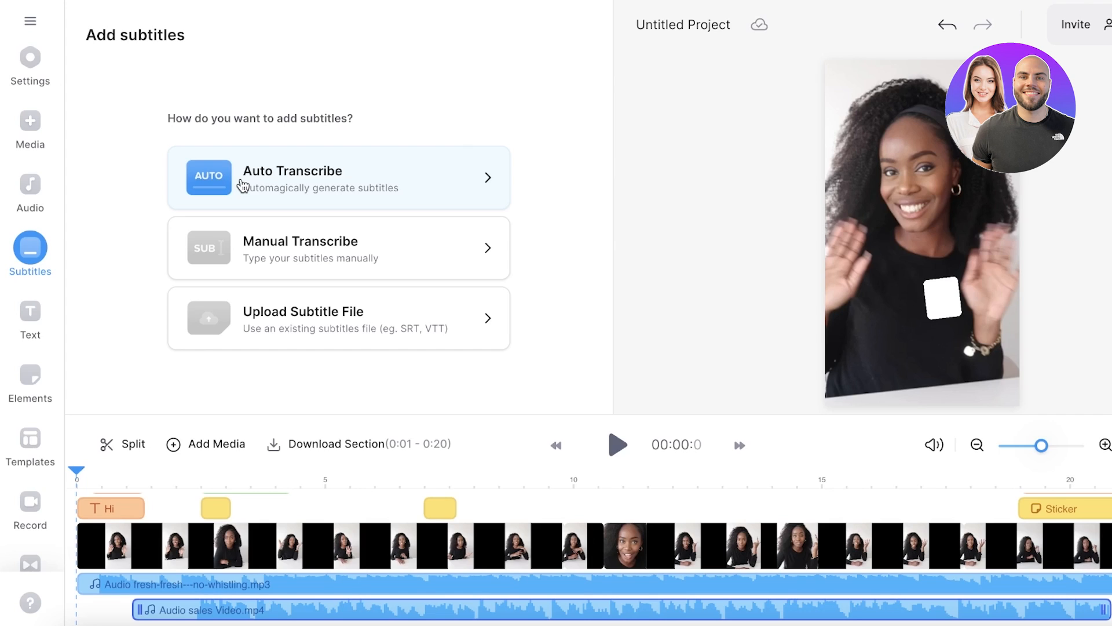
mouse_move(243, 189)
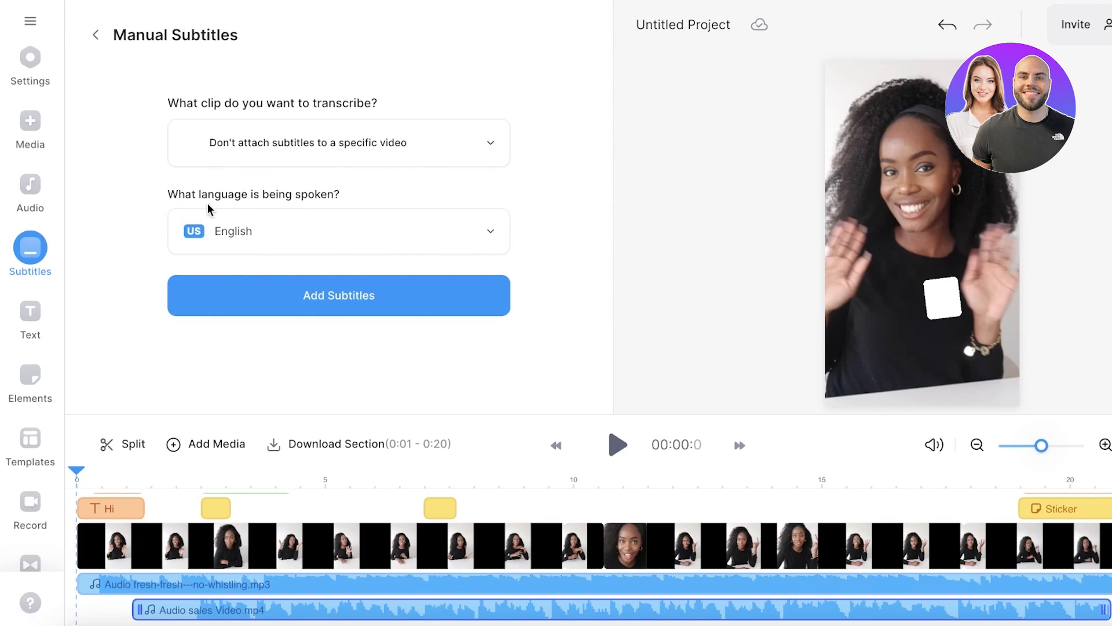
Try sales Video.mp4, then fresh-fresh---no-whistling.mp3 as the subtitle clip, then go back.
click(339, 142)
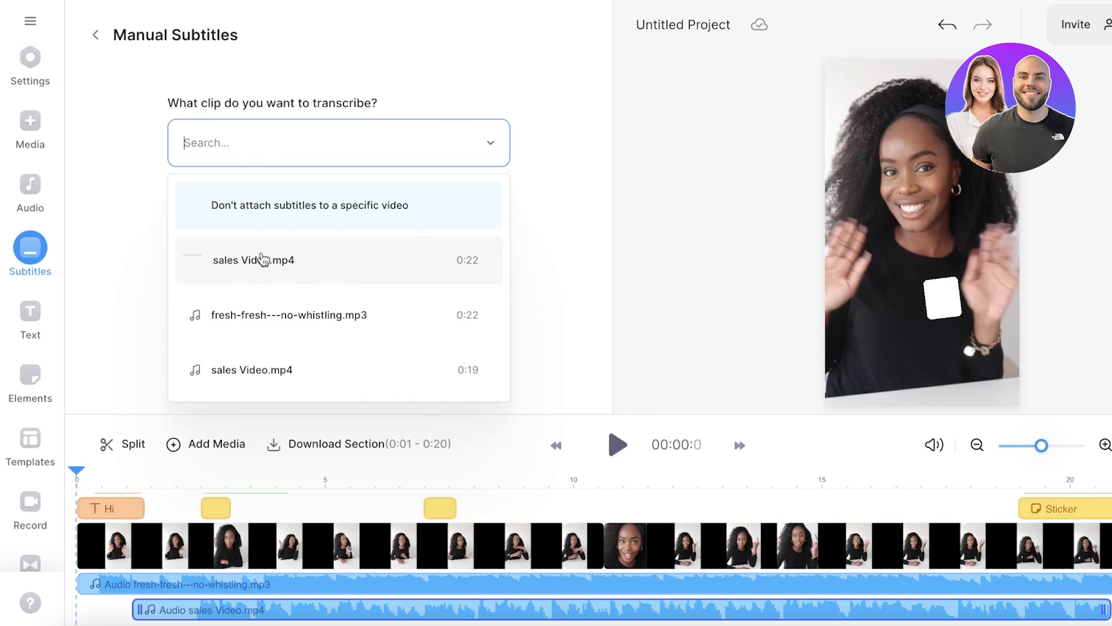
click(253, 260)
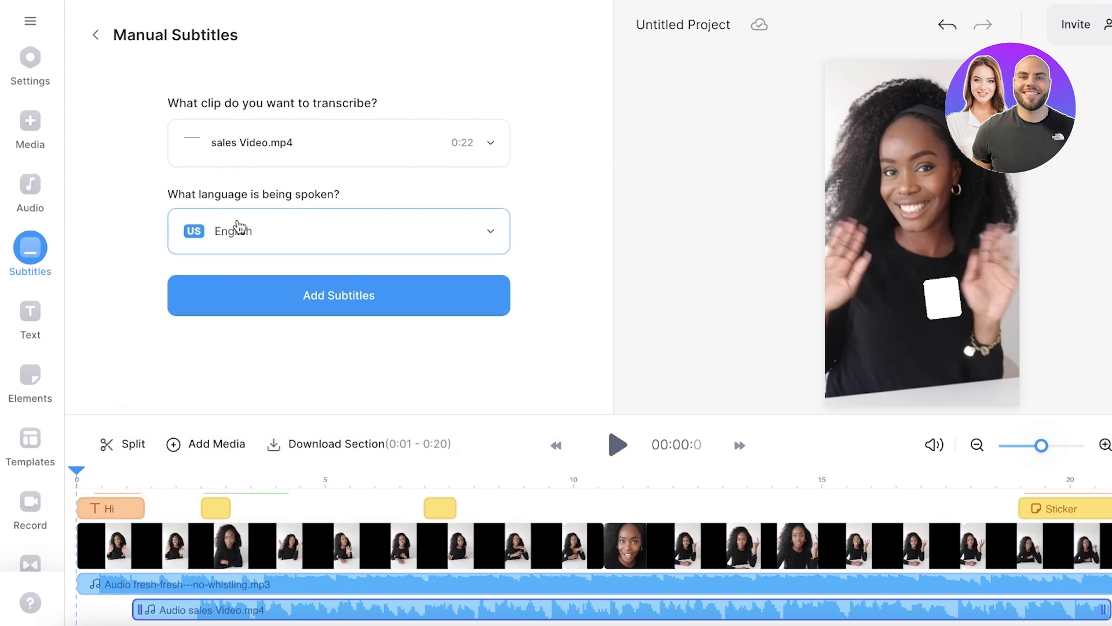
click(338, 142)
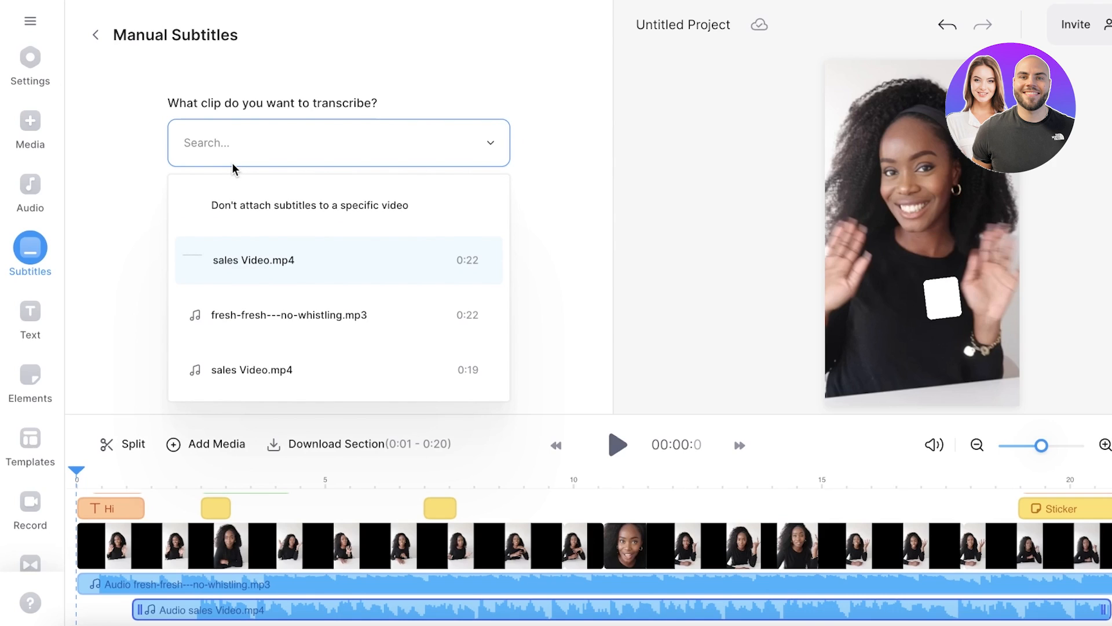
mouse_move(348, 196)
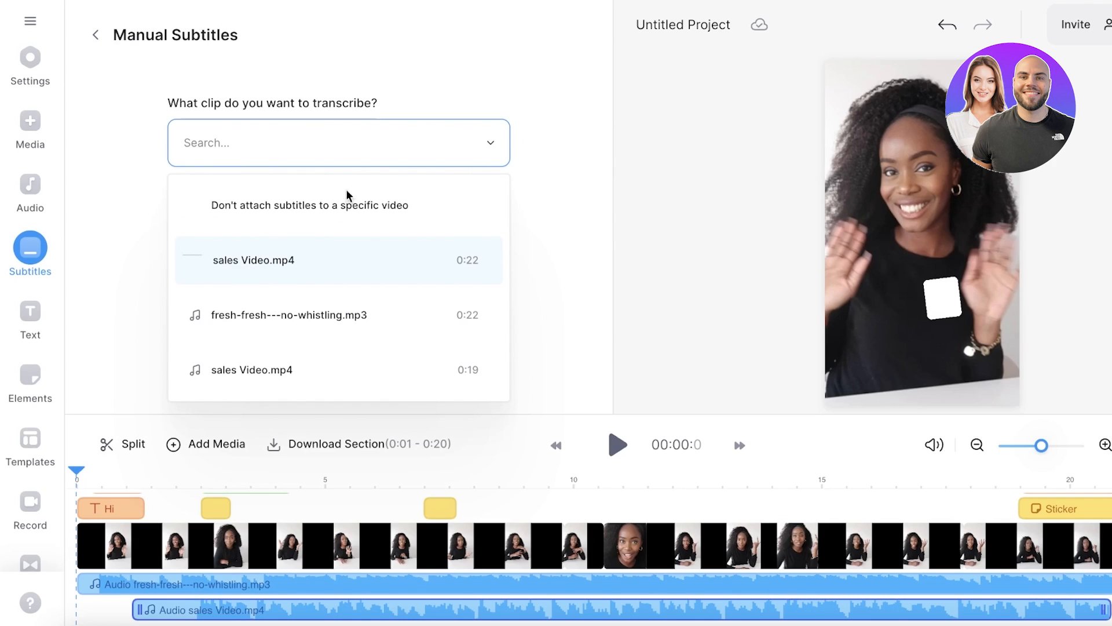
click(287, 314)
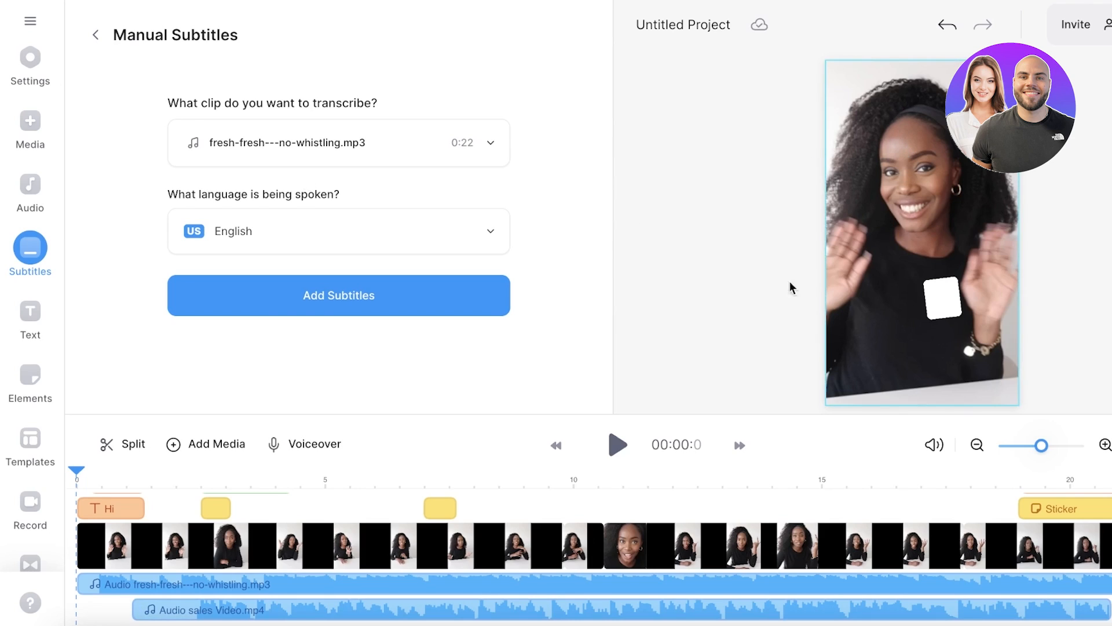
mouse_move(930, 149)
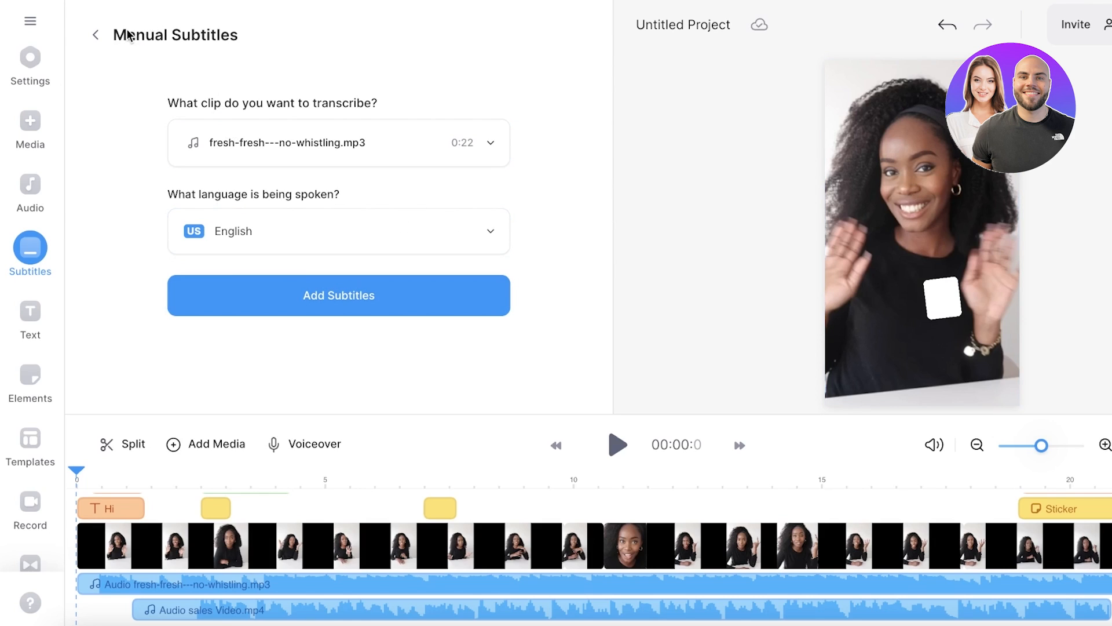
click(95, 34)
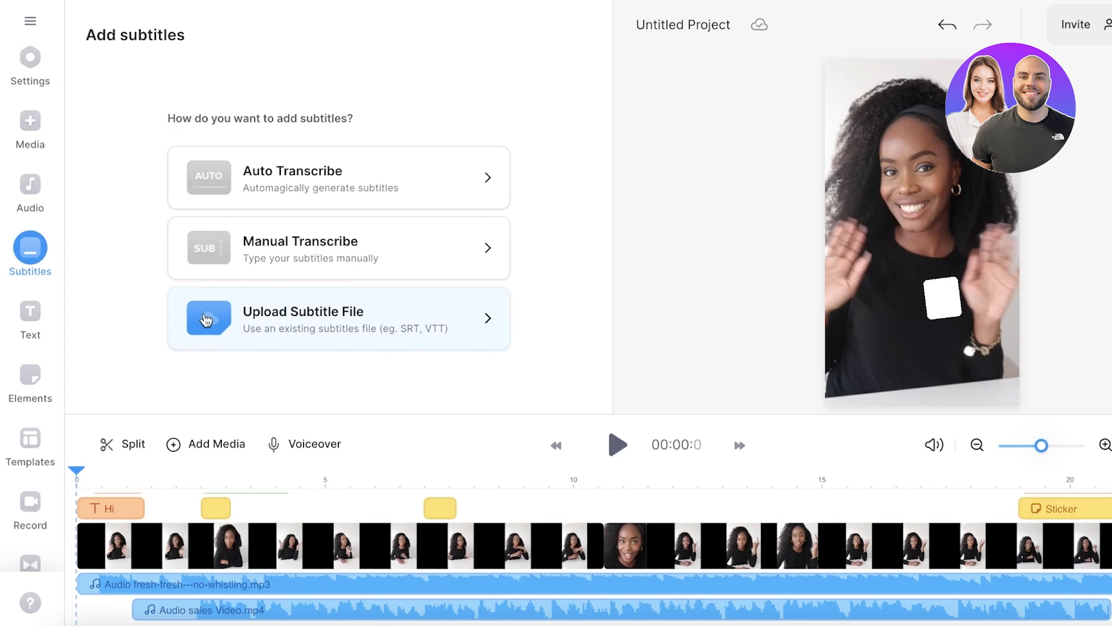
mouse_move(6, 422)
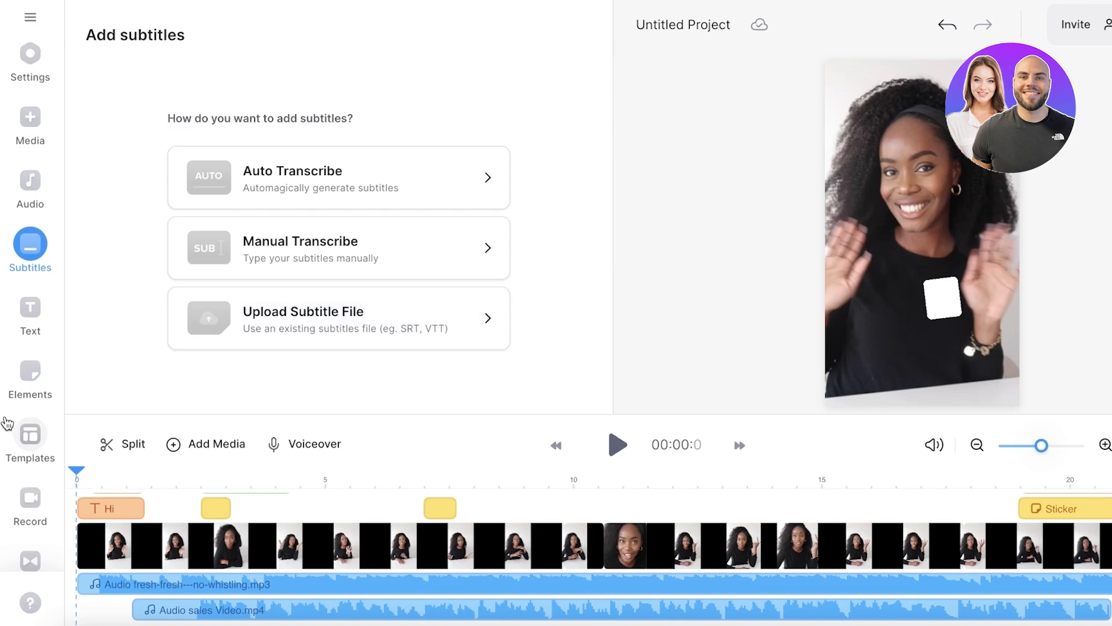
Scroll through the Transitions library's effects such as Dissolve, Ripple and Cross Warp.
click(30, 472)
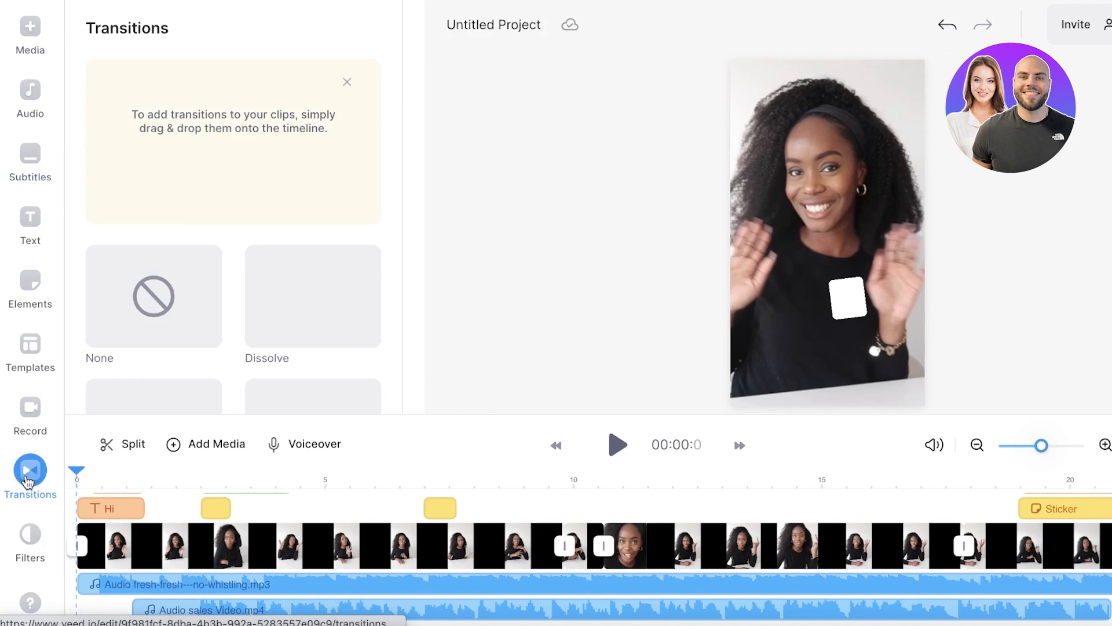
scroll(down, 3)
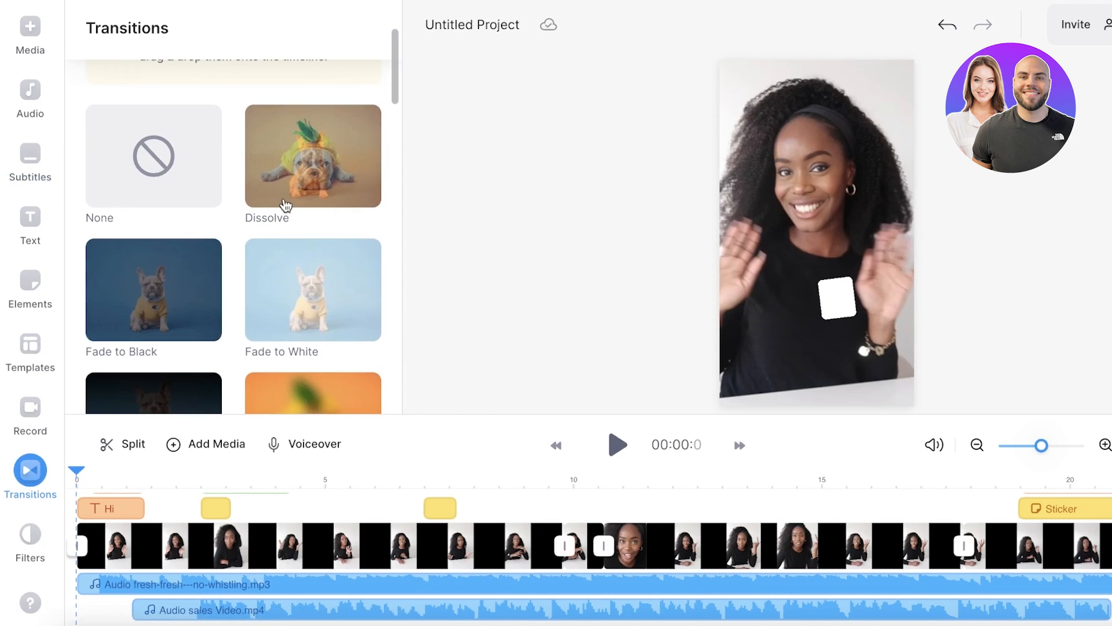
scroll(down, 3)
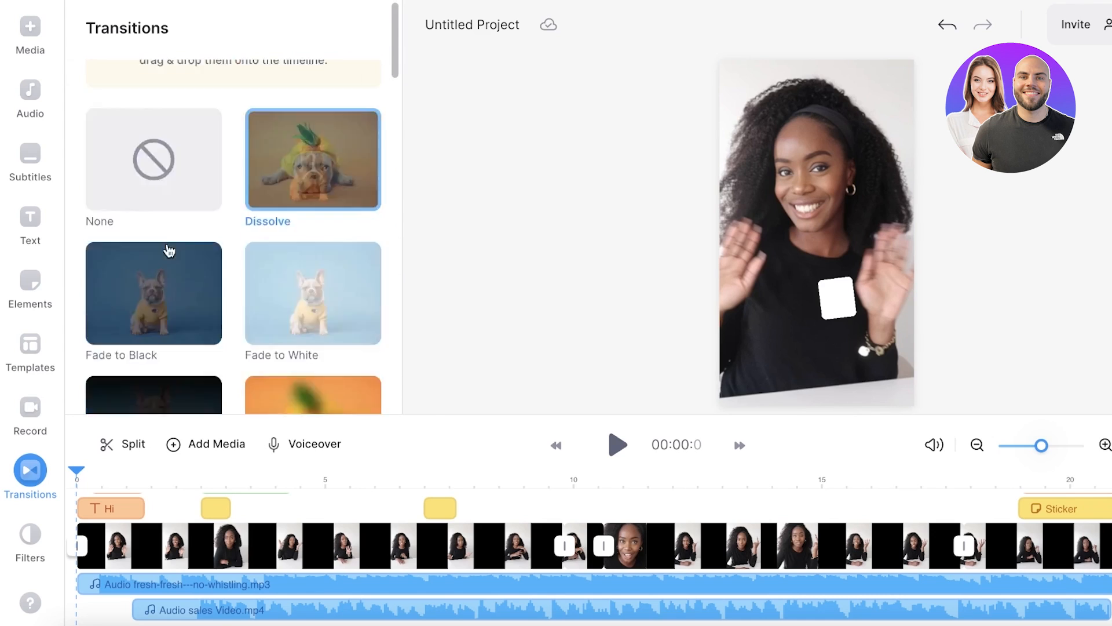
scroll(down, 3)
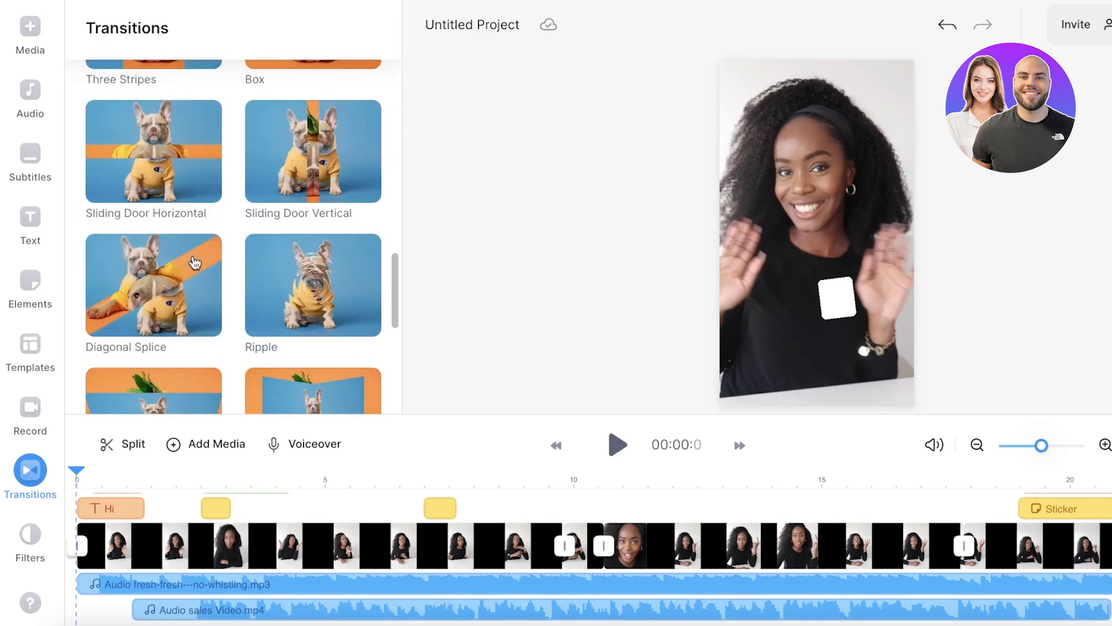
scroll(down, 3)
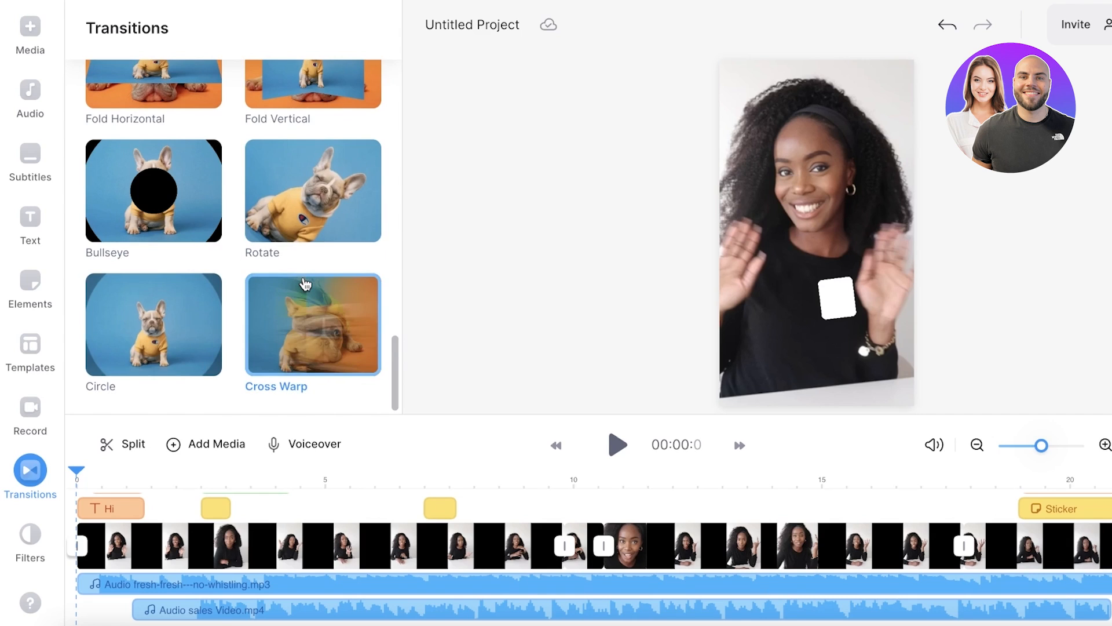
scroll(down, 3)
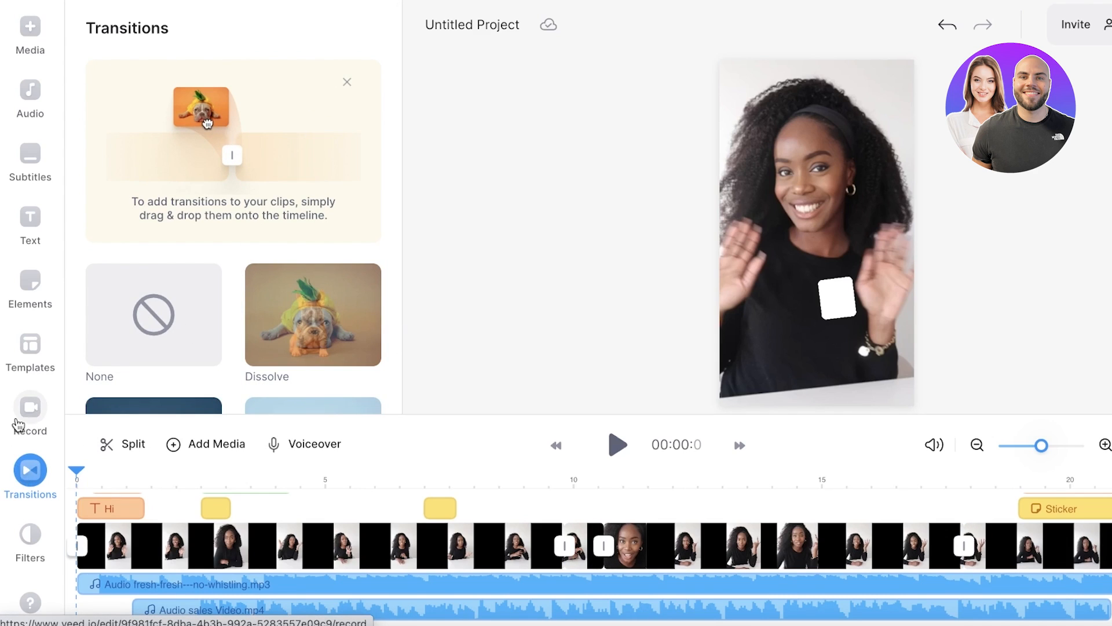
Add the rainbow flag sticker from Elements' Featured section and drag it onto the frame.
click(30, 285)
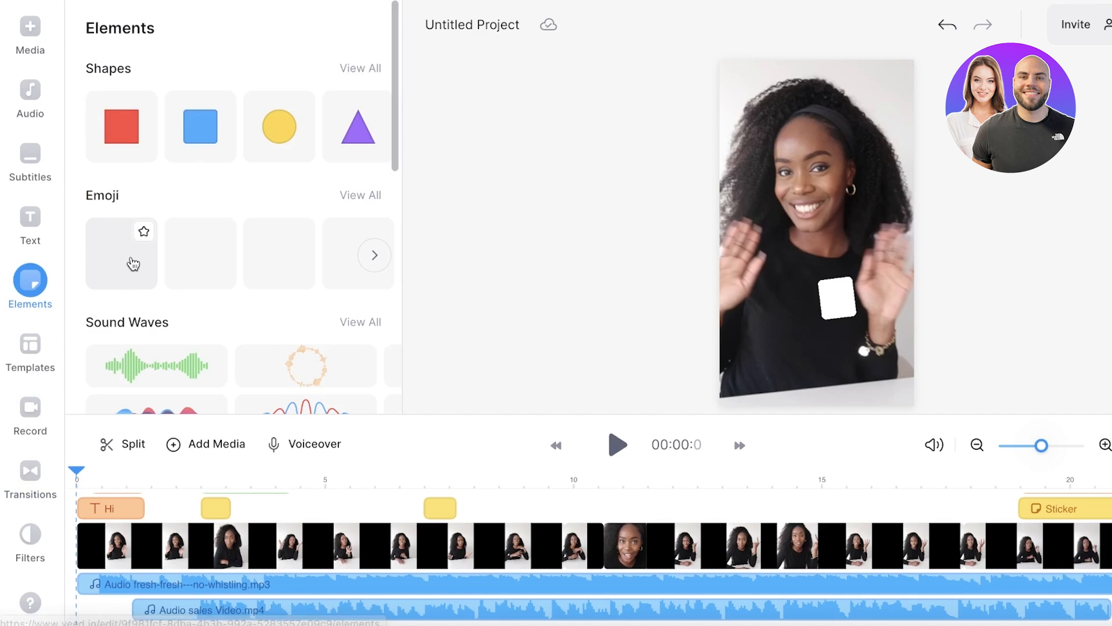
scroll(down, 3)
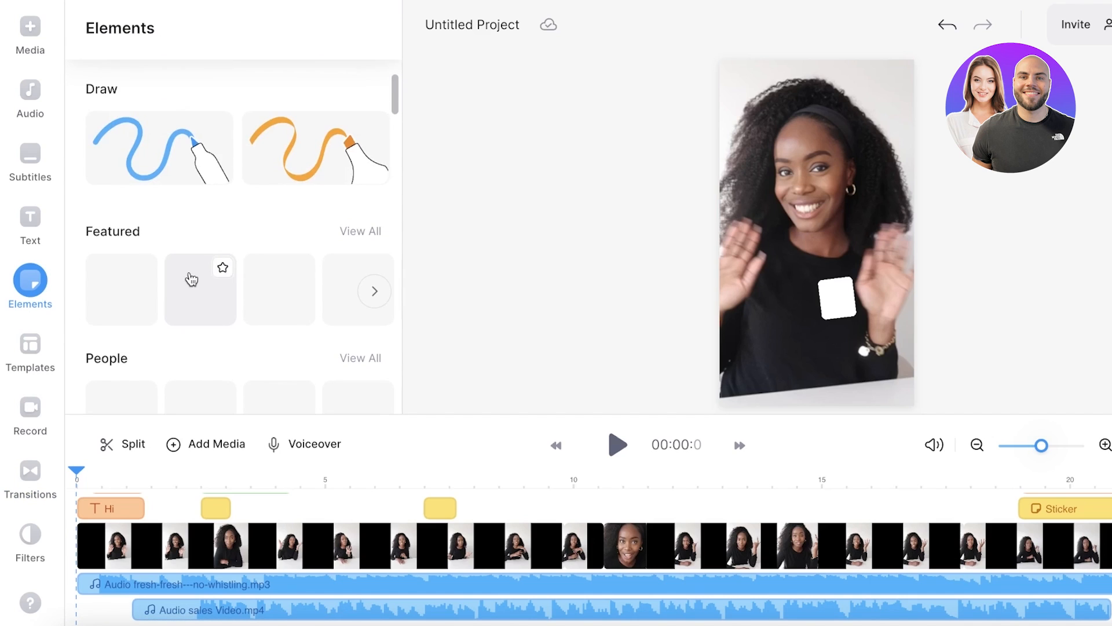
scroll(down, 3)
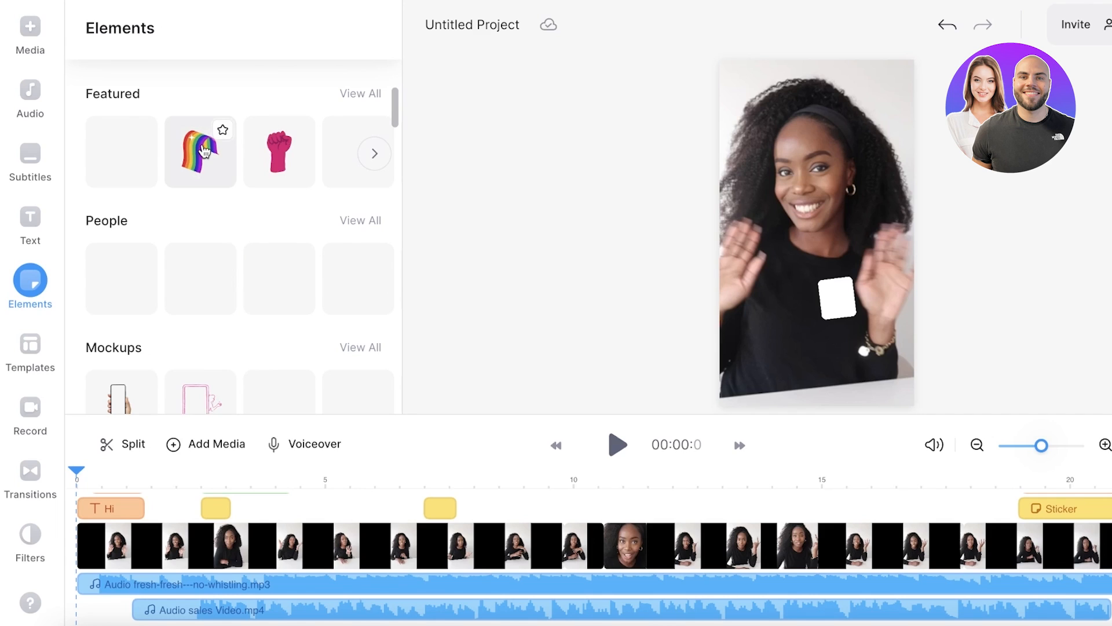
click(200, 151)
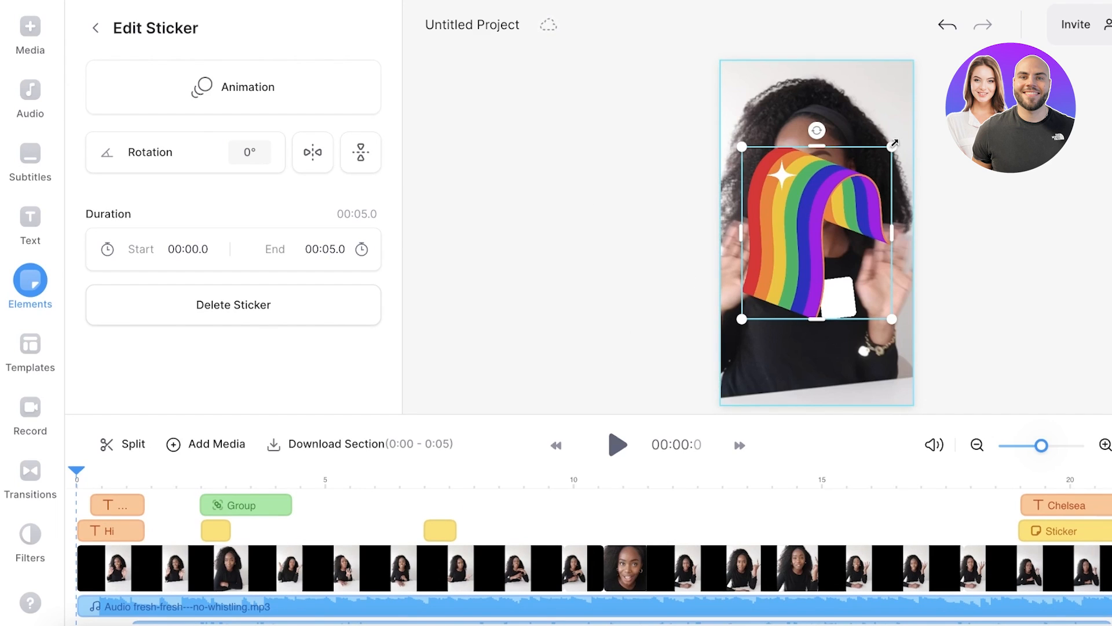
drag(816, 231, 759, 383)
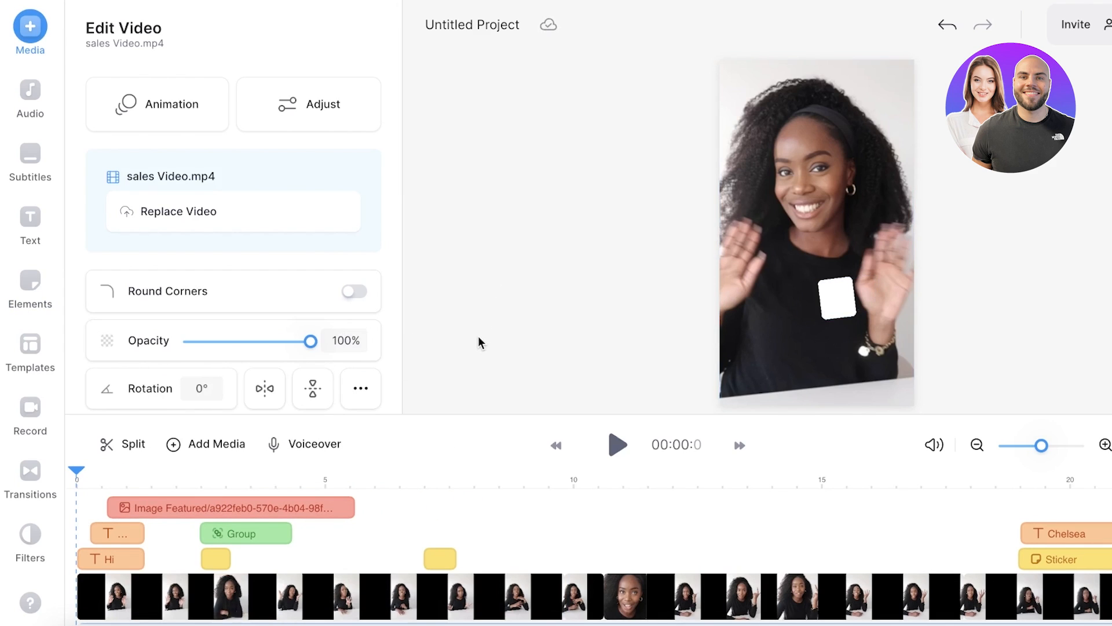
mouse_move(169, 144)
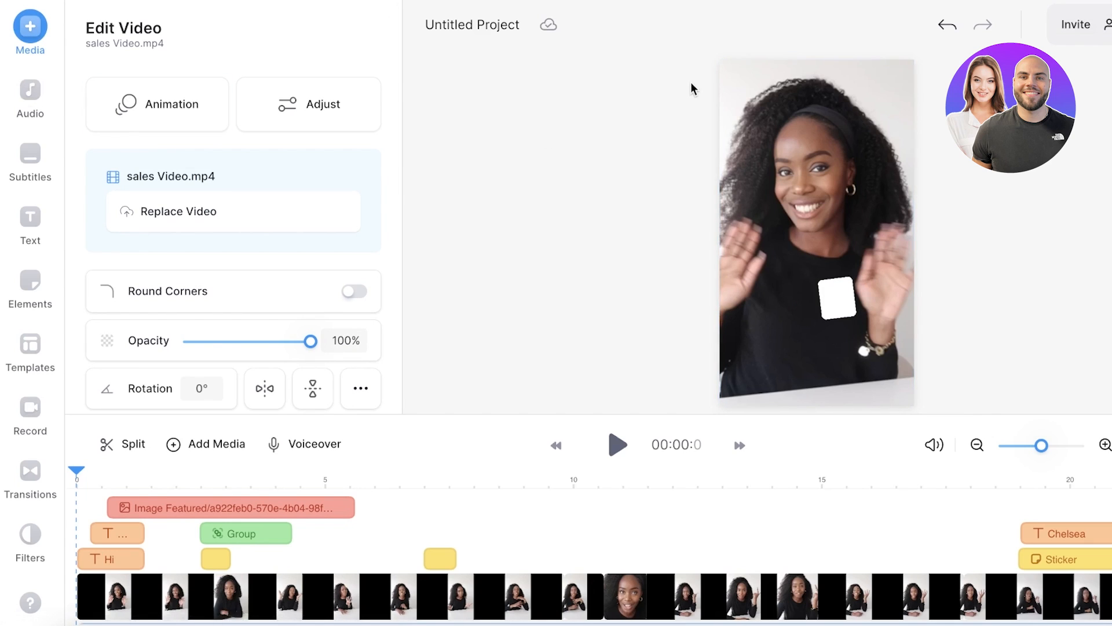
Export the video and copy its shareable link from the share page.
click(816, 227)
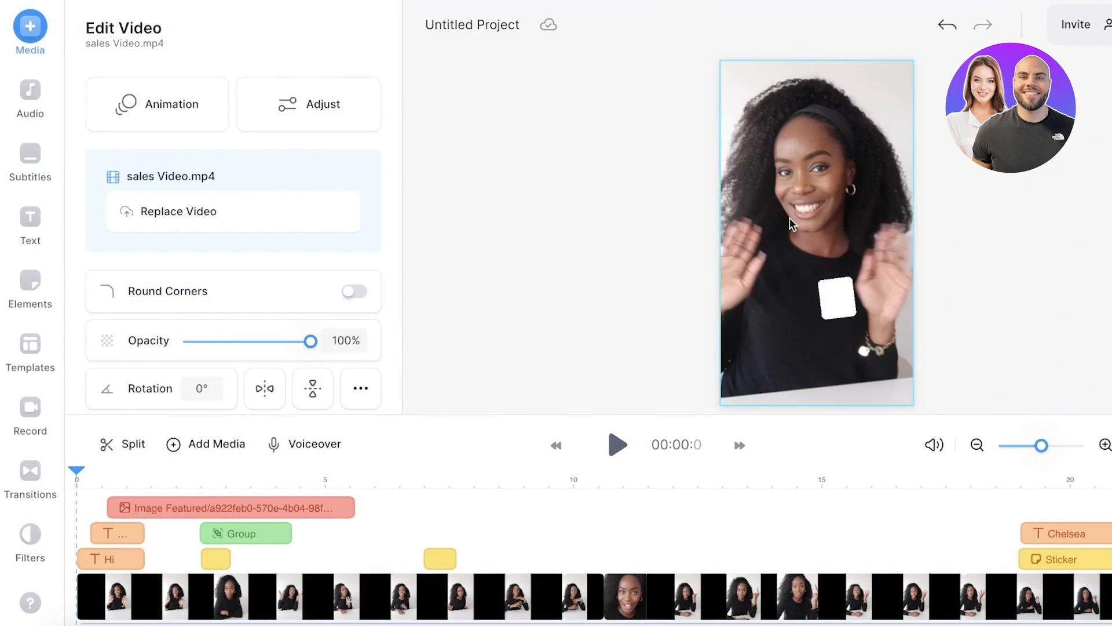
click(1062, 24)
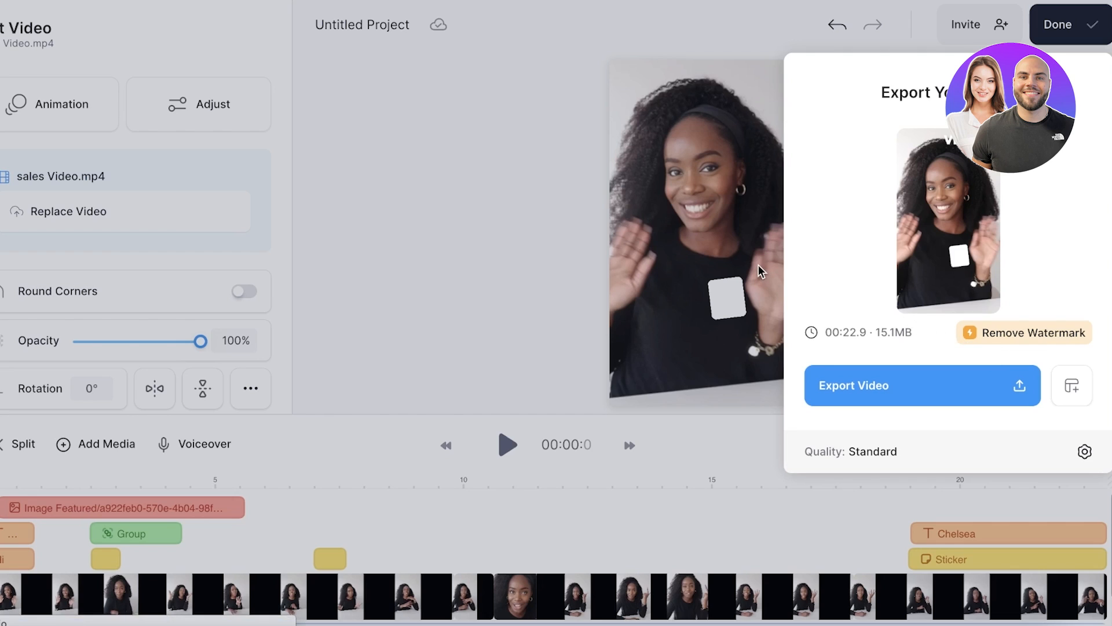
click(911, 385)
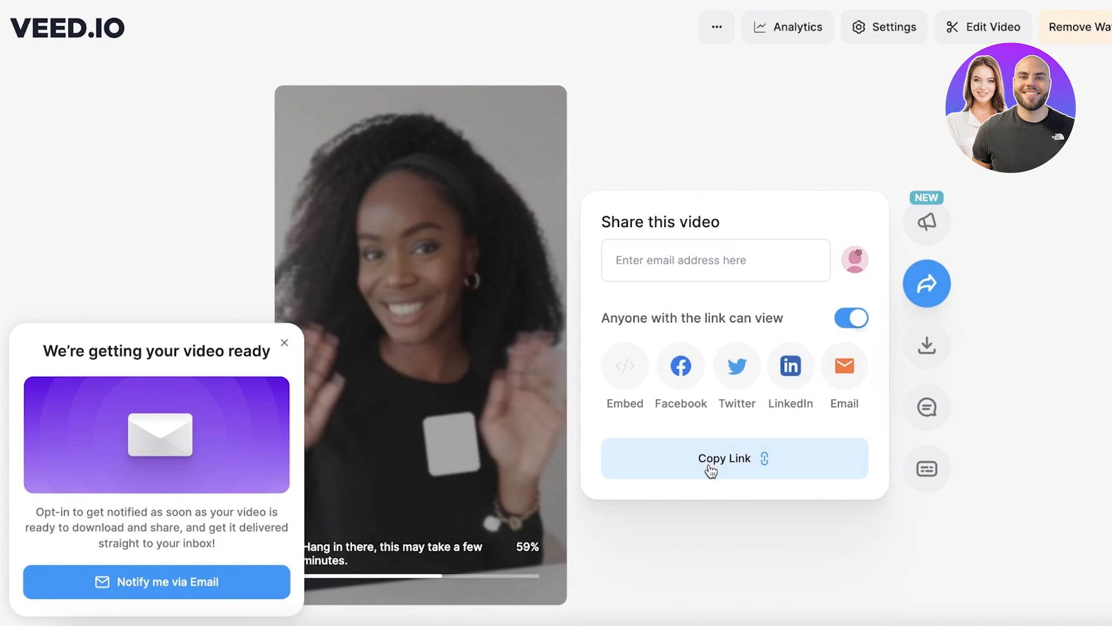
click(734, 458)
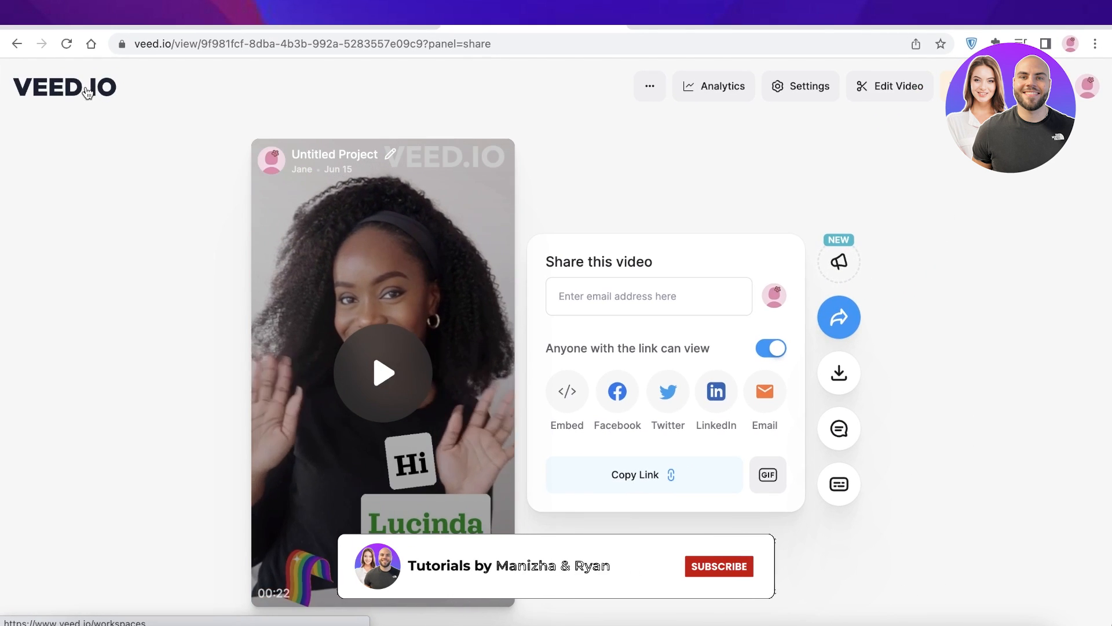
click(718, 566)
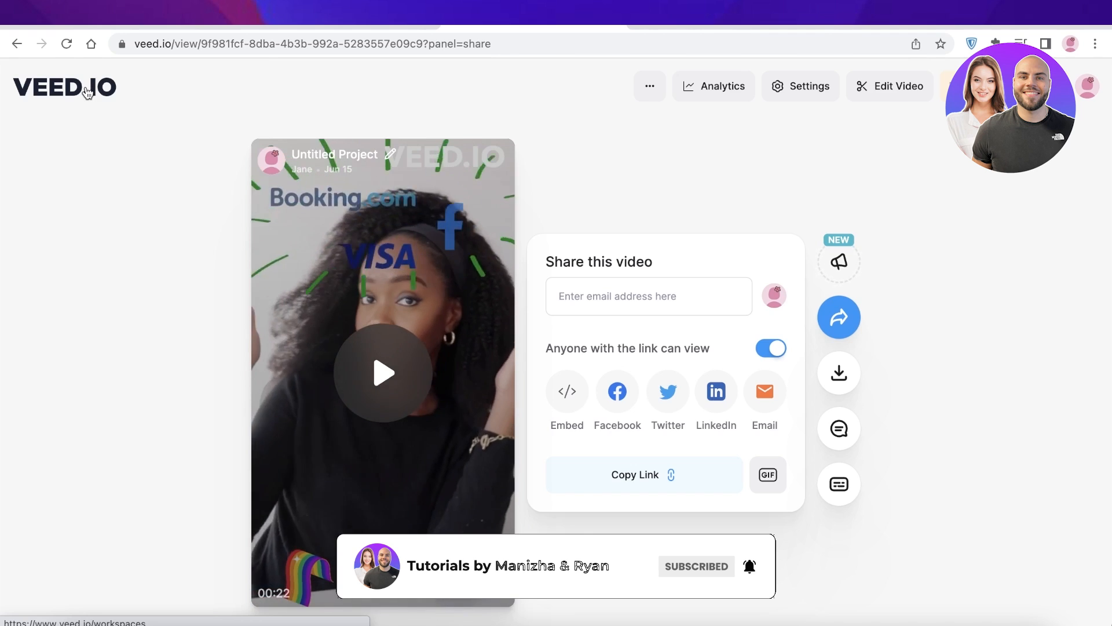